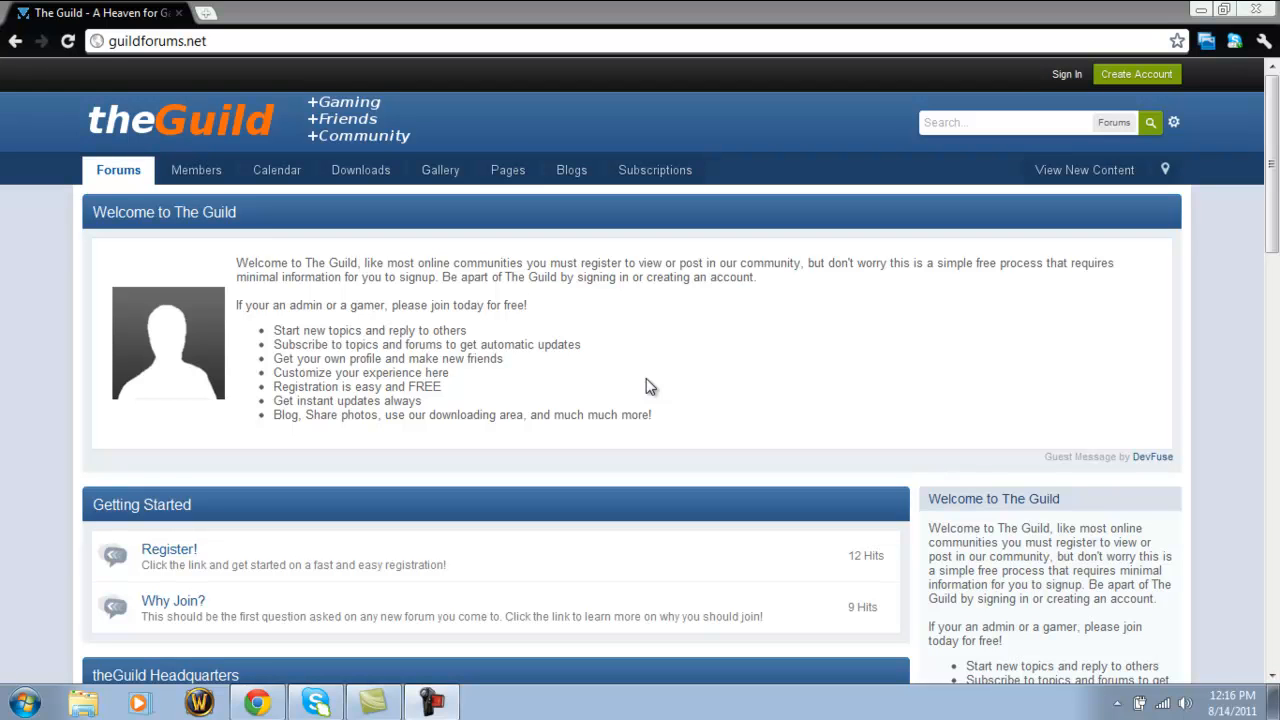
pyautogui.moveTo(1008, 104)
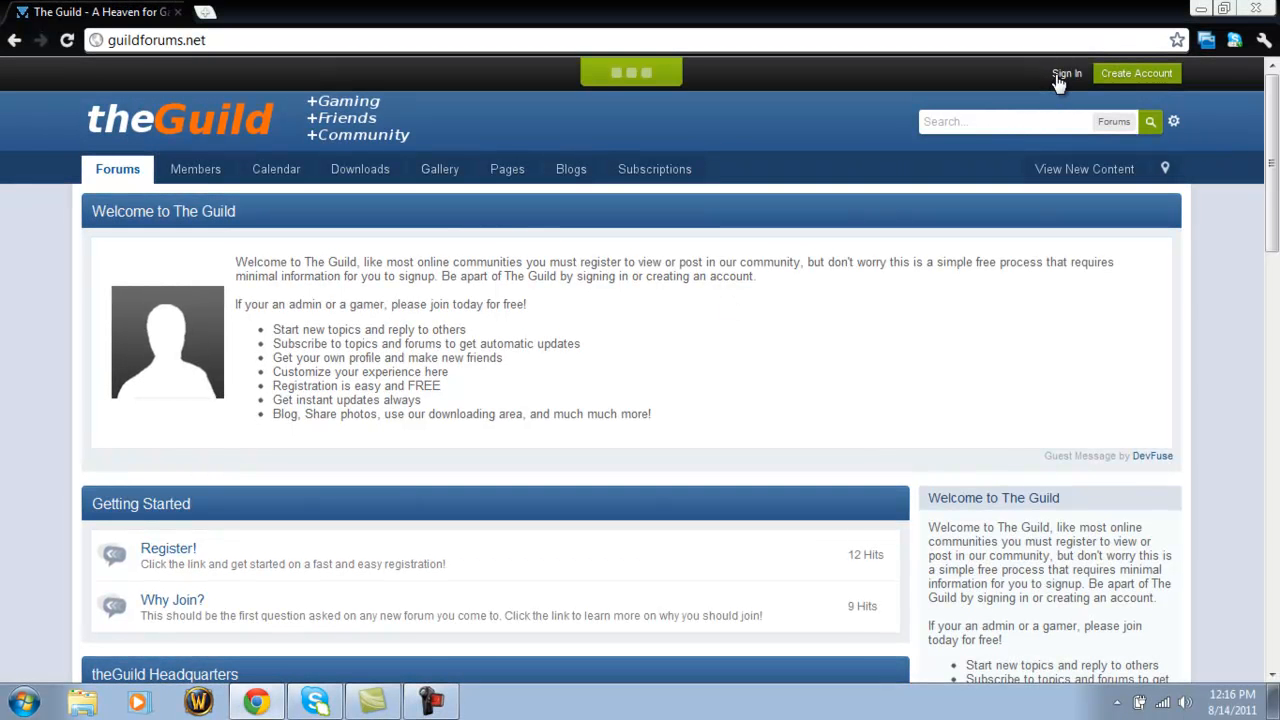
# Sign in to the forum with username 'admin' and its password
pyautogui.click(1066, 73)
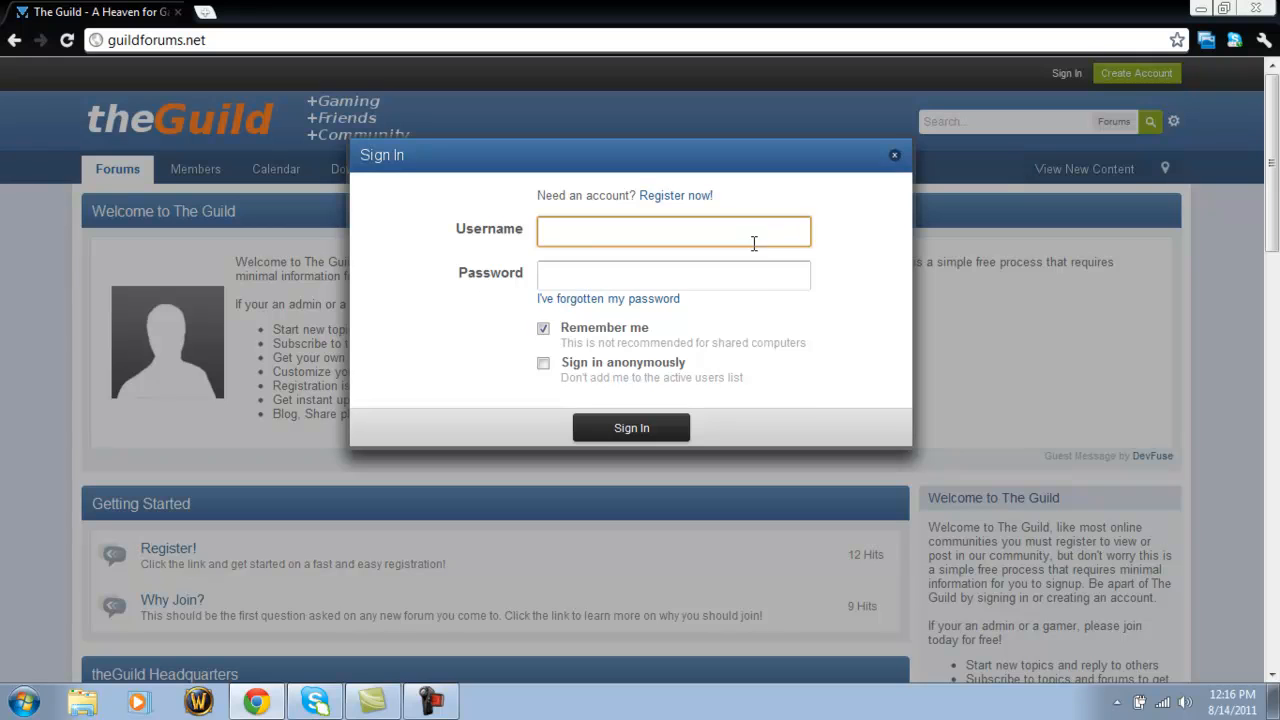
pyautogui.write('admin')
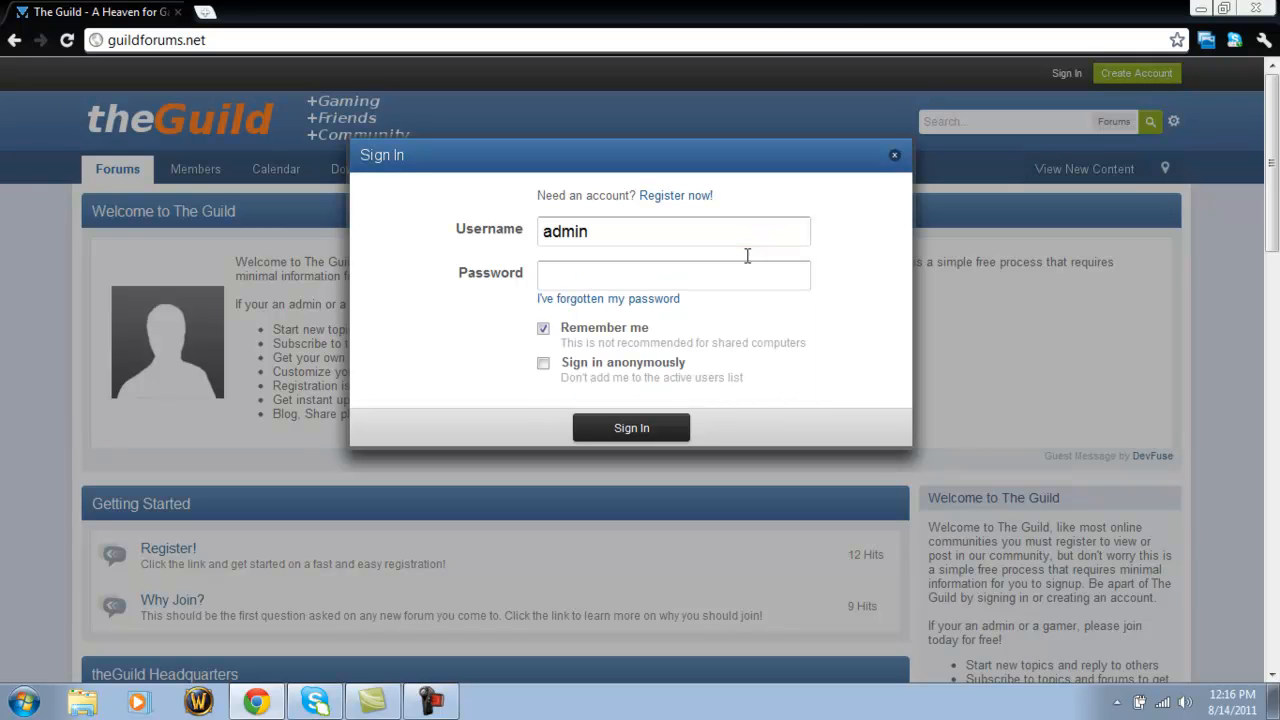
pyautogui.click(673, 274)
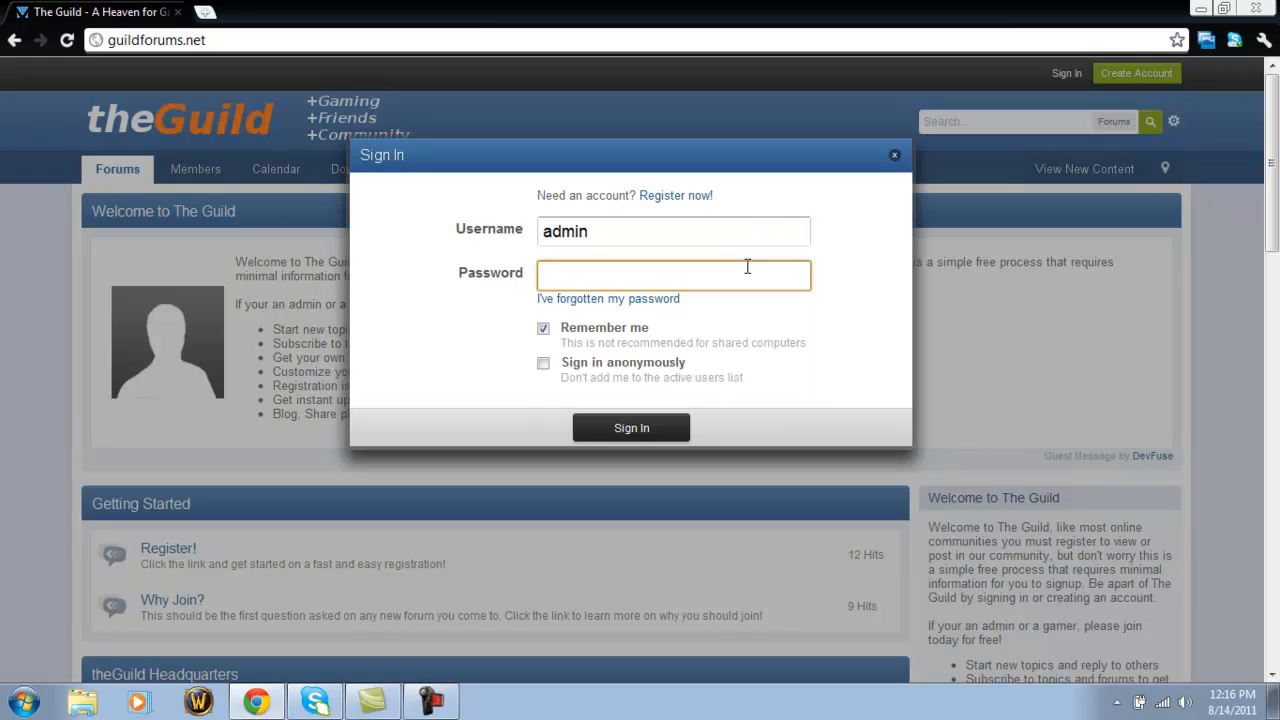
pyautogui.write('password')
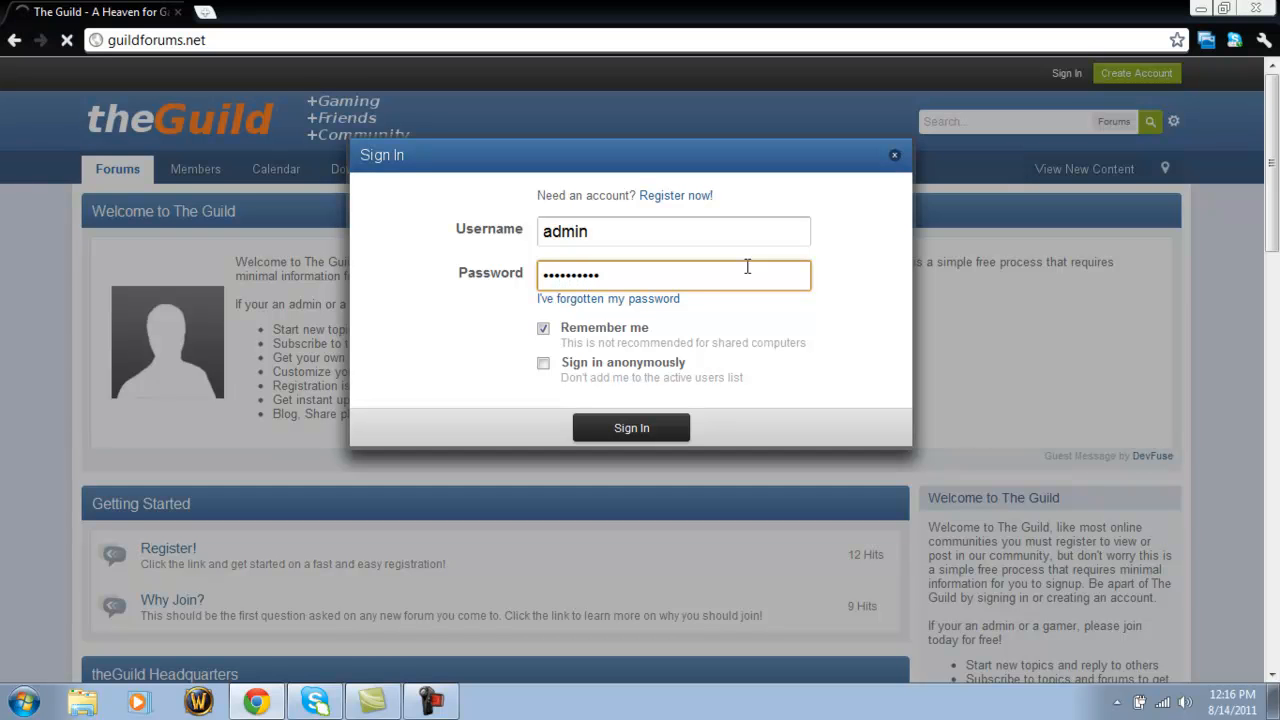
pyautogui.click(631, 427)
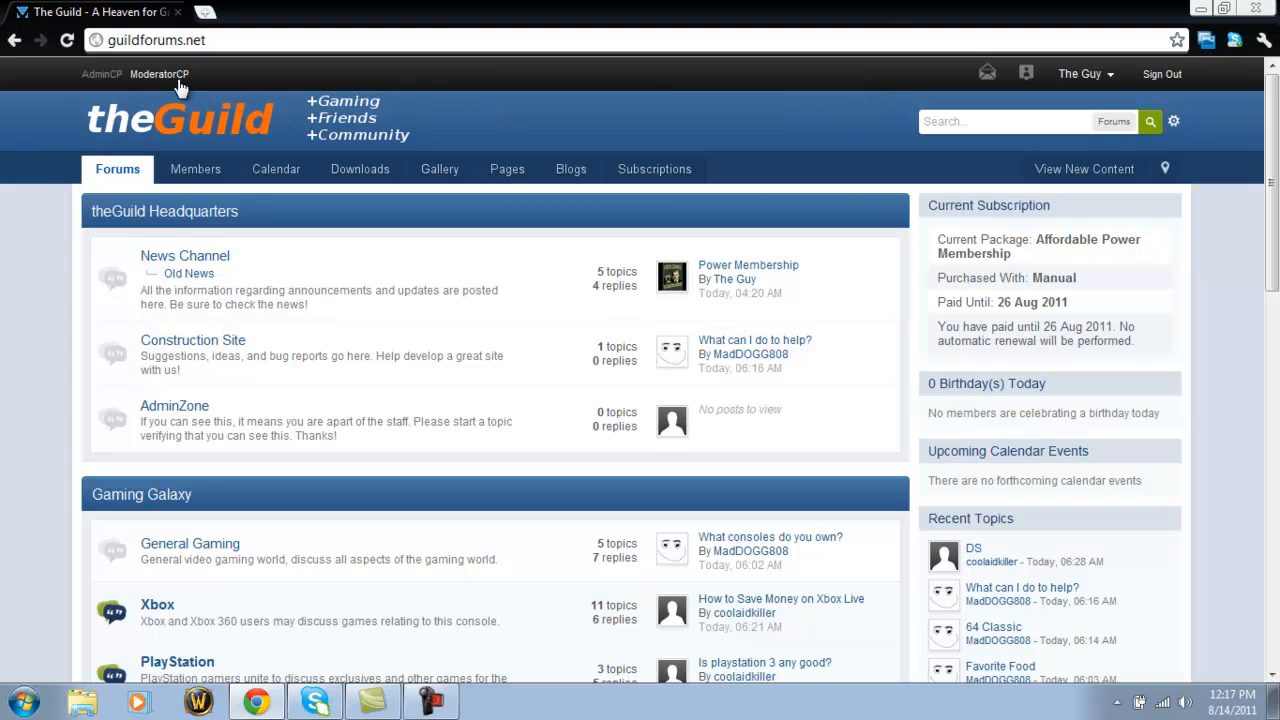
pyautogui.moveTo(102, 74)
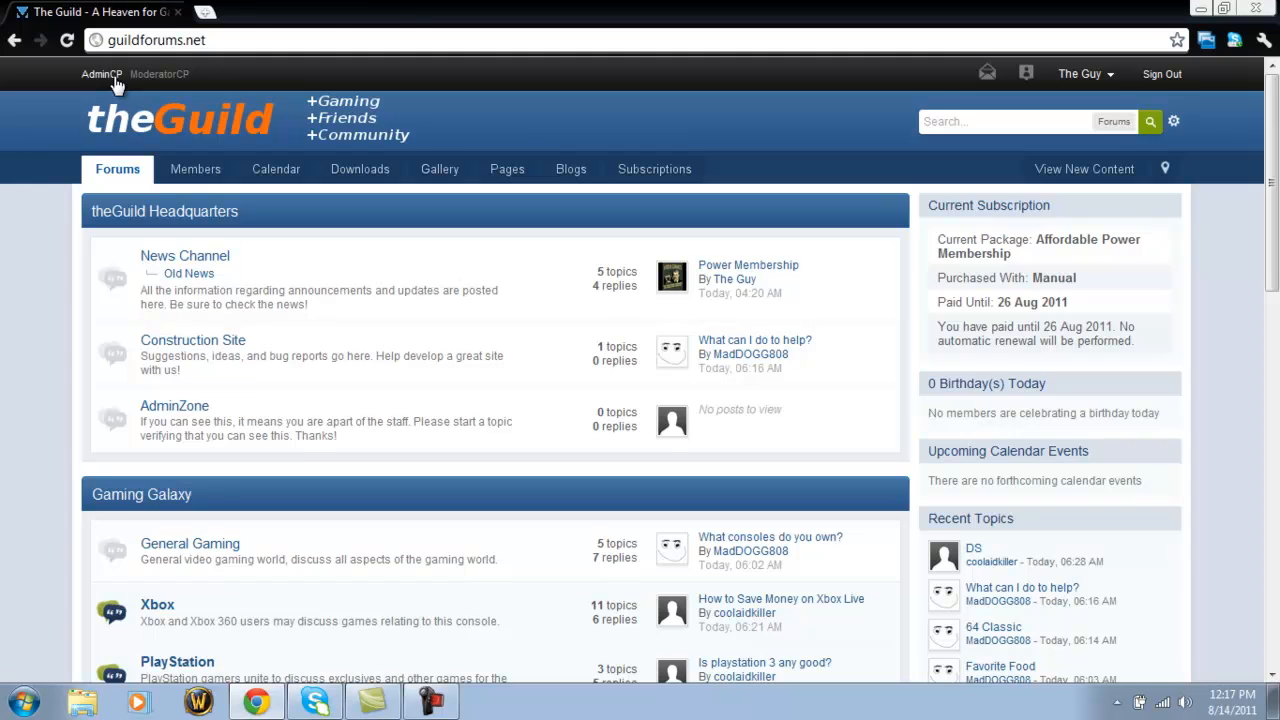
# Log in to the AdminCP using the saved admin username and password
pyautogui.click(101, 74)
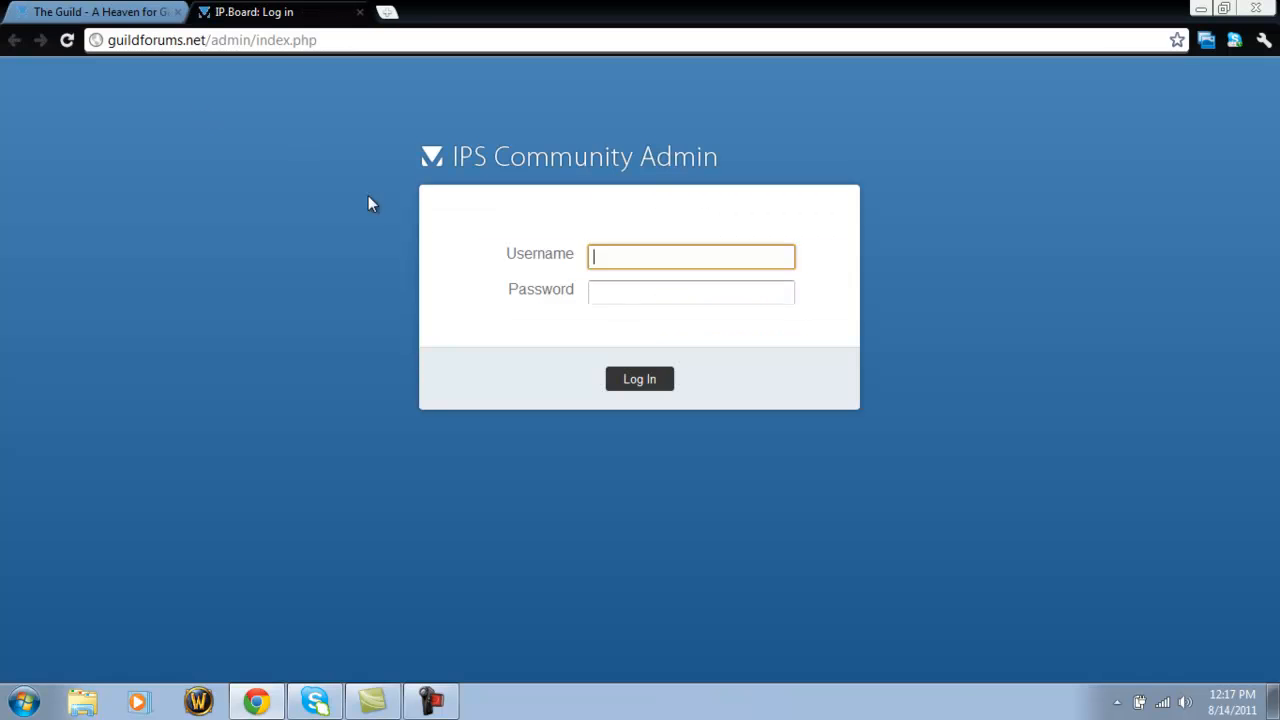
pyautogui.click(690, 256)
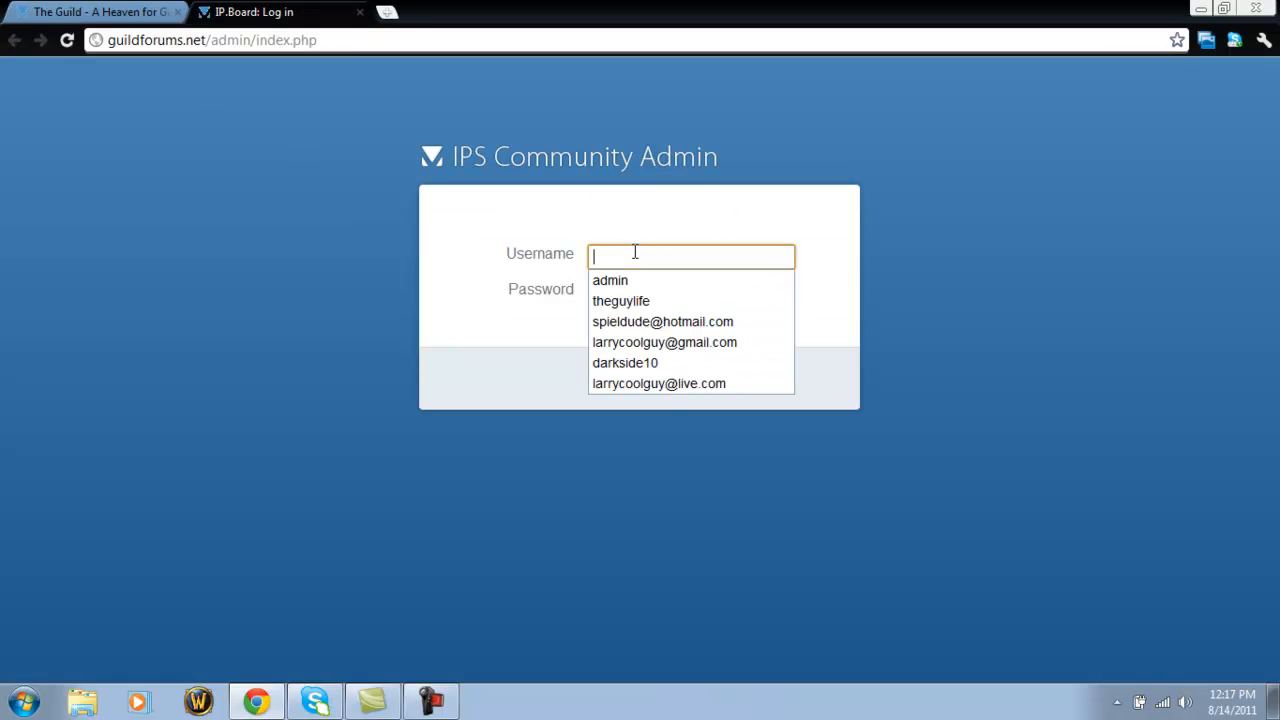
pyautogui.click(610, 280)
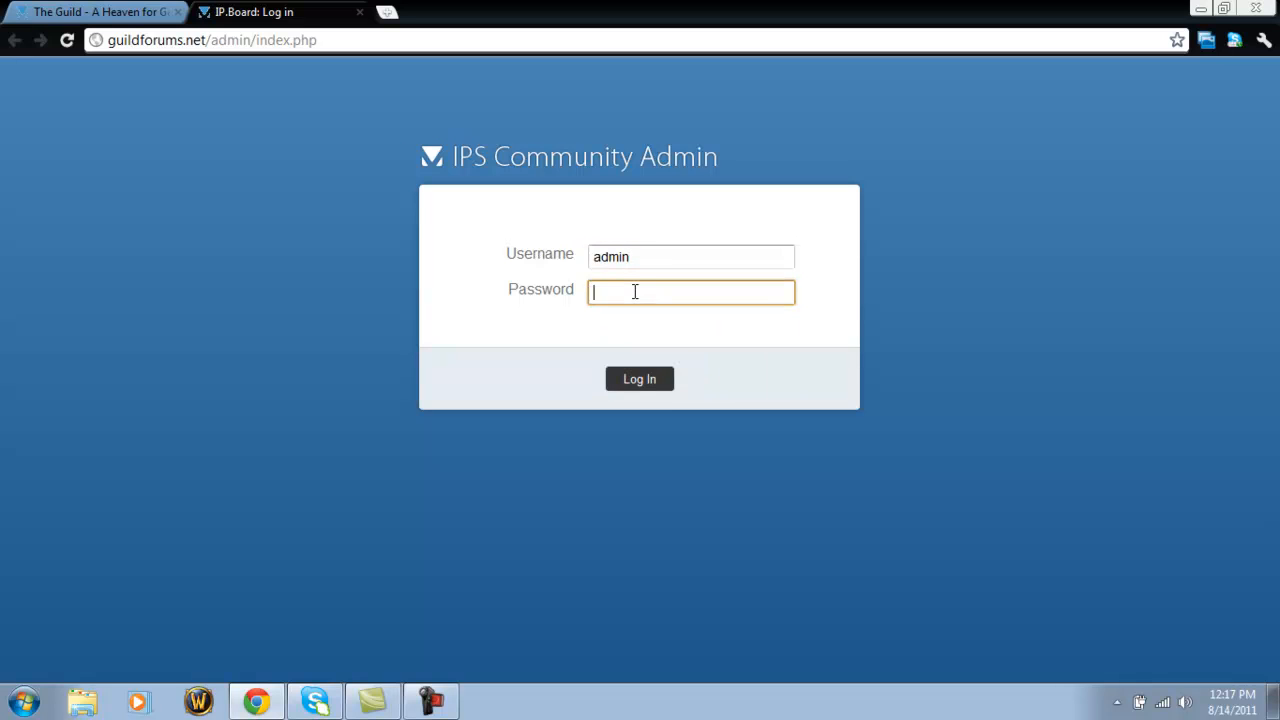
pyautogui.write('password')
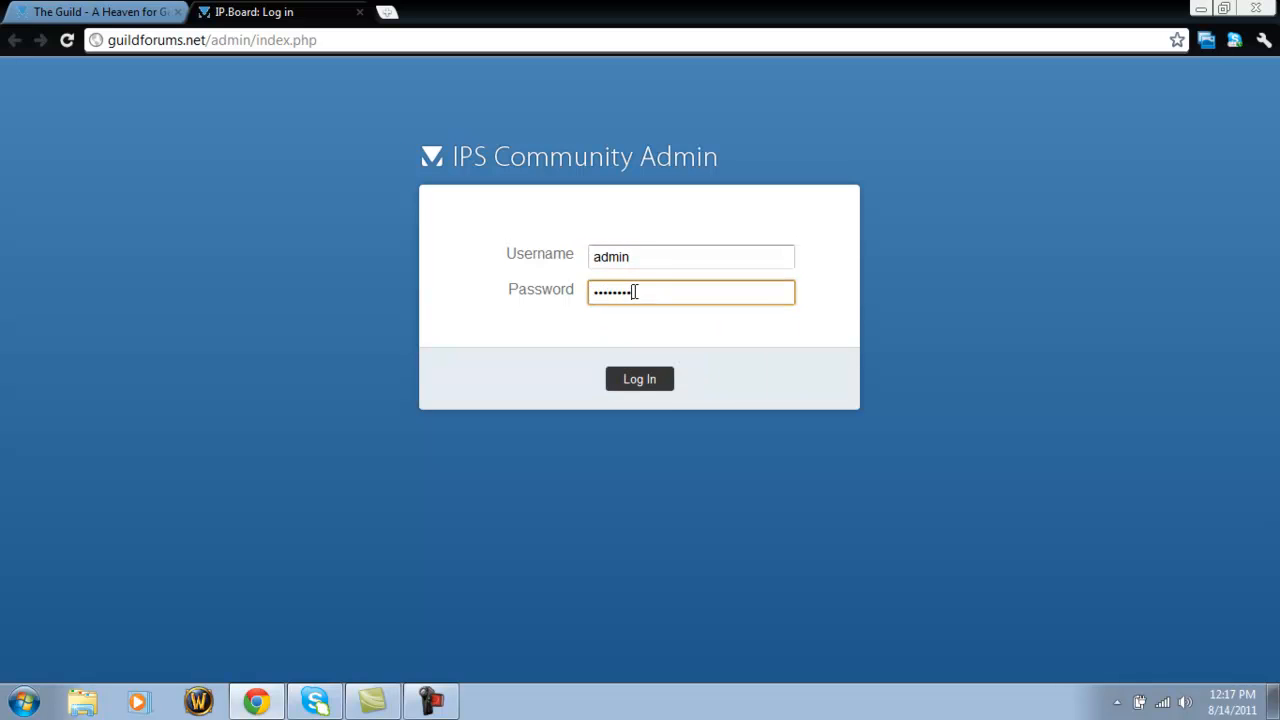
pyautogui.click(639, 379)
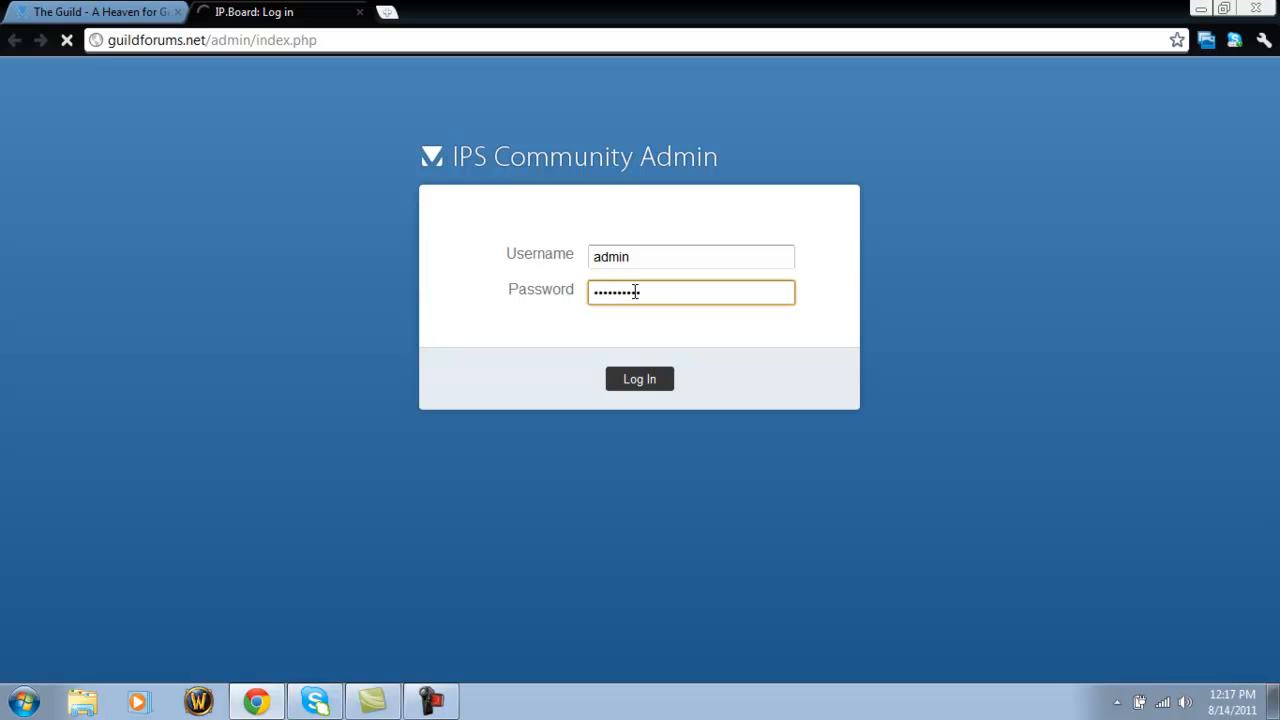
pyautogui.click(639, 378)
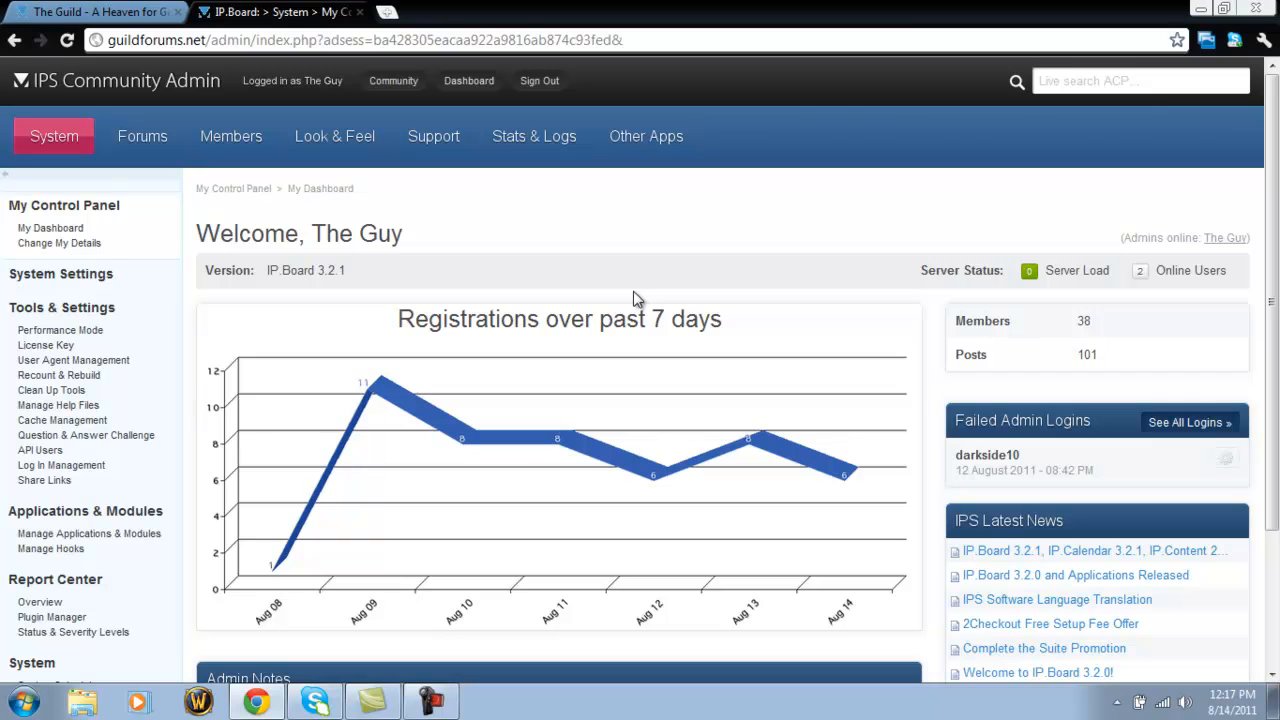
pyautogui.moveTo(486, 208)
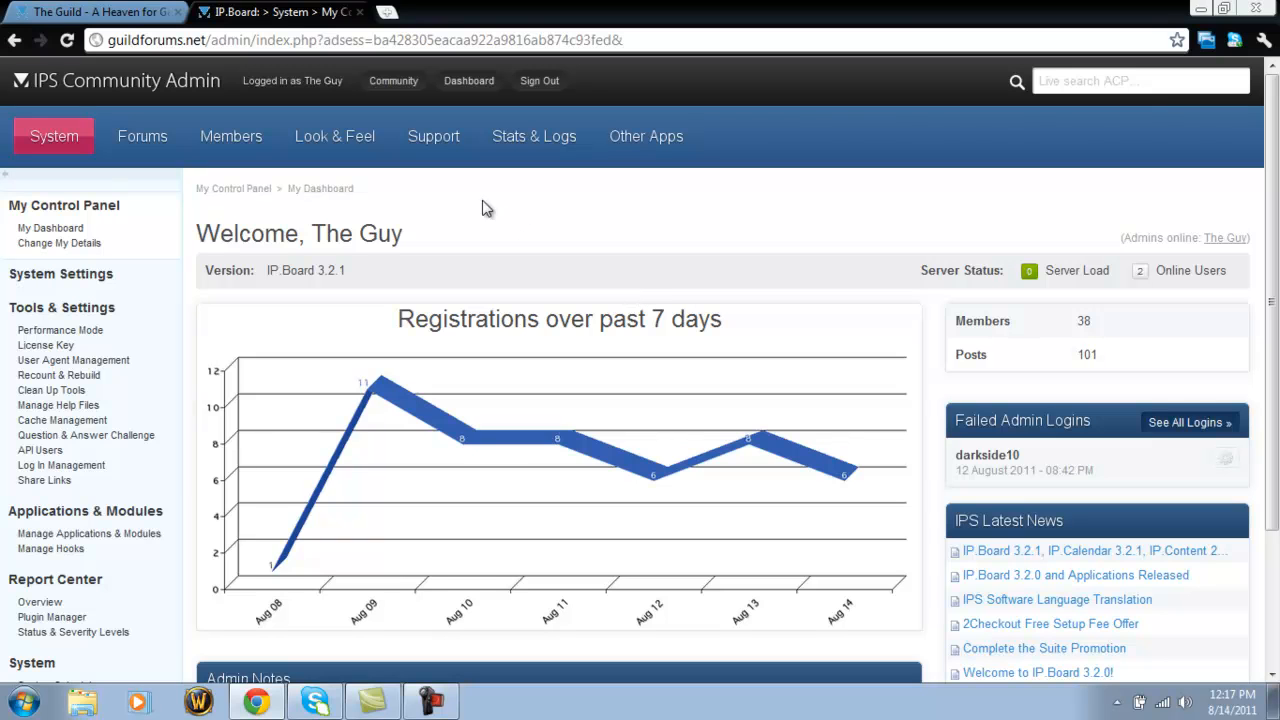
# Go to Look & Feel > Manage Skin Sets & Templates
pyautogui.click(335, 136)
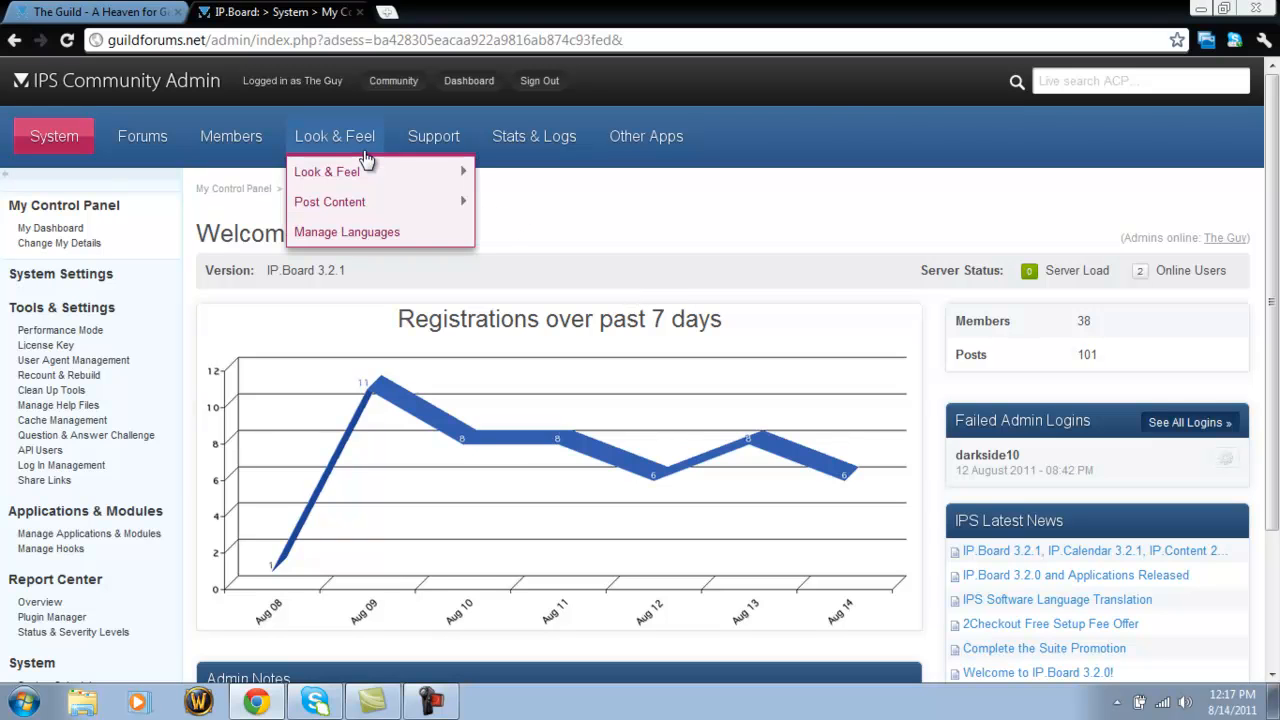
pyautogui.moveTo(326, 171)
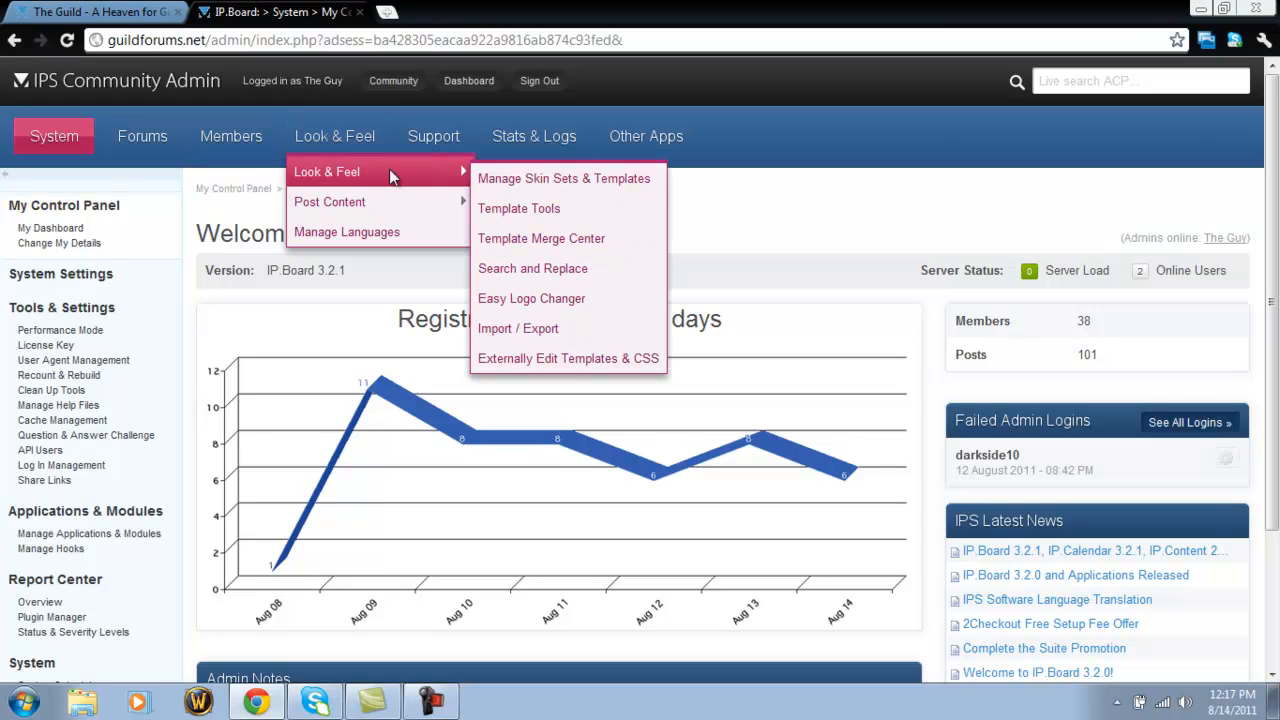
pyautogui.moveTo(564, 178)
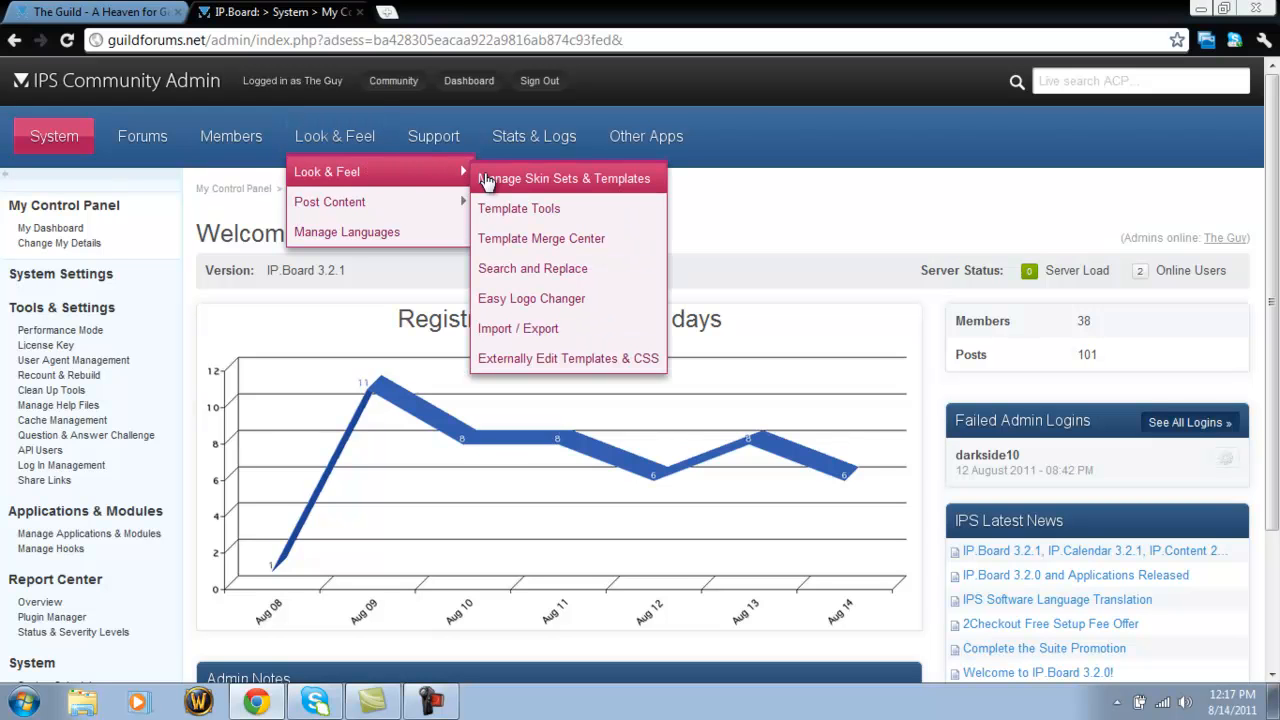
pyautogui.click(564, 178)
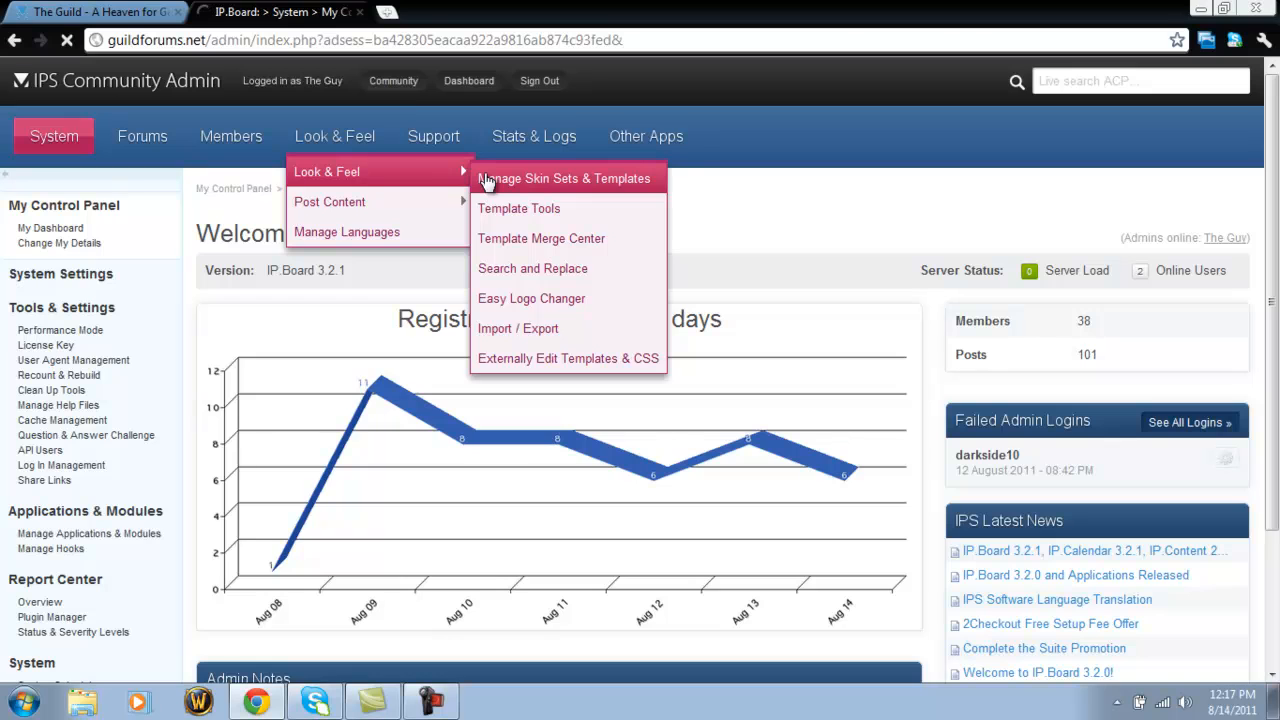
pyautogui.click(563, 178)
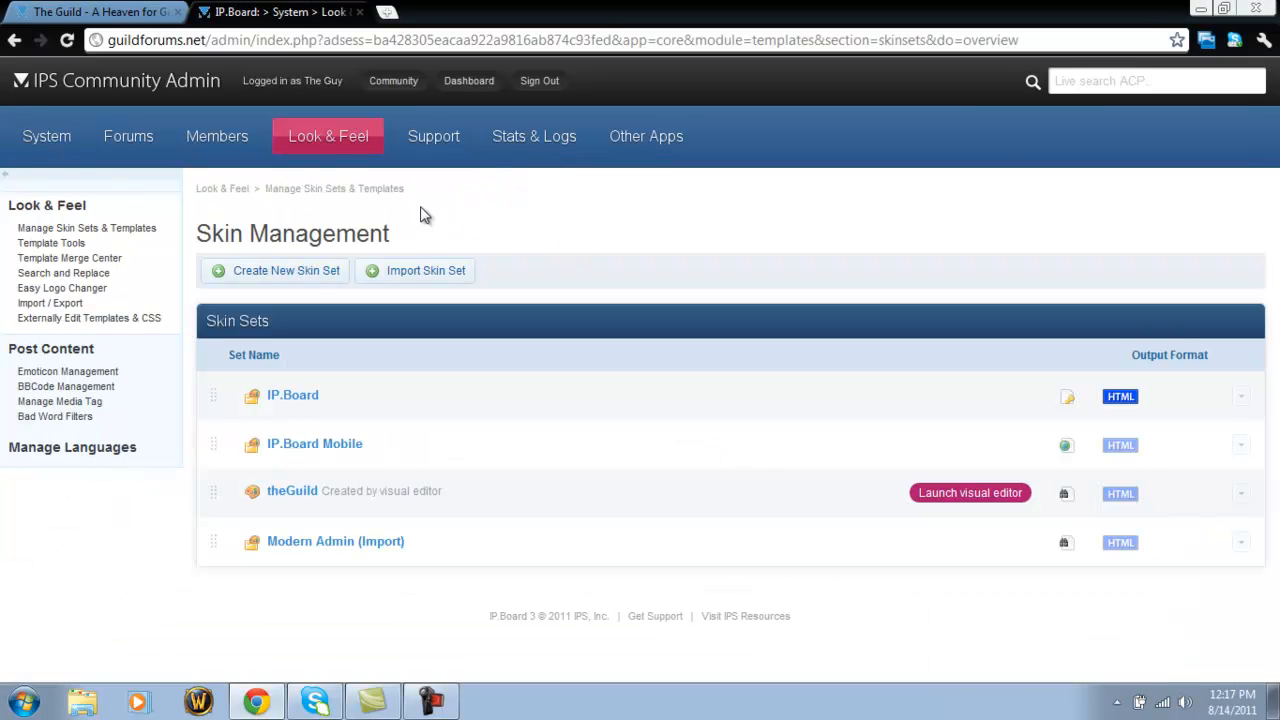
# Start a new skin set and choose the Visual Editor option
pyautogui.click(285, 270)
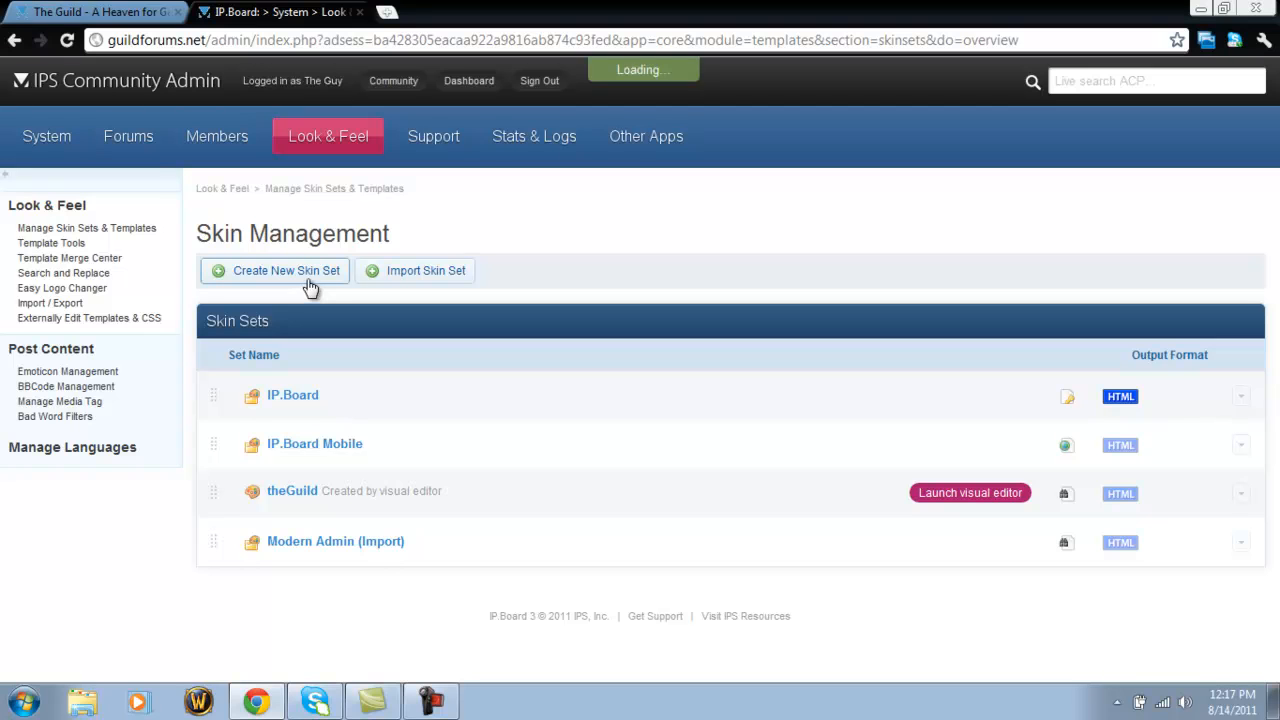
pyautogui.click(285, 270)
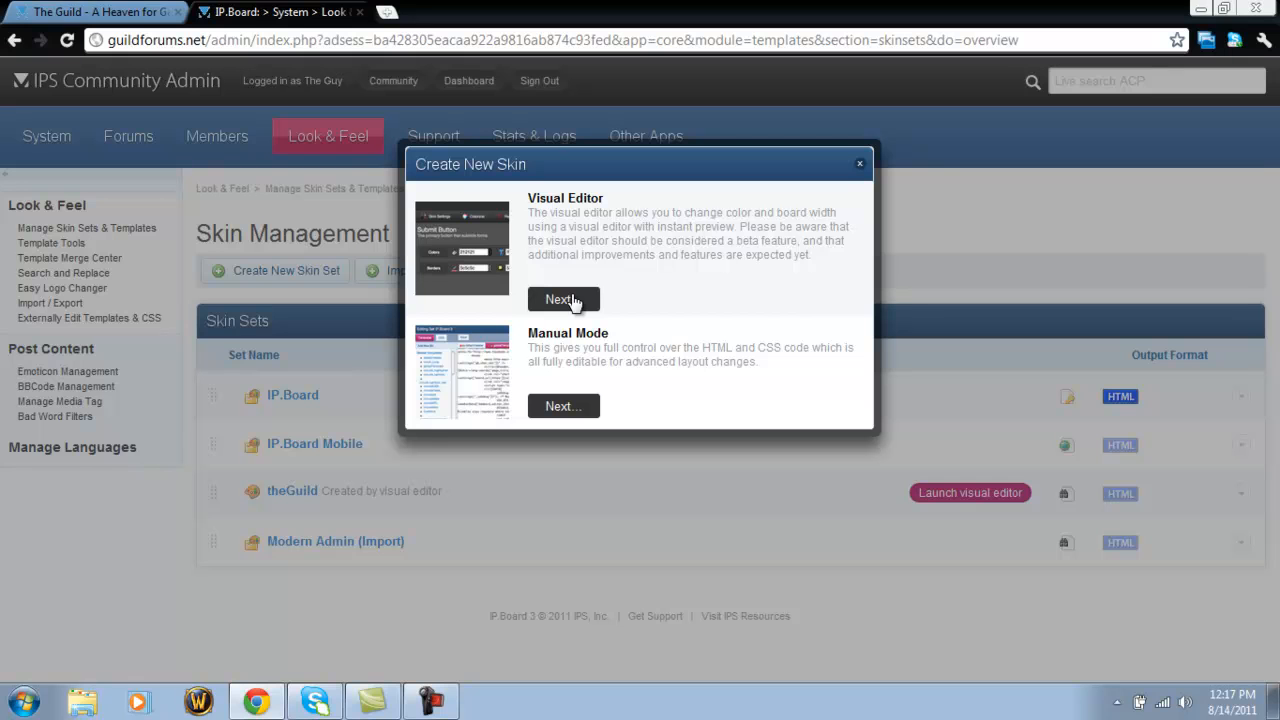
pyautogui.moveTo(573, 232)
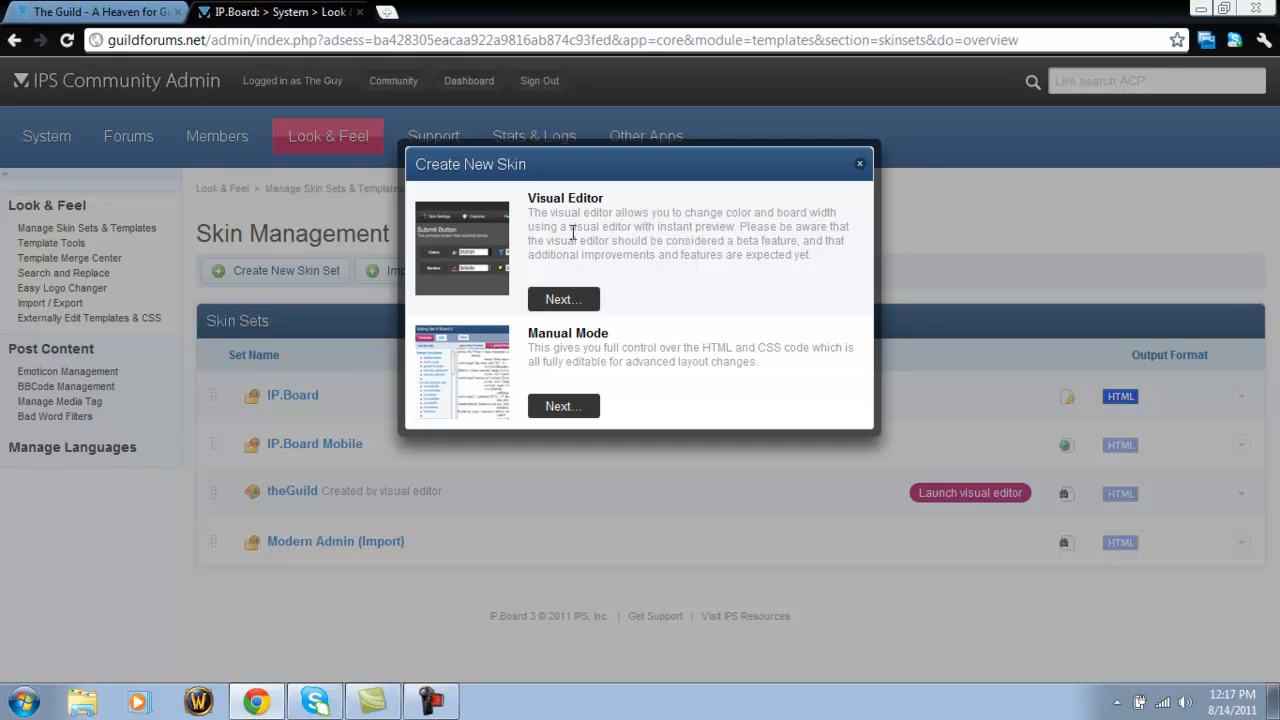
pyautogui.moveTo(753, 282)
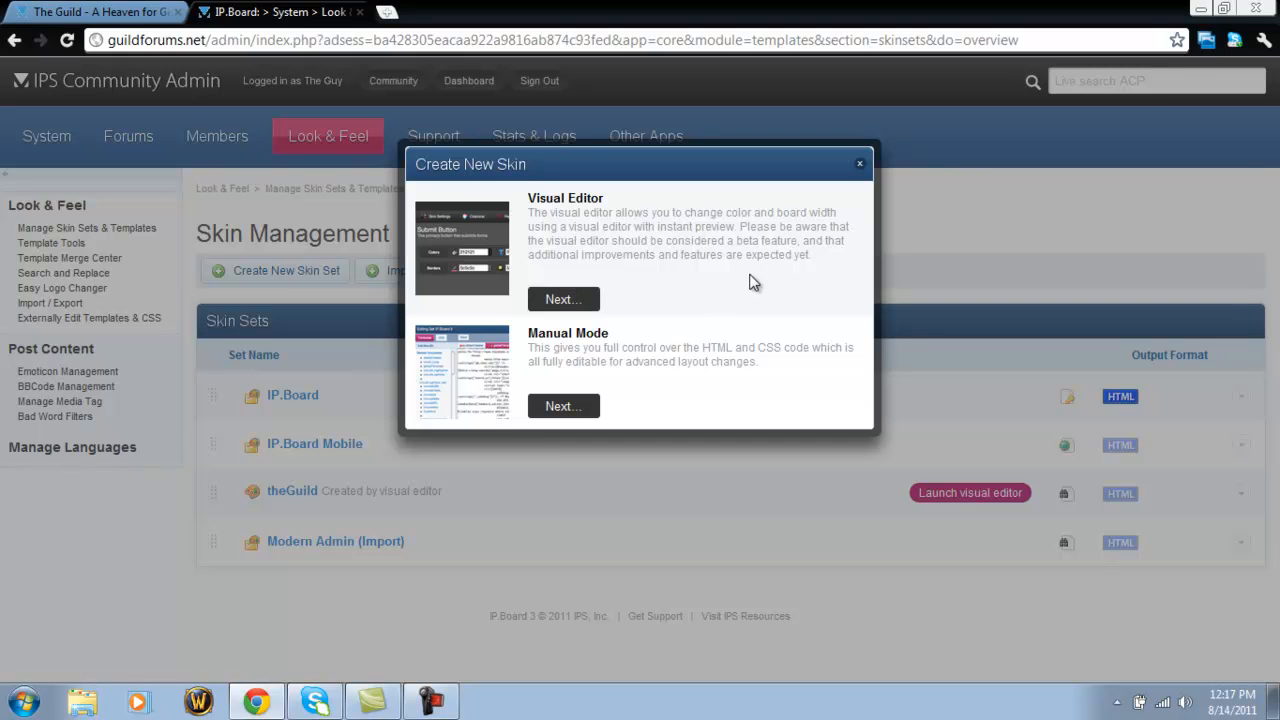
pyautogui.moveTo(830, 268)
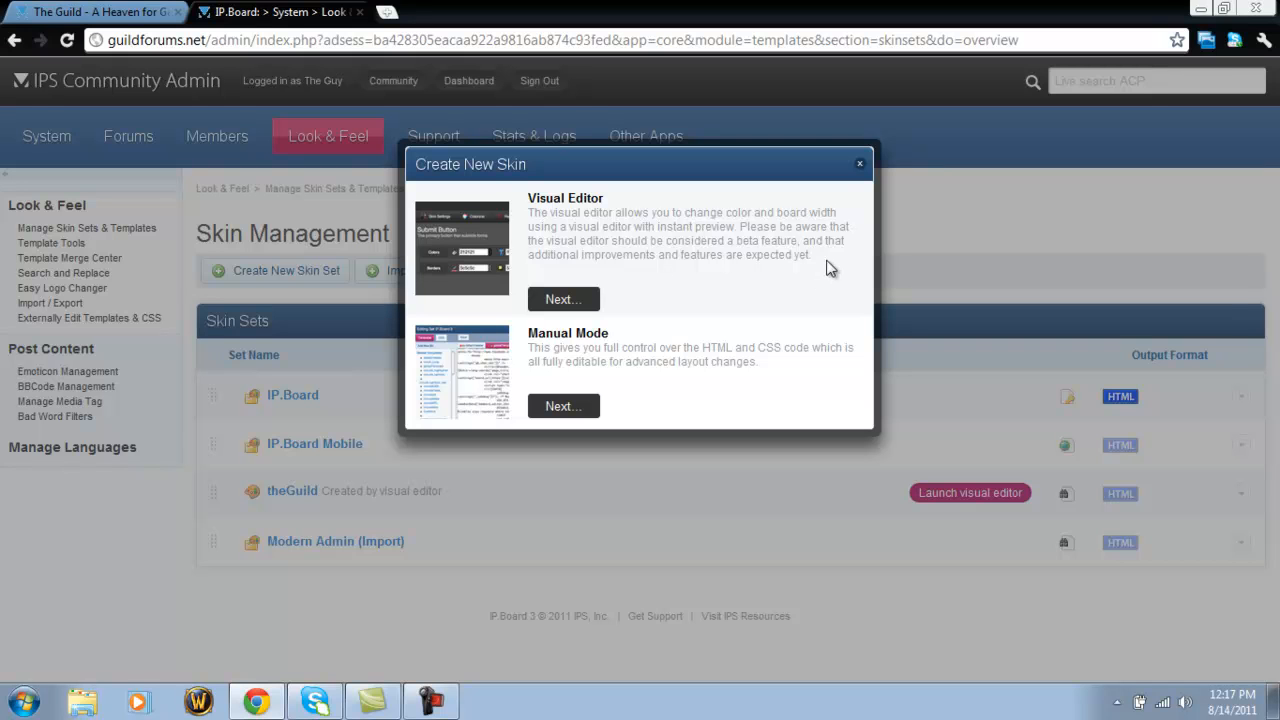
pyautogui.moveTo(698, 368)
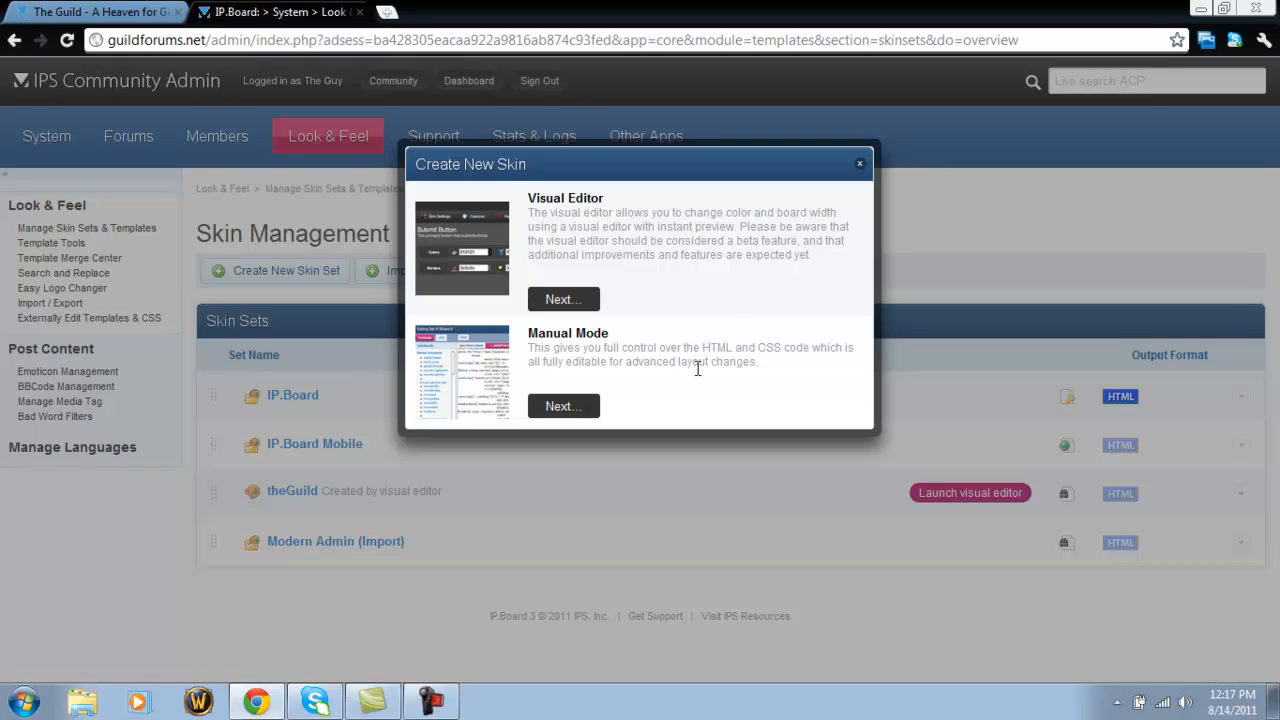
pyautogui.moveTo(679, 391)
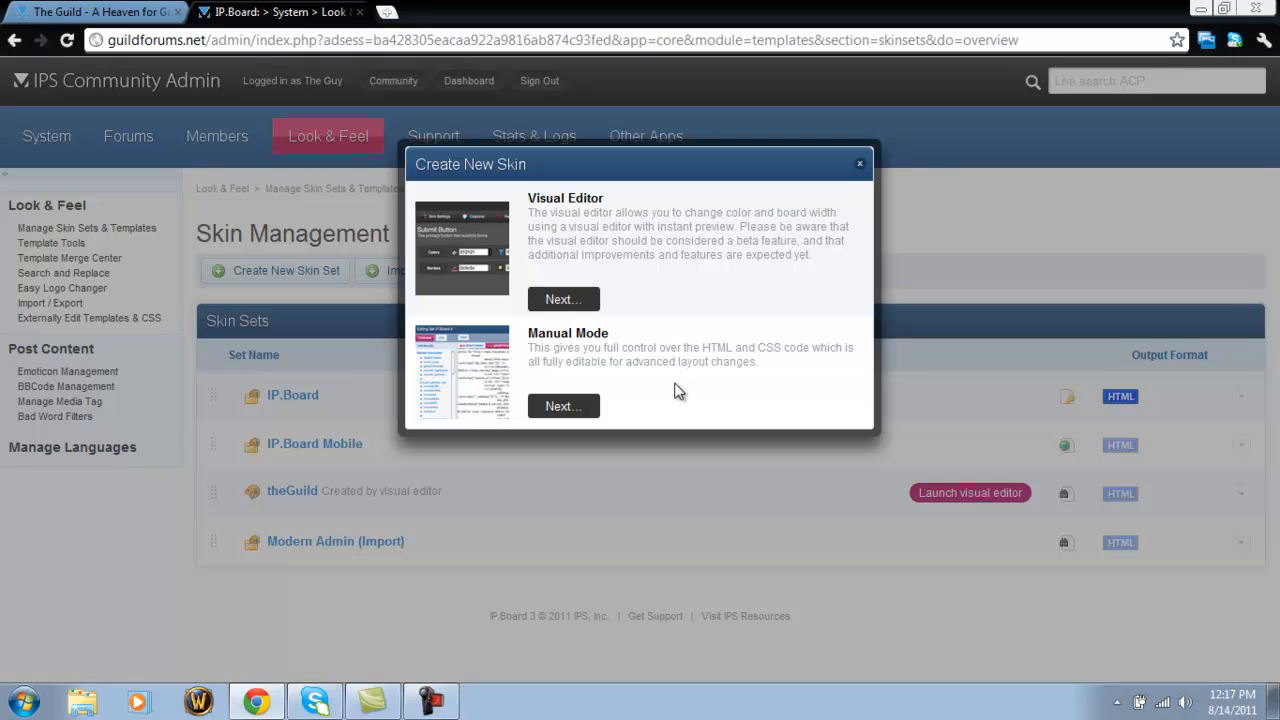
pyautogui.moveTo(637, 388)
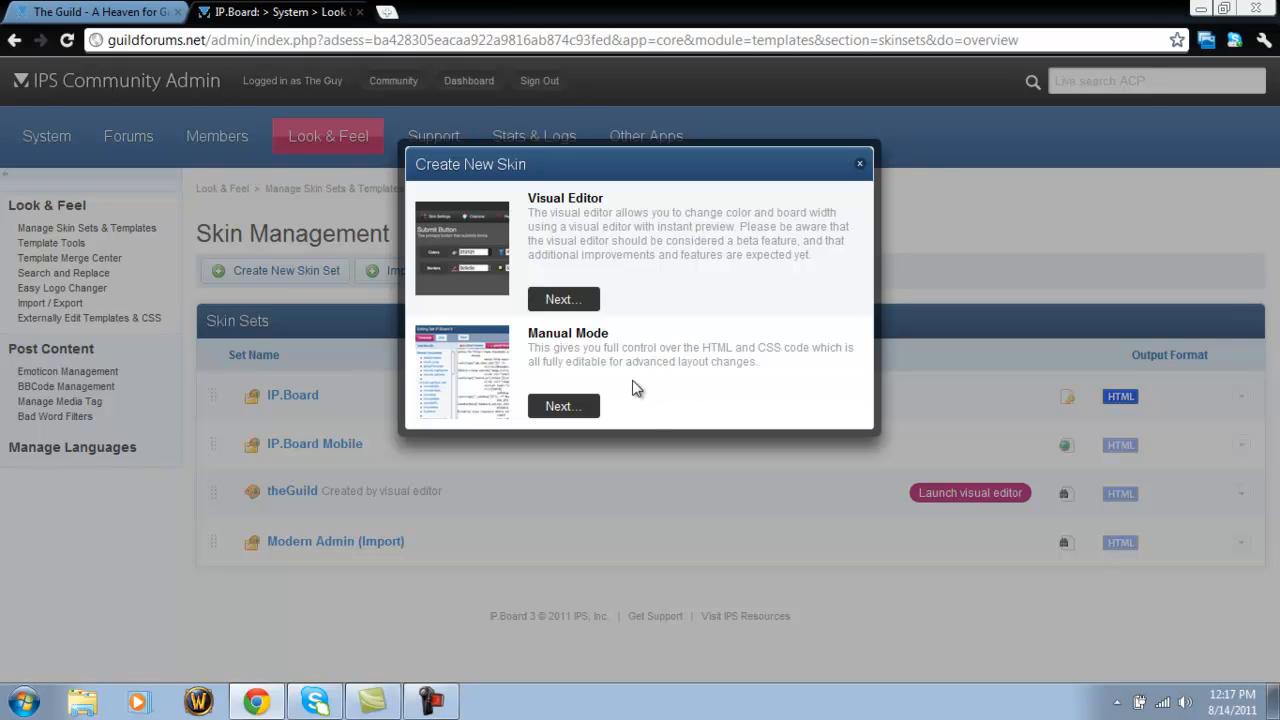
pyautogui.moveTo(574, 310)
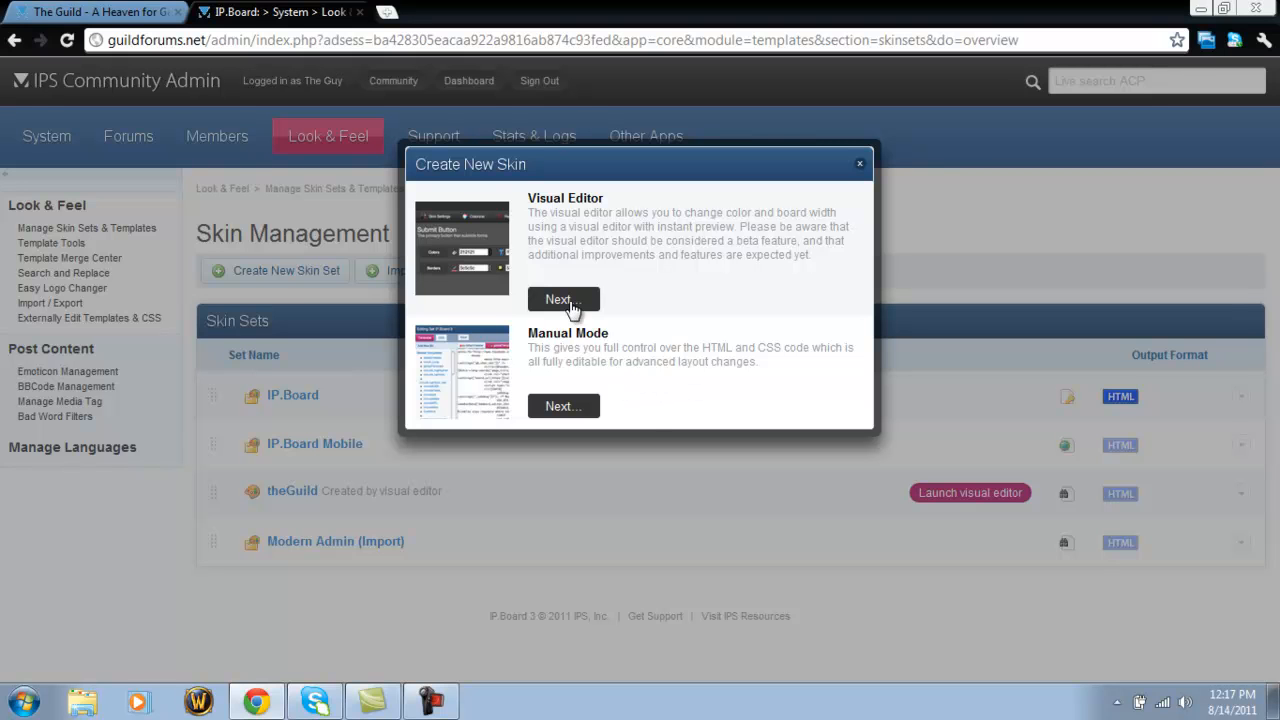
pyautogui.click(562, 299)
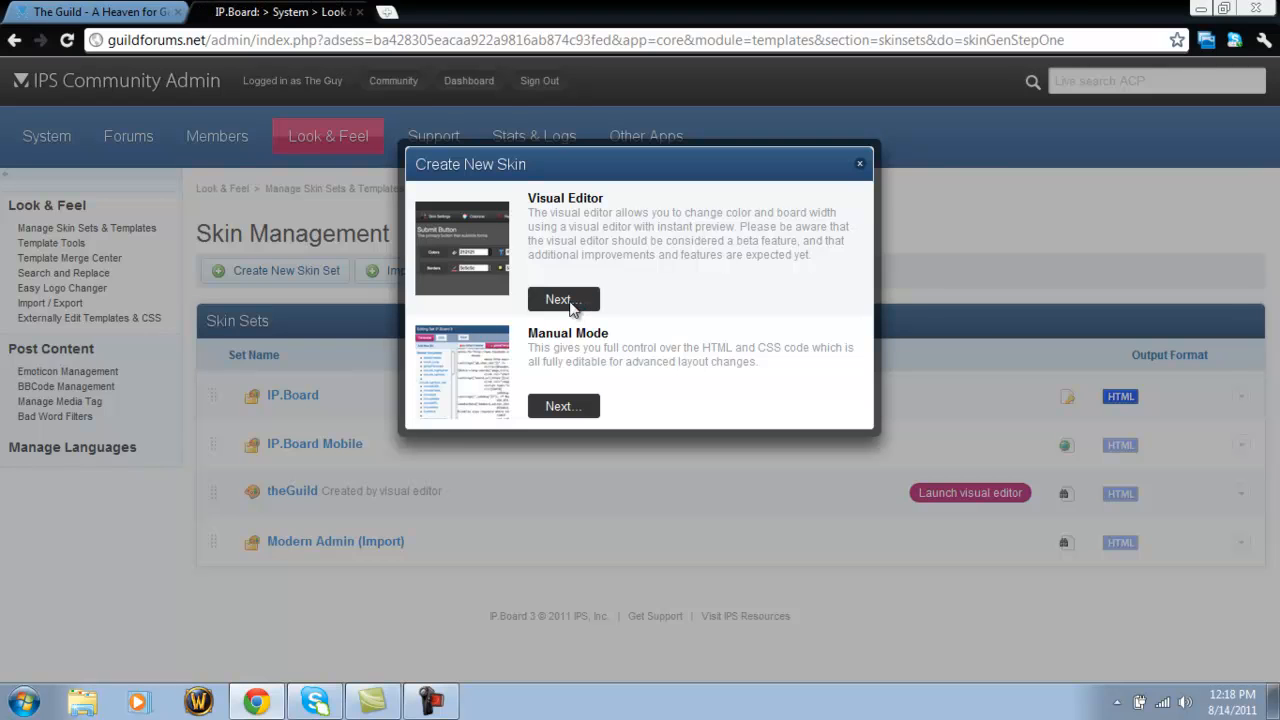
# Submit the skin with title 'Video Tutorial', author 'Me', website 'GuildForums.Net'
pyautogui.click(563, 299)
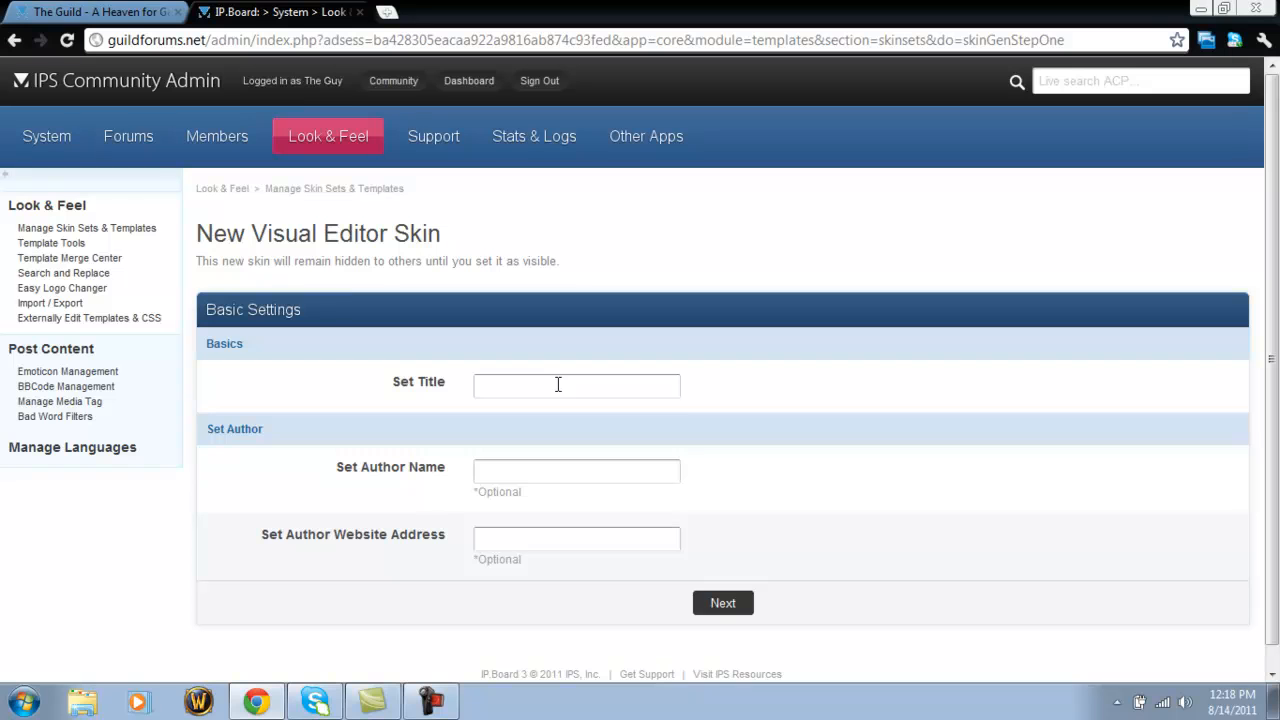
pyautogui.click(577, 385)
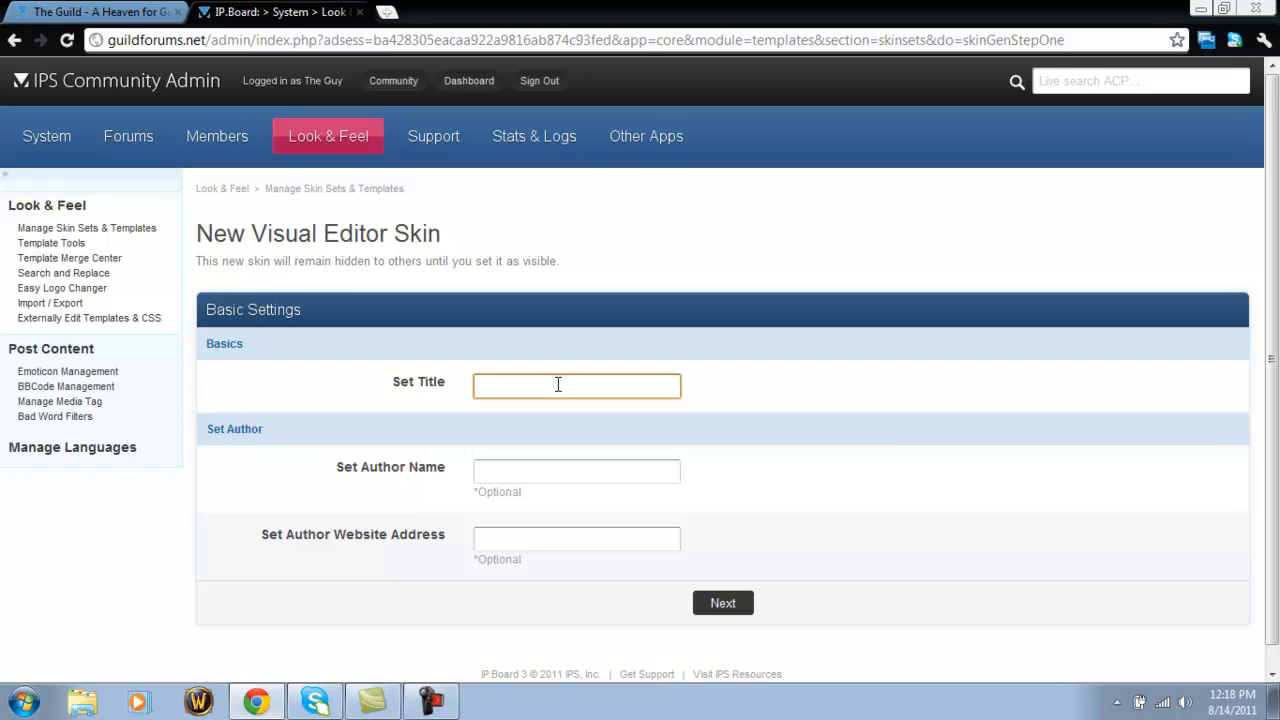
pyautogui.write('V')
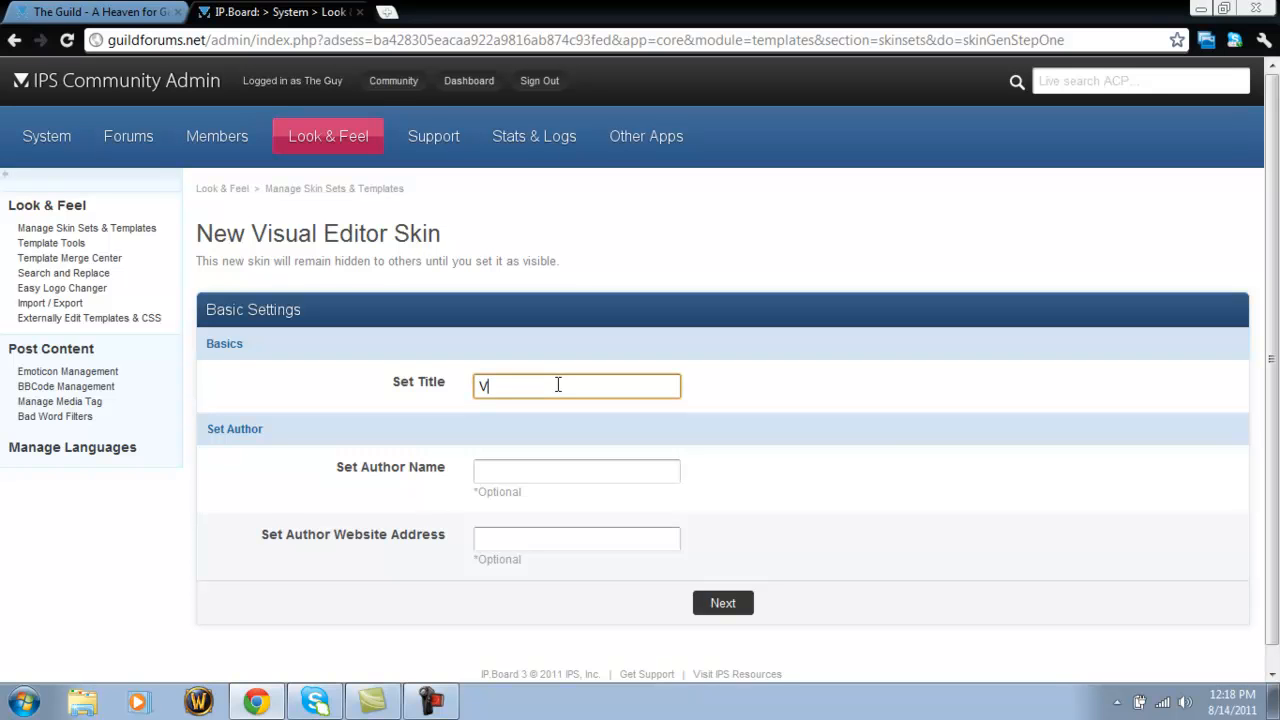
pyautogui.write('ideo T')
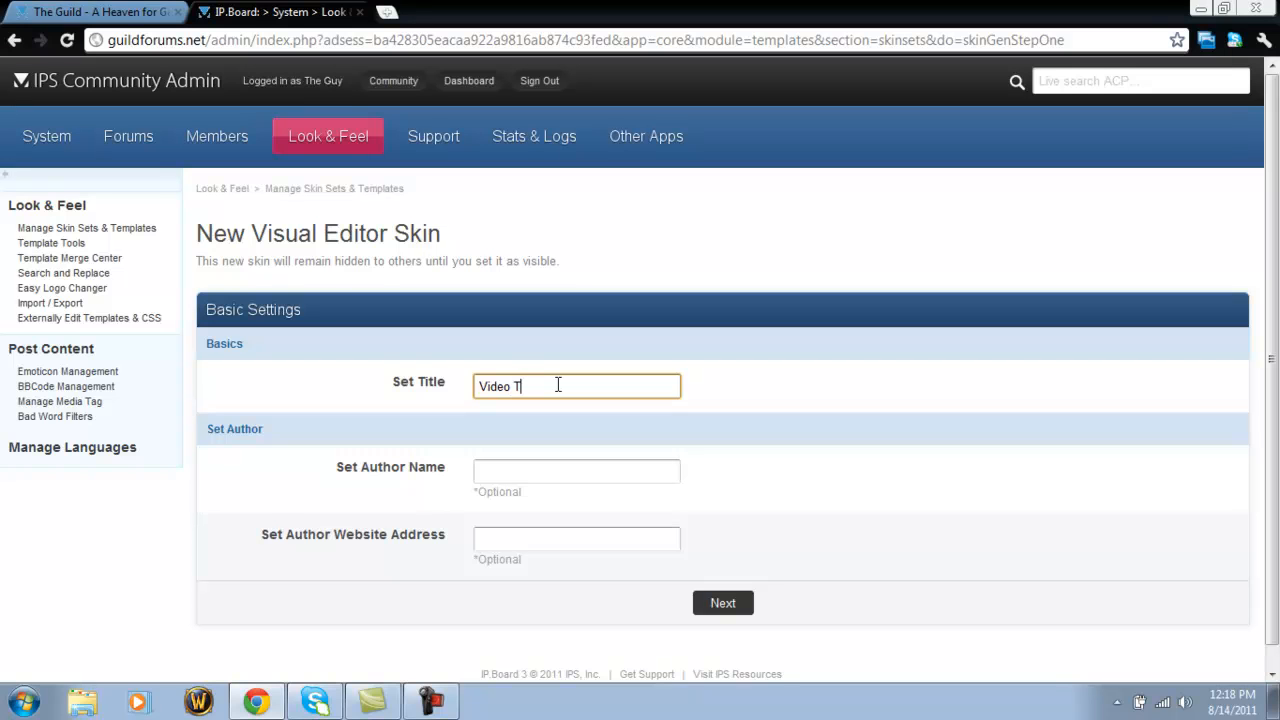
pyautogui.write('utori')
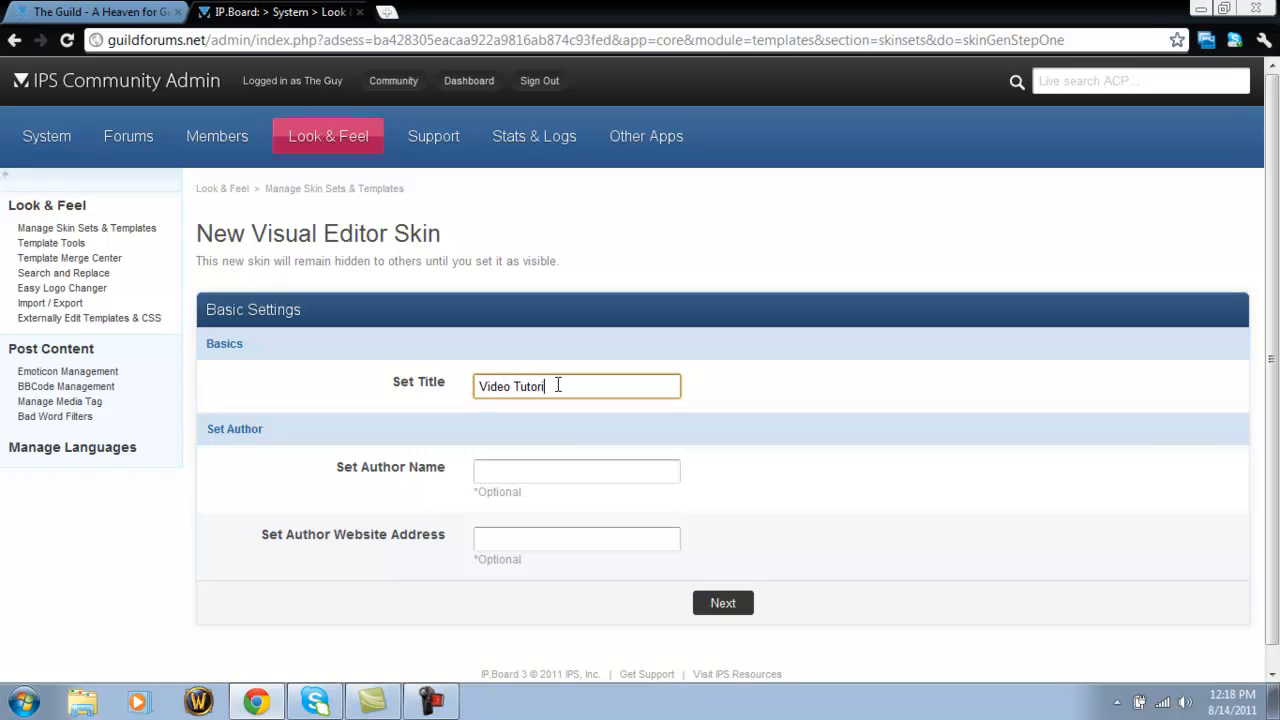
pyautogui.click(576, 471)
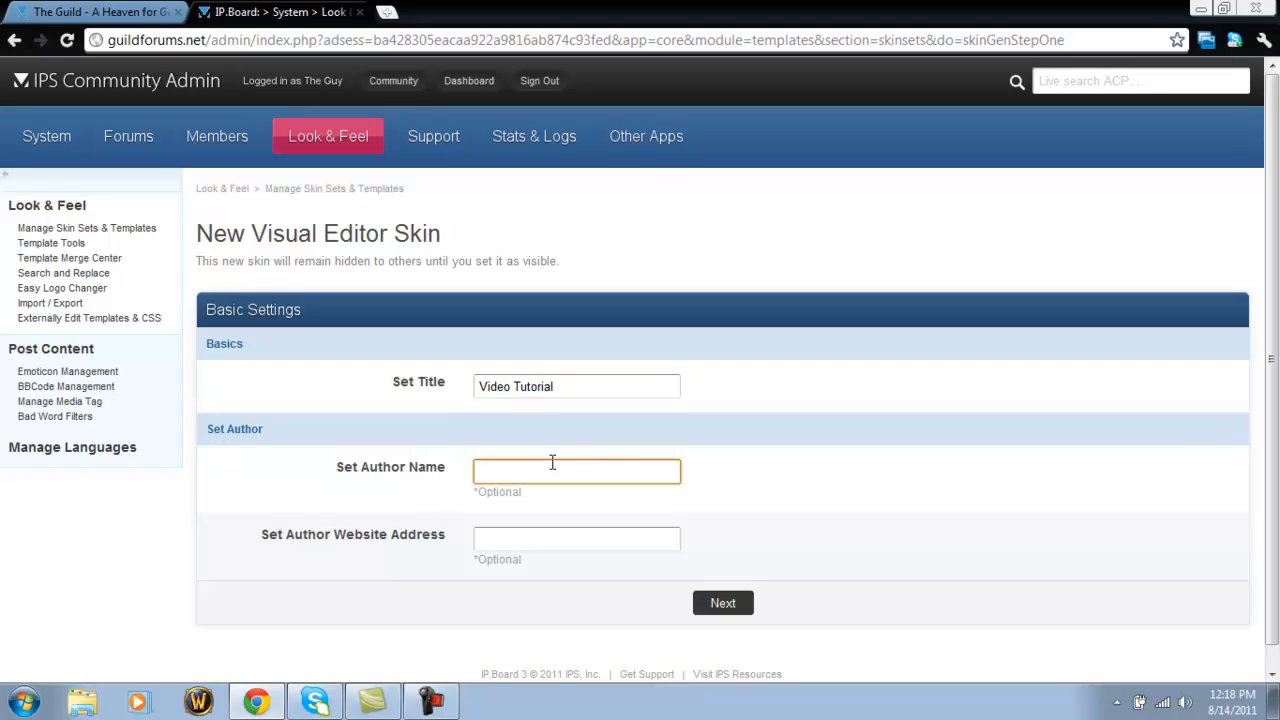
pyautogui.write('Me')
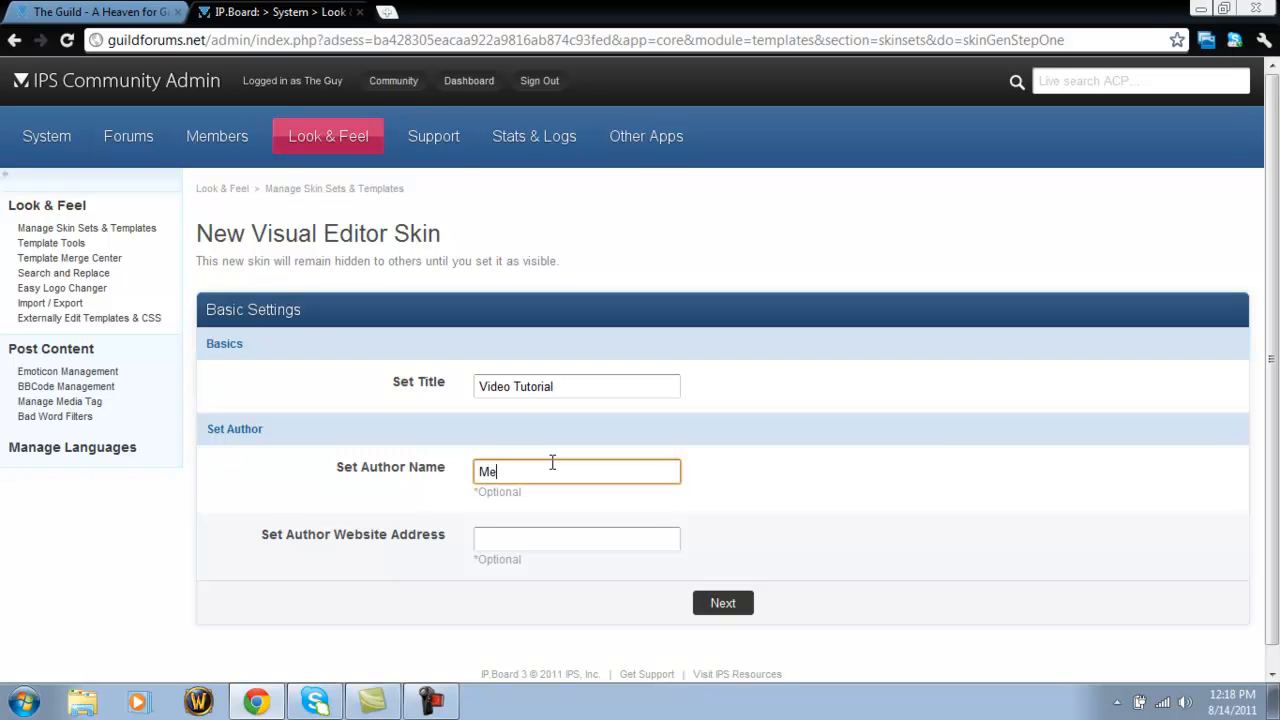
pyautogui.click(576, 538)
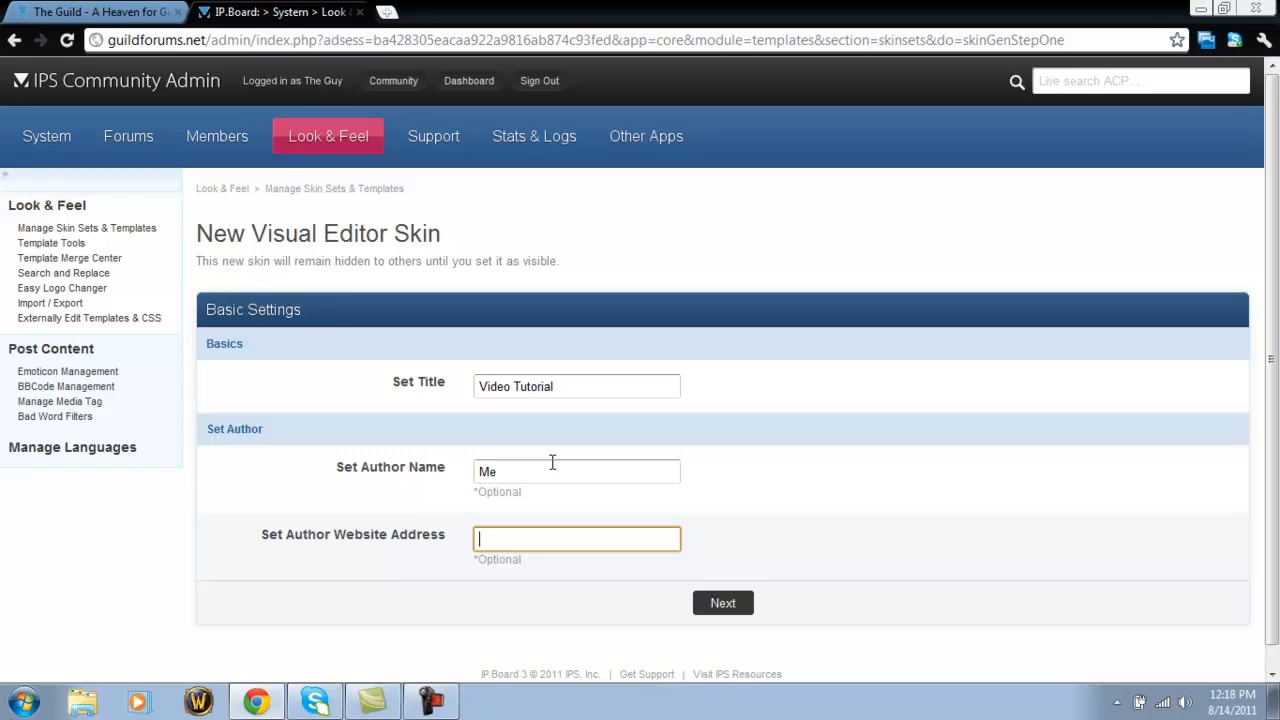
pyautogui.write('GuildForums')
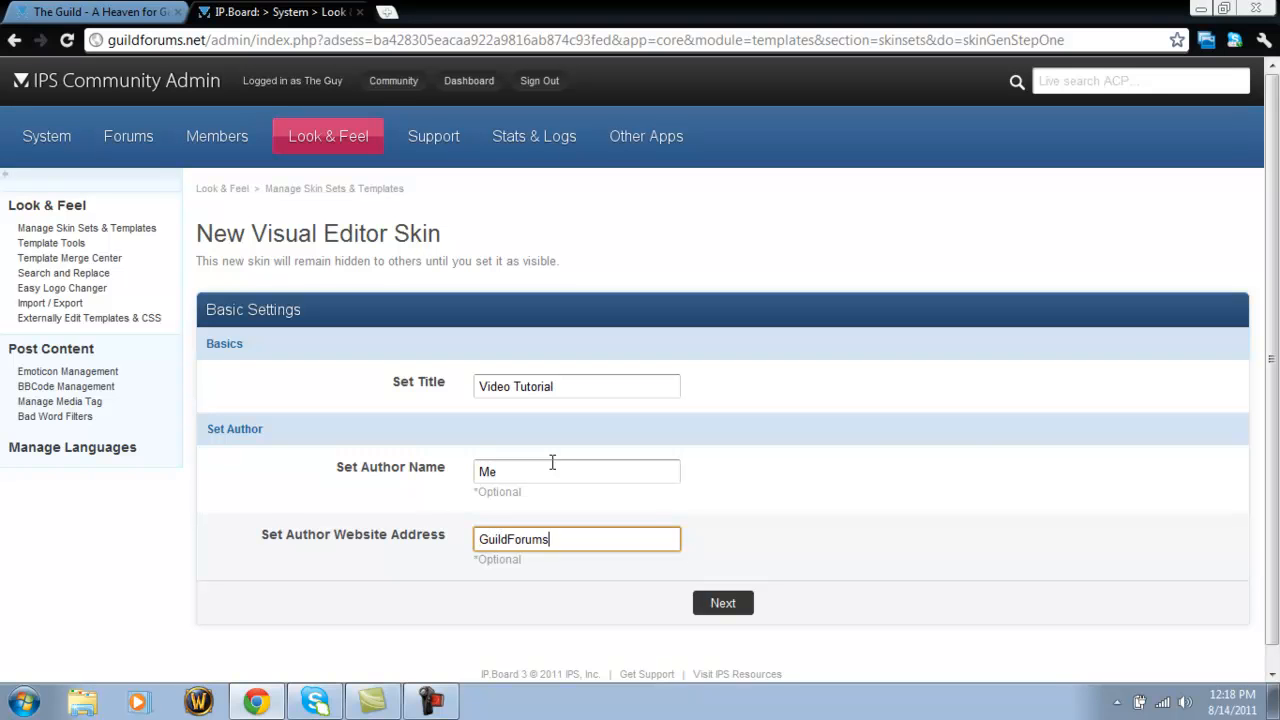
pyautogui.write('.Net')
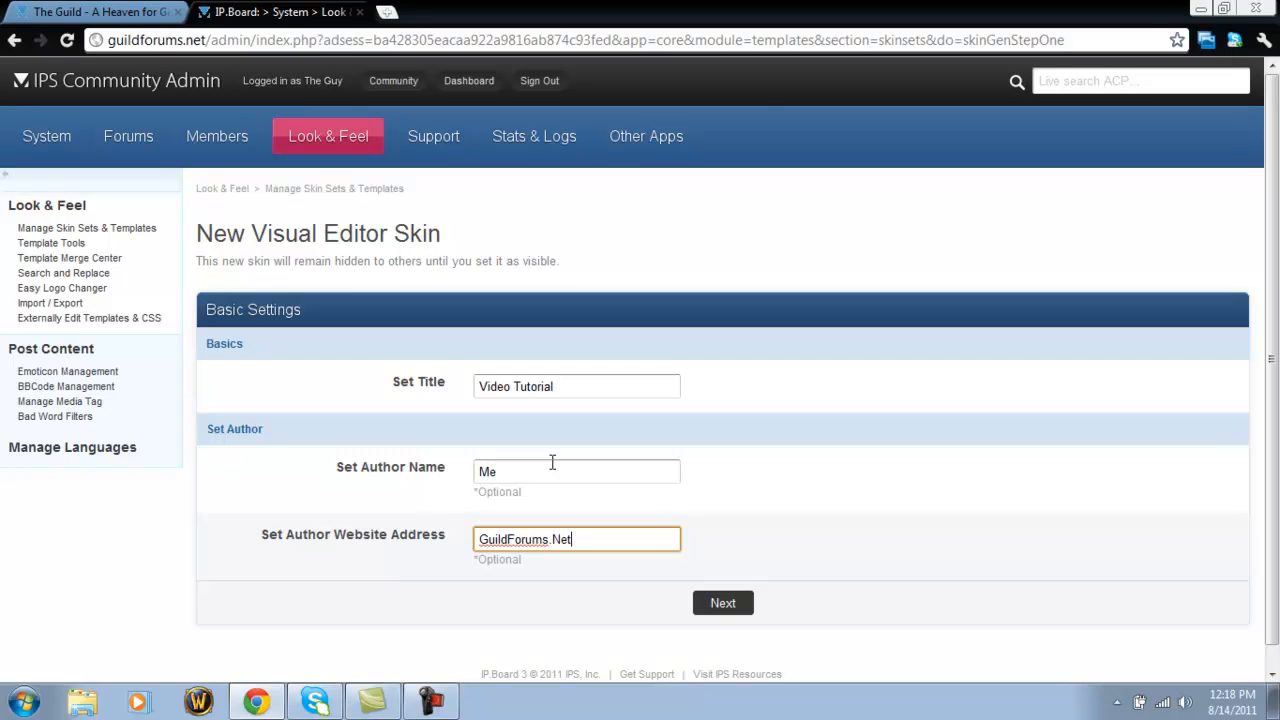
pyautogui.moveTo(738, 593)
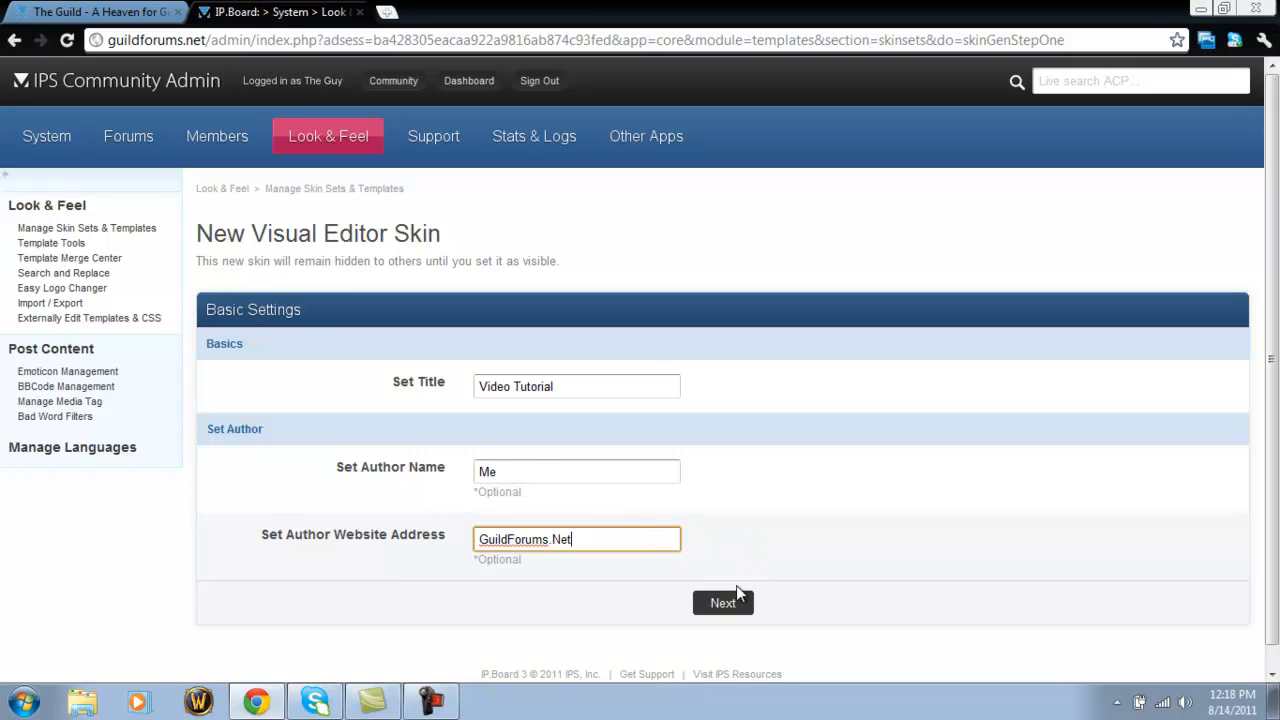
pyautogui.click(722, 603)
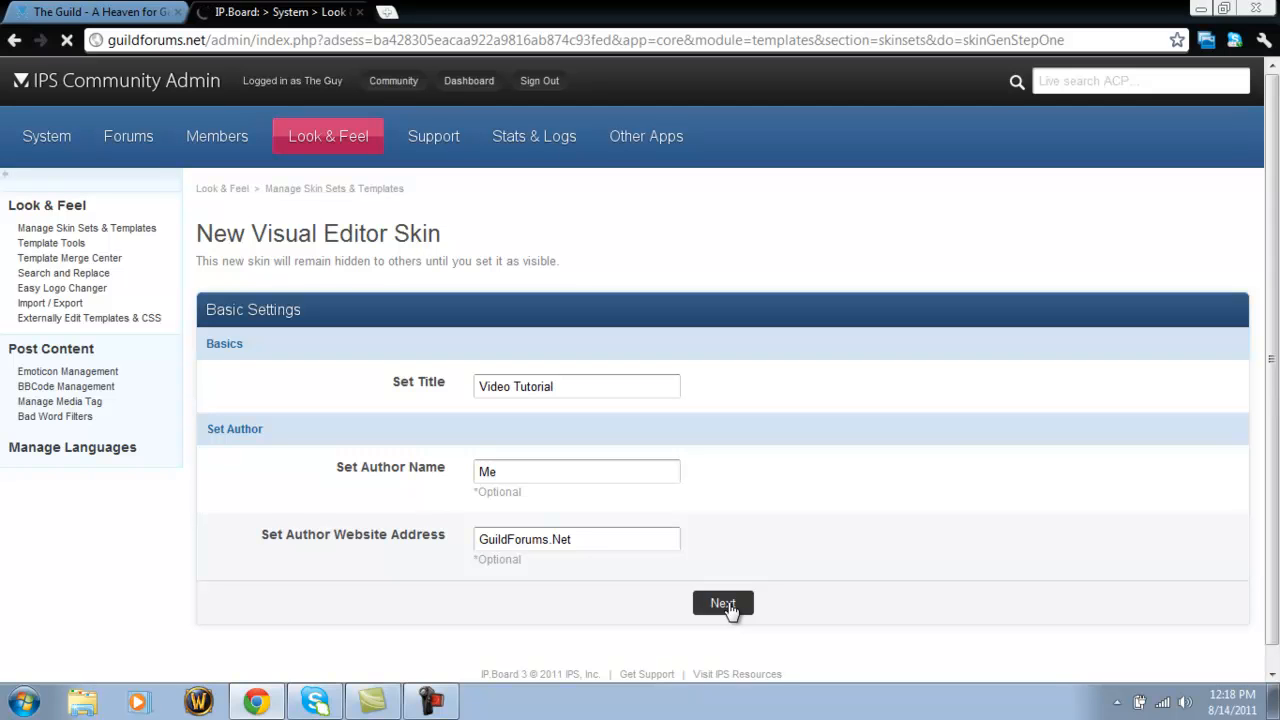
pyautogui.click(722, 603)
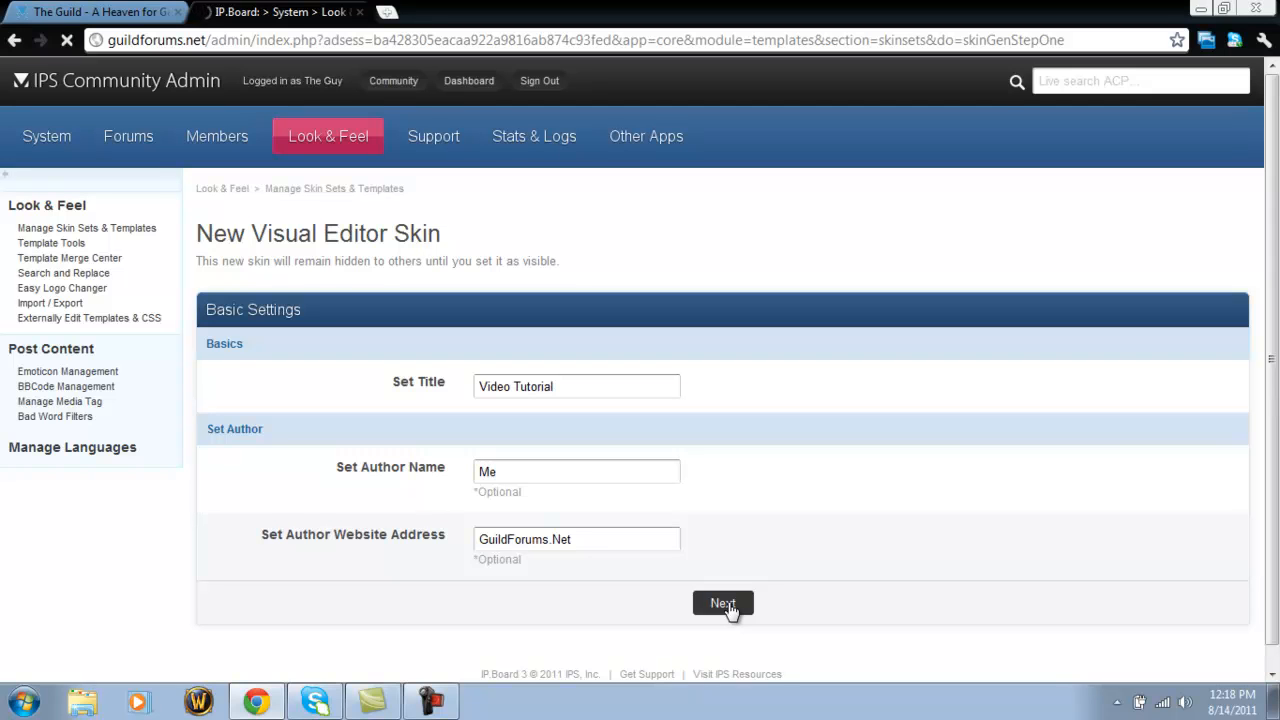
pyautogui.click(722, 603)
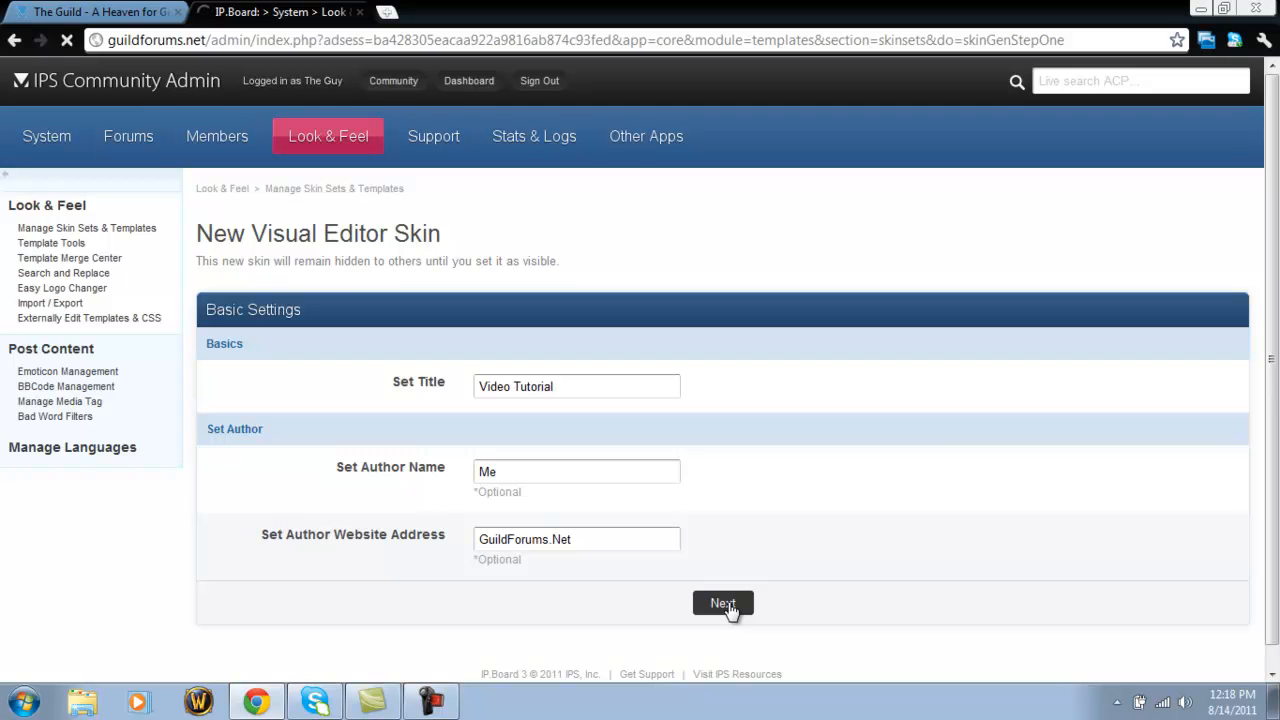
# Finish creating the skin and launch it in the Visual Skin Editor
pyautogui.click(722, 602)
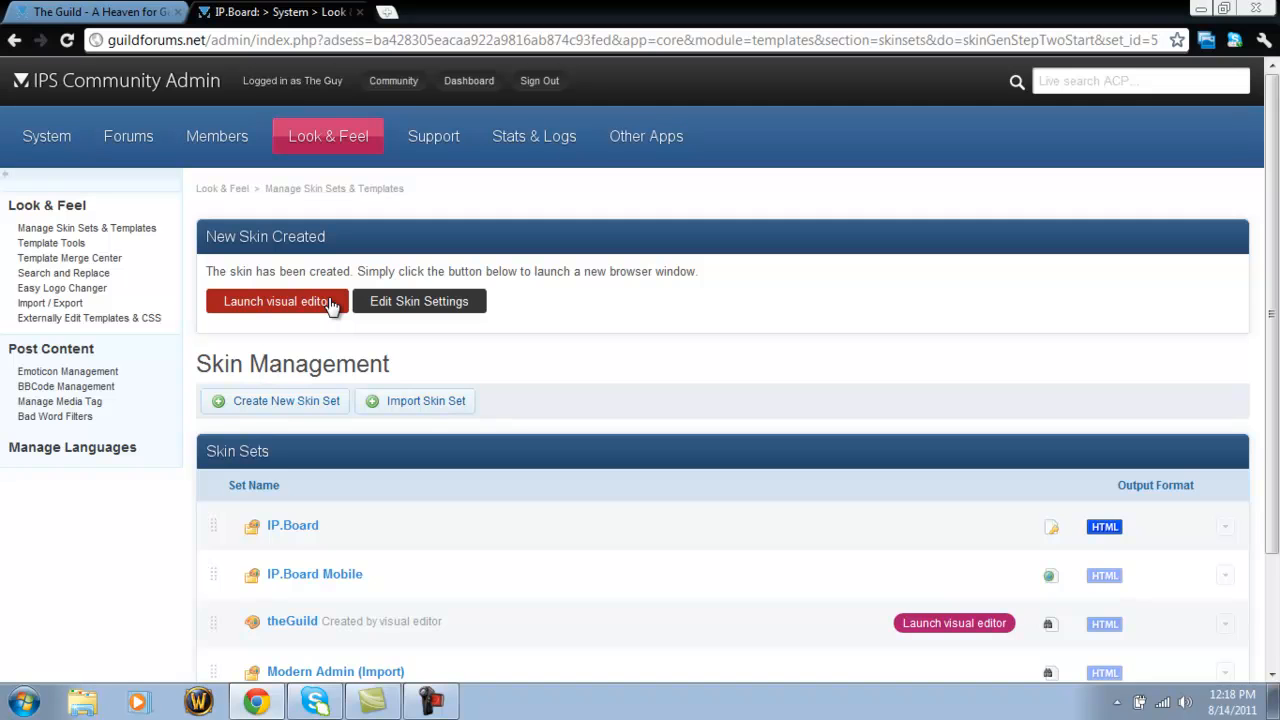
pyautogui.click(277, 301)
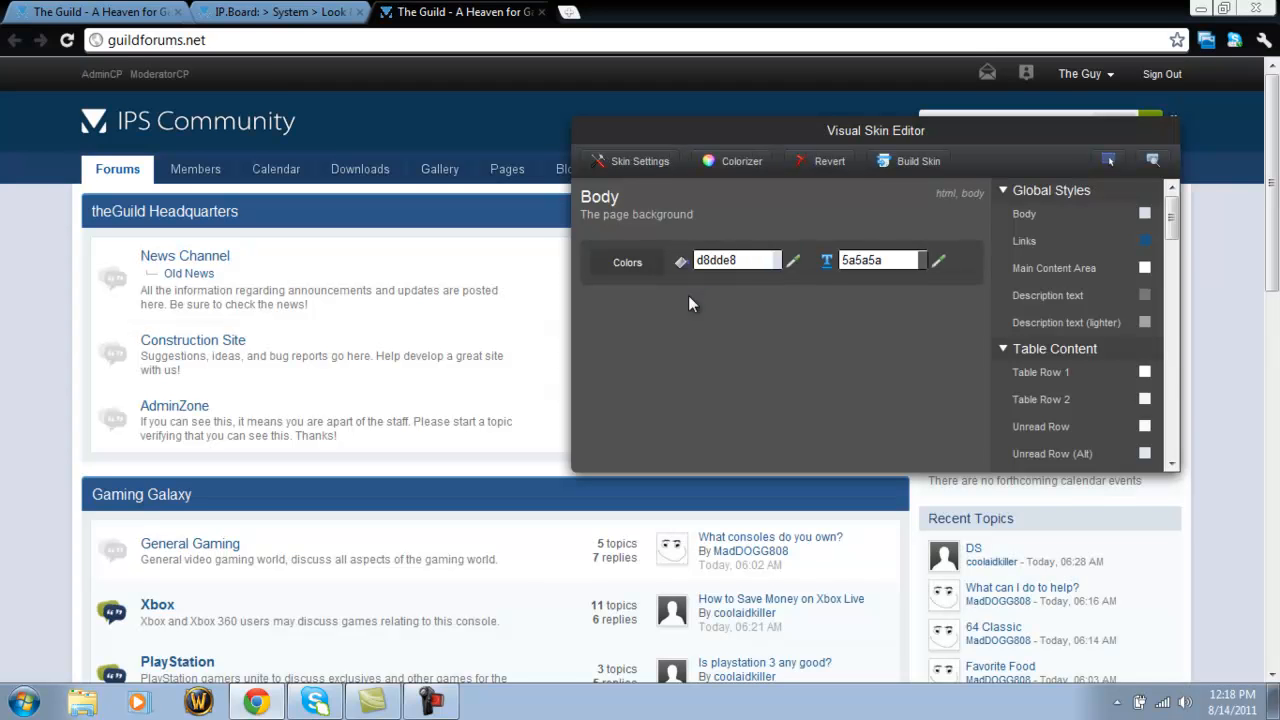
pyautogui.moveTo(650, 165)
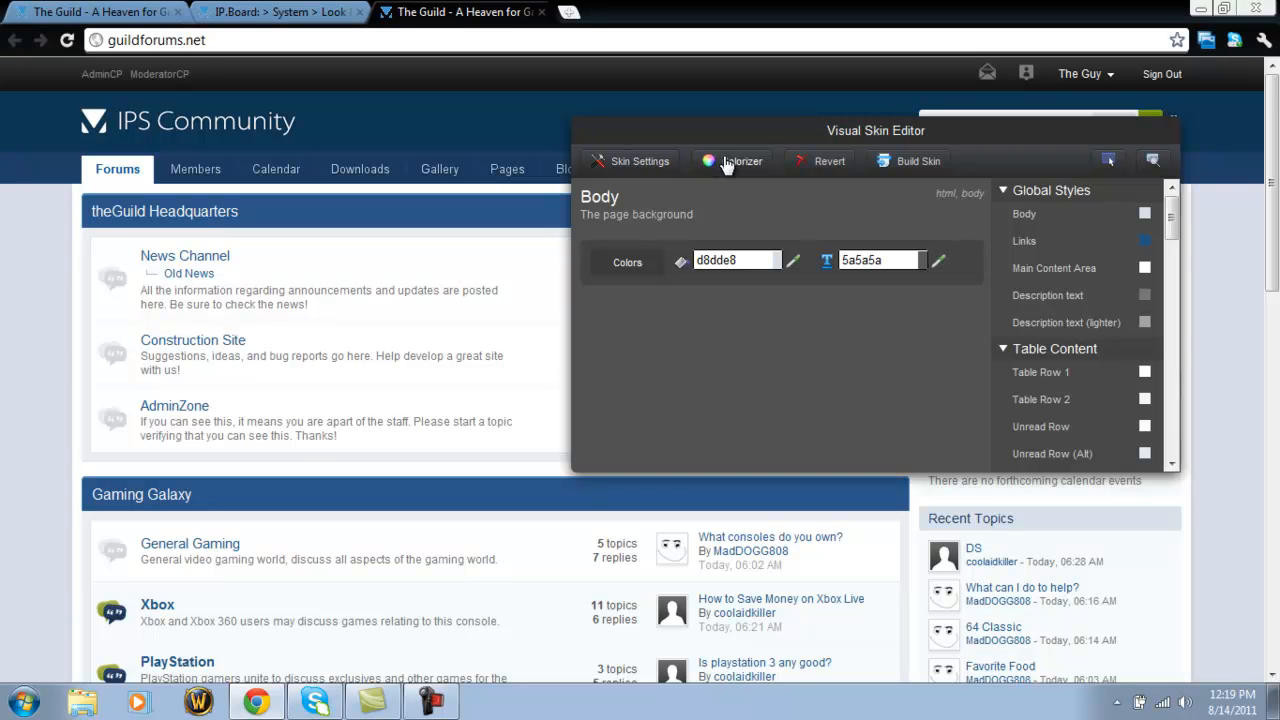
pyautogui.moveTo(820, 161)
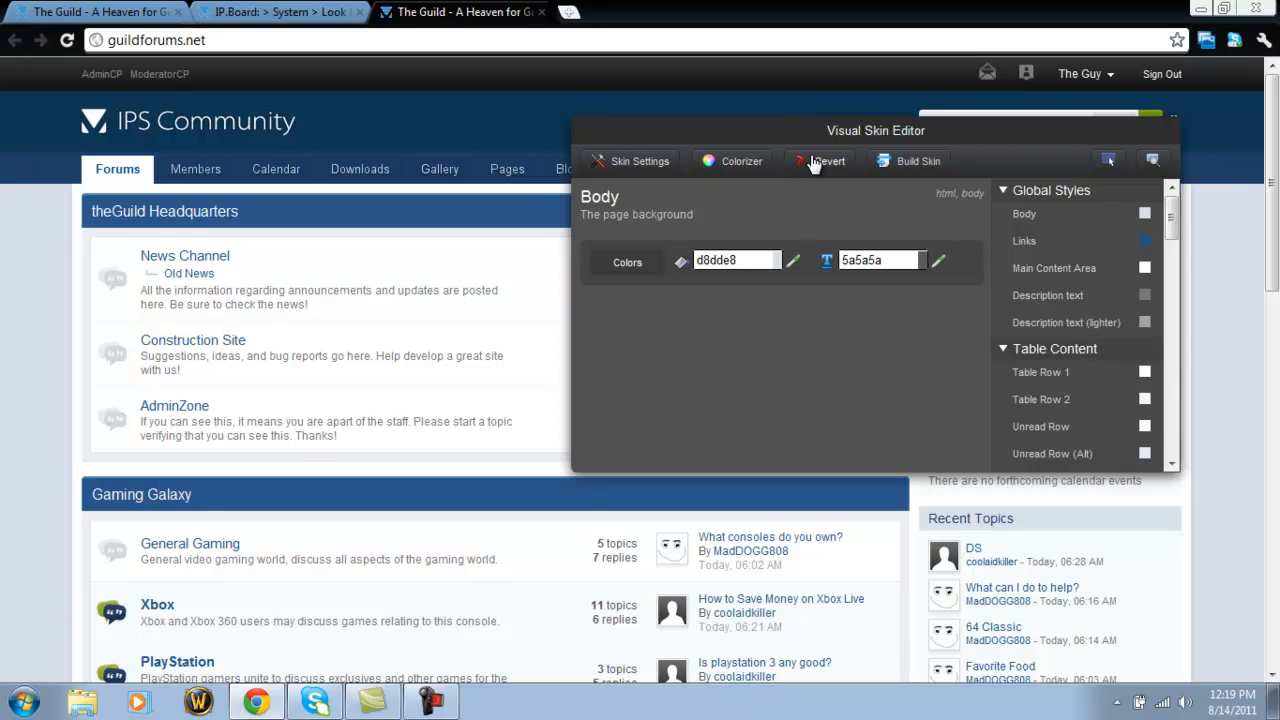
pyautogui.moveTo(829, 161)
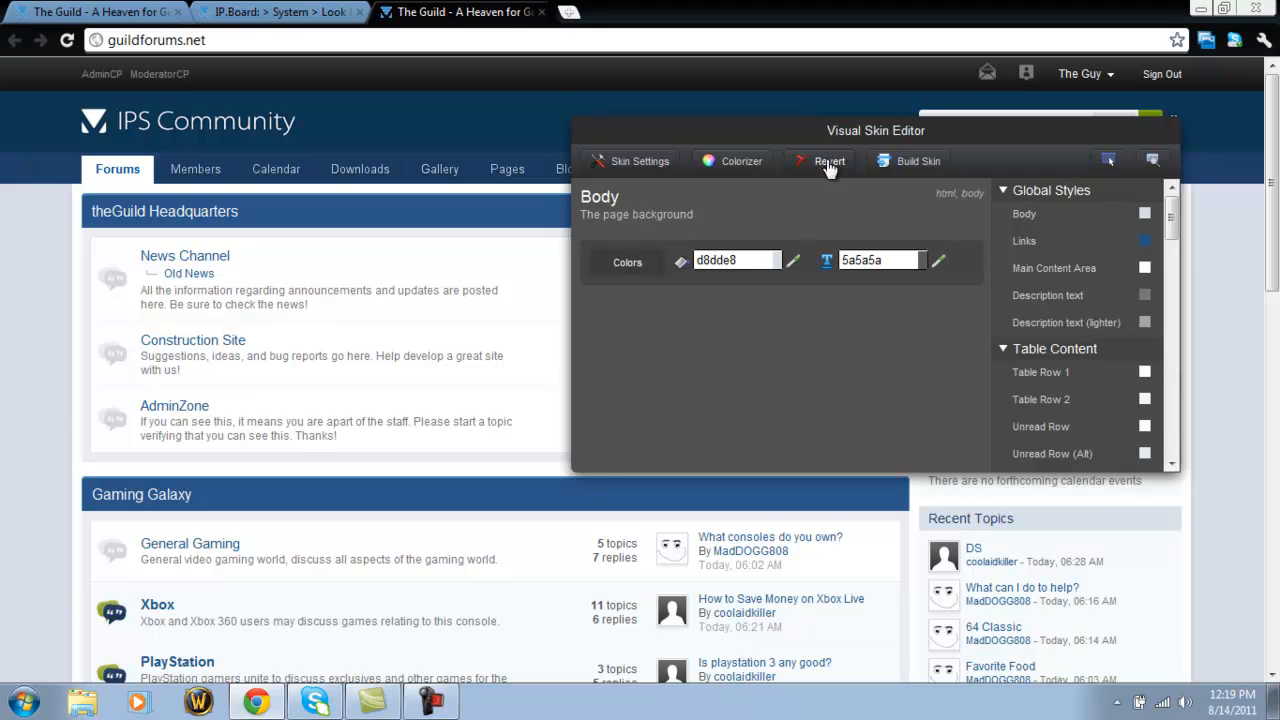
pyautogui.moveTo(907, 161)
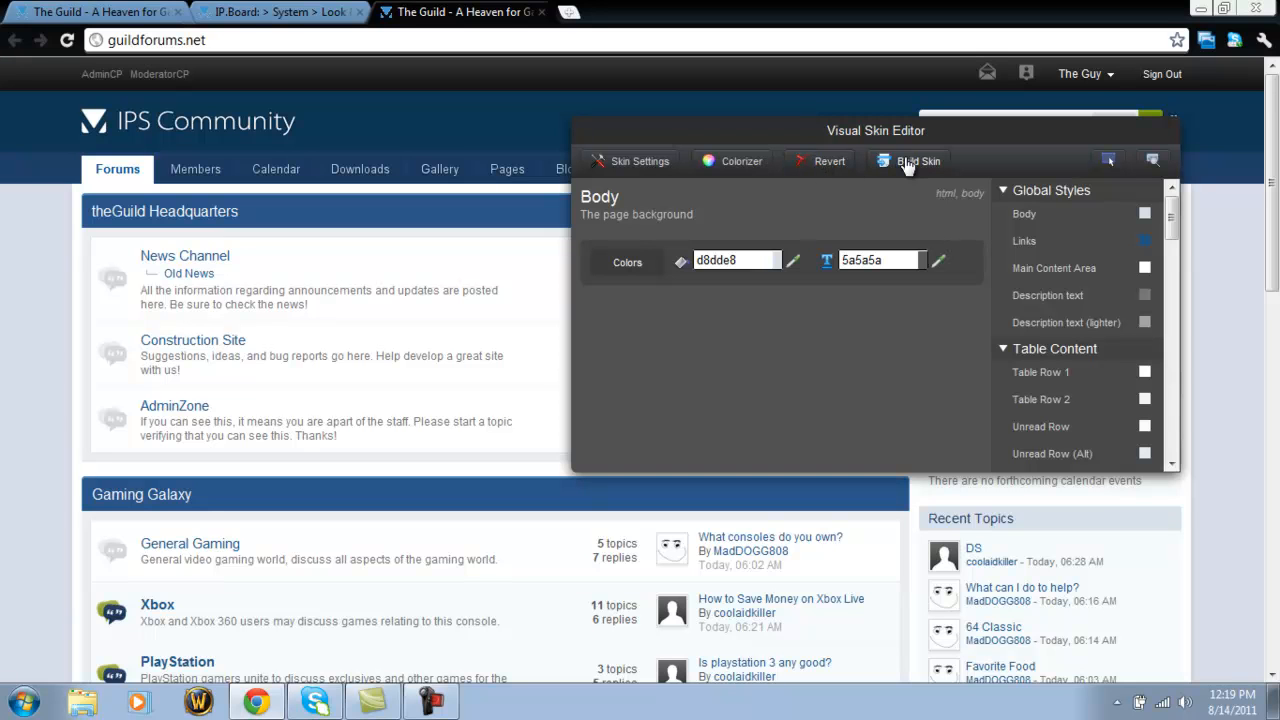
pyautogui.moveTo(1112, 165)
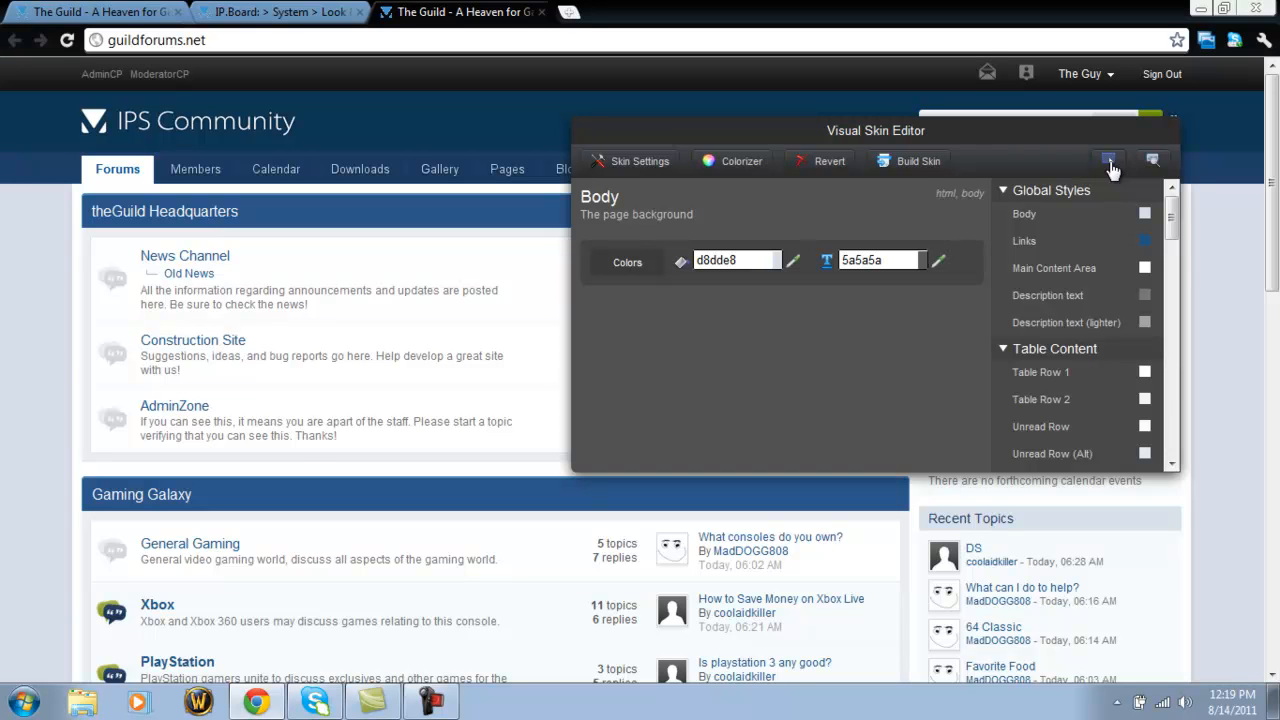
pyautogui.moveTo(1155, 170)
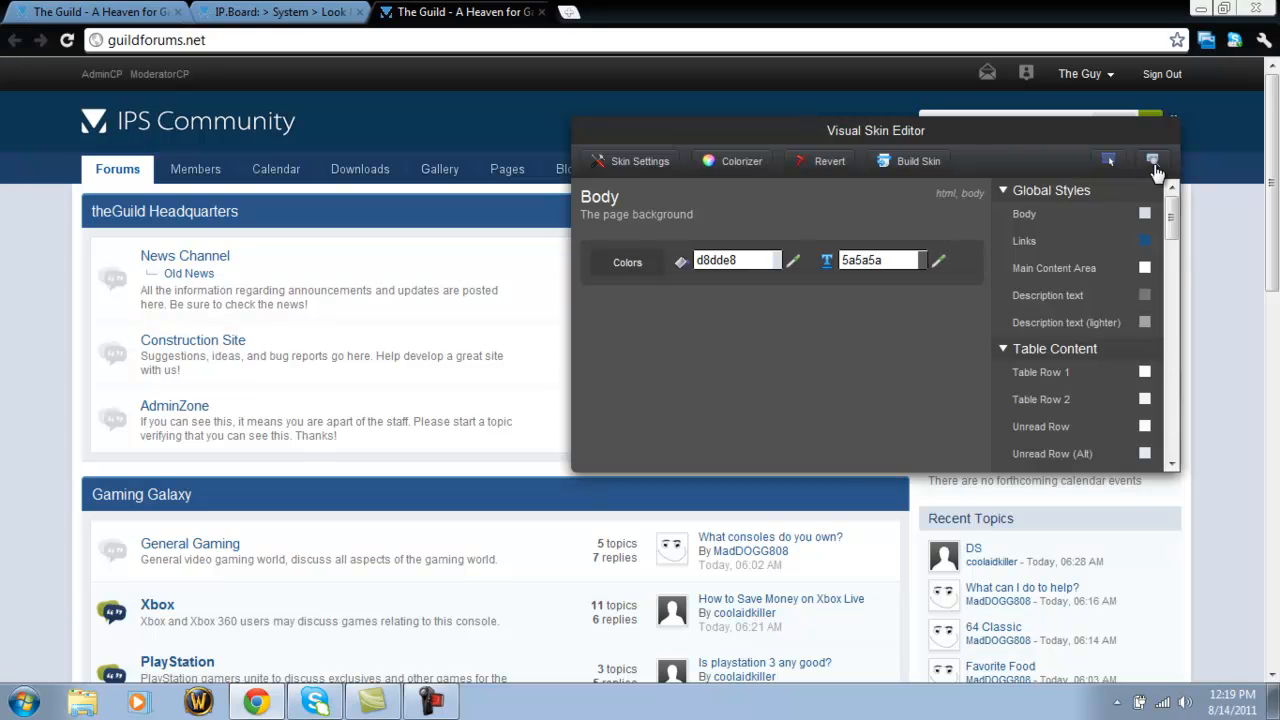
pyautogui.moveTo(1120, 173)
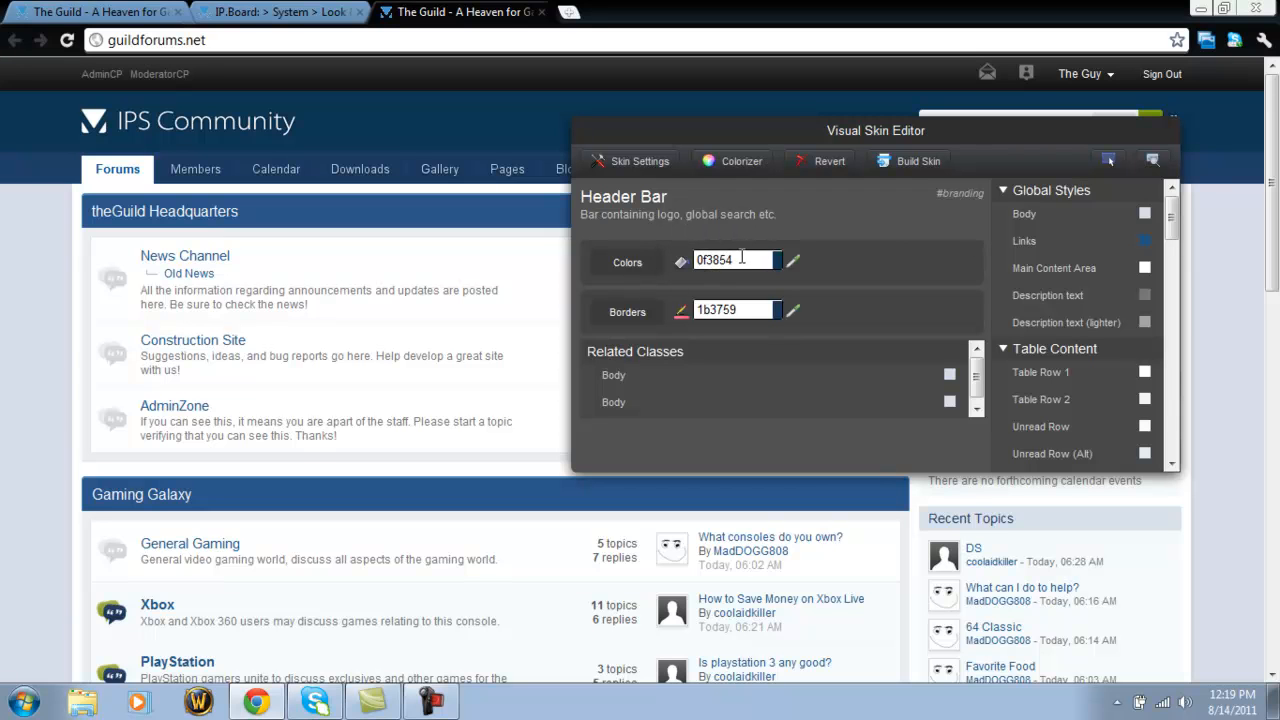
pyautogui.moveTo(778, 268)
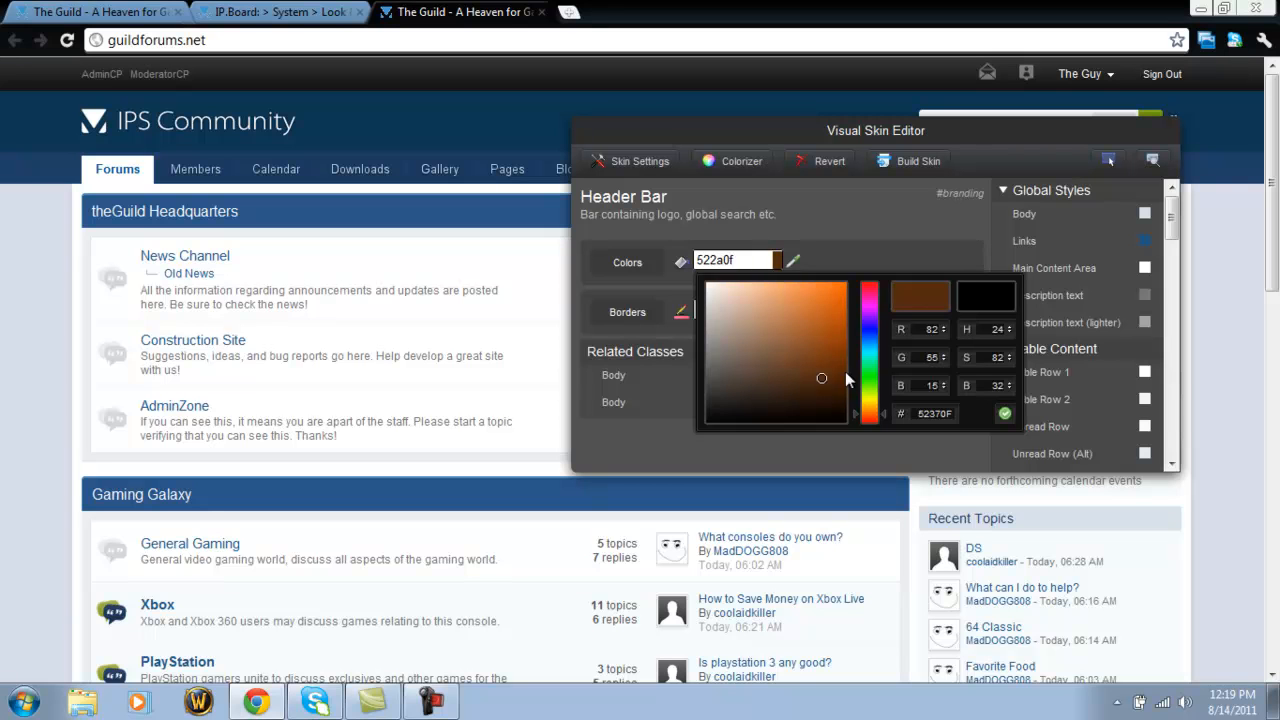
# Set the Header Bar colour to orange f58c31 with border 08366b
pyautogui.click(823, 300)
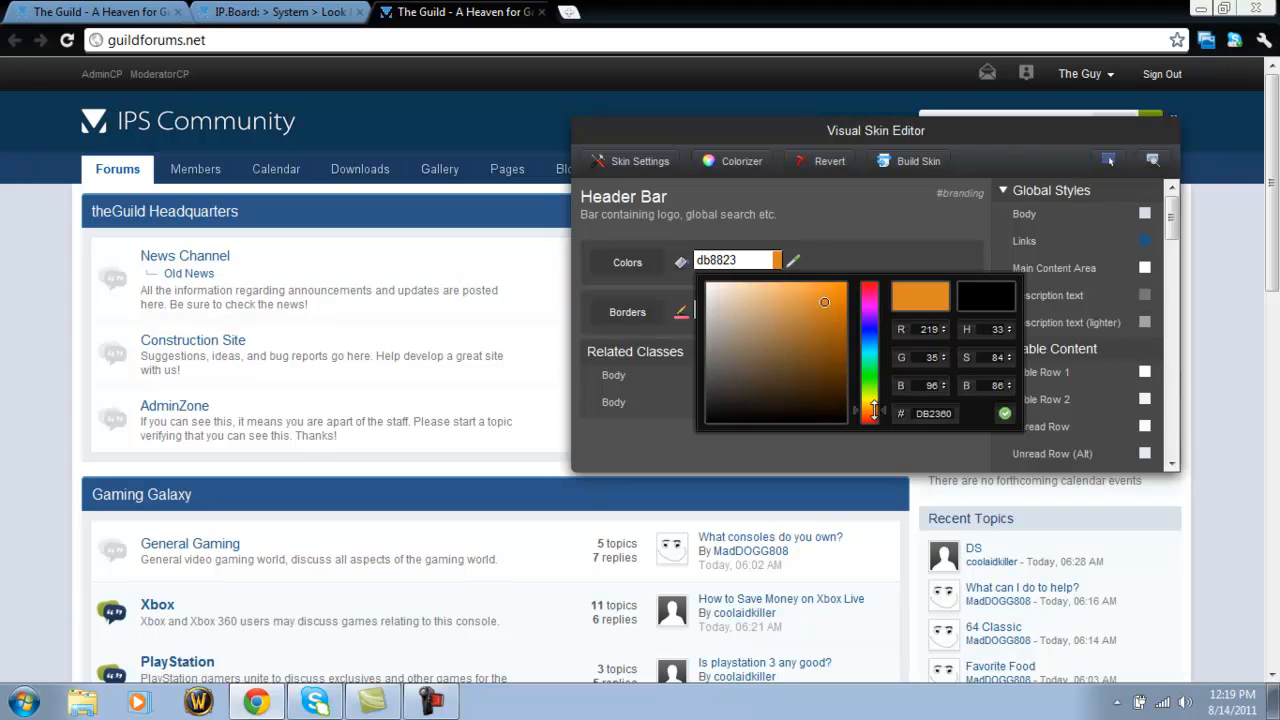
pyautogui.moveTo(869, 320); pyautogui.dragTo(869, 410)
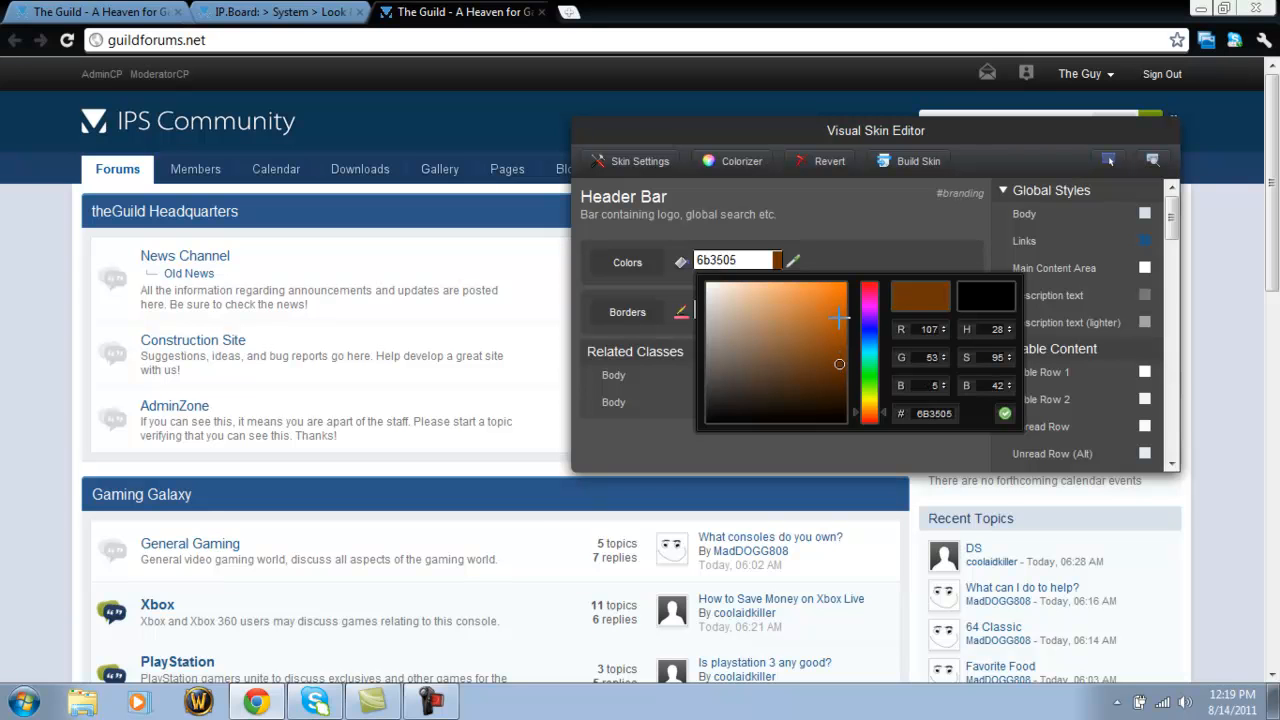
pyautogui.click(833, 290)
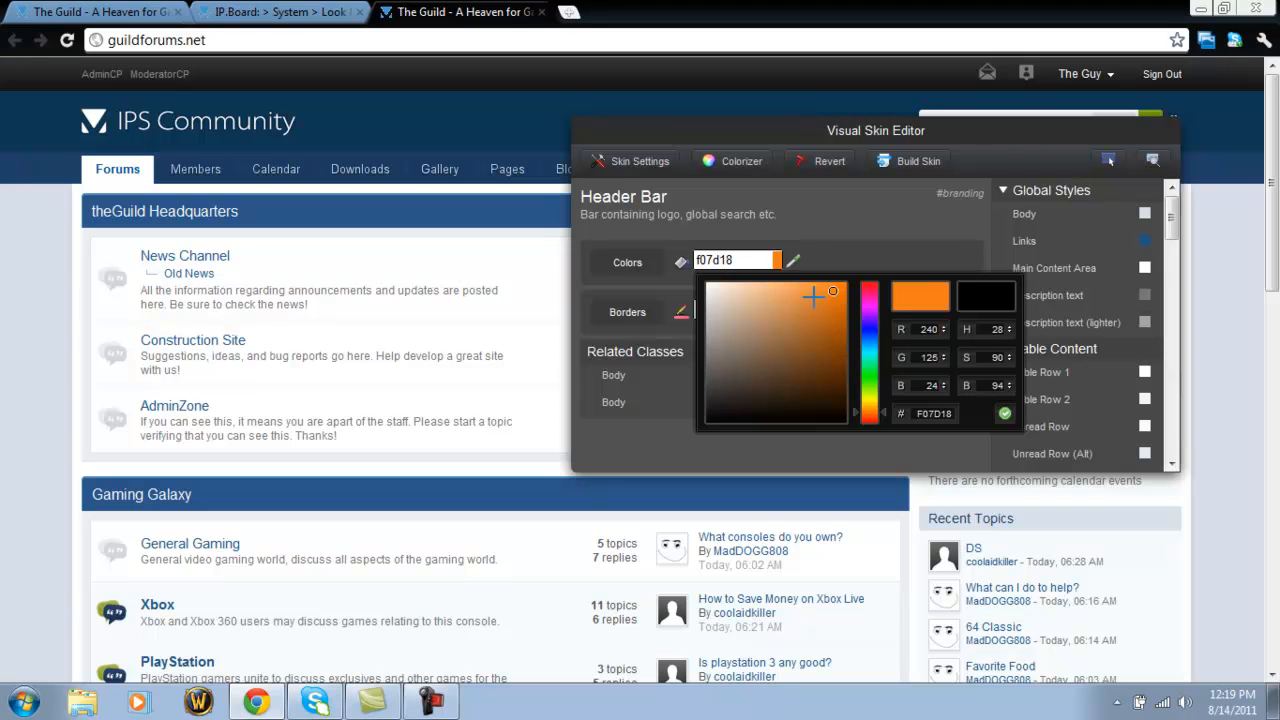
pyautogui.moveTo(815, 295); pyautogui.dragTo(819, 288)
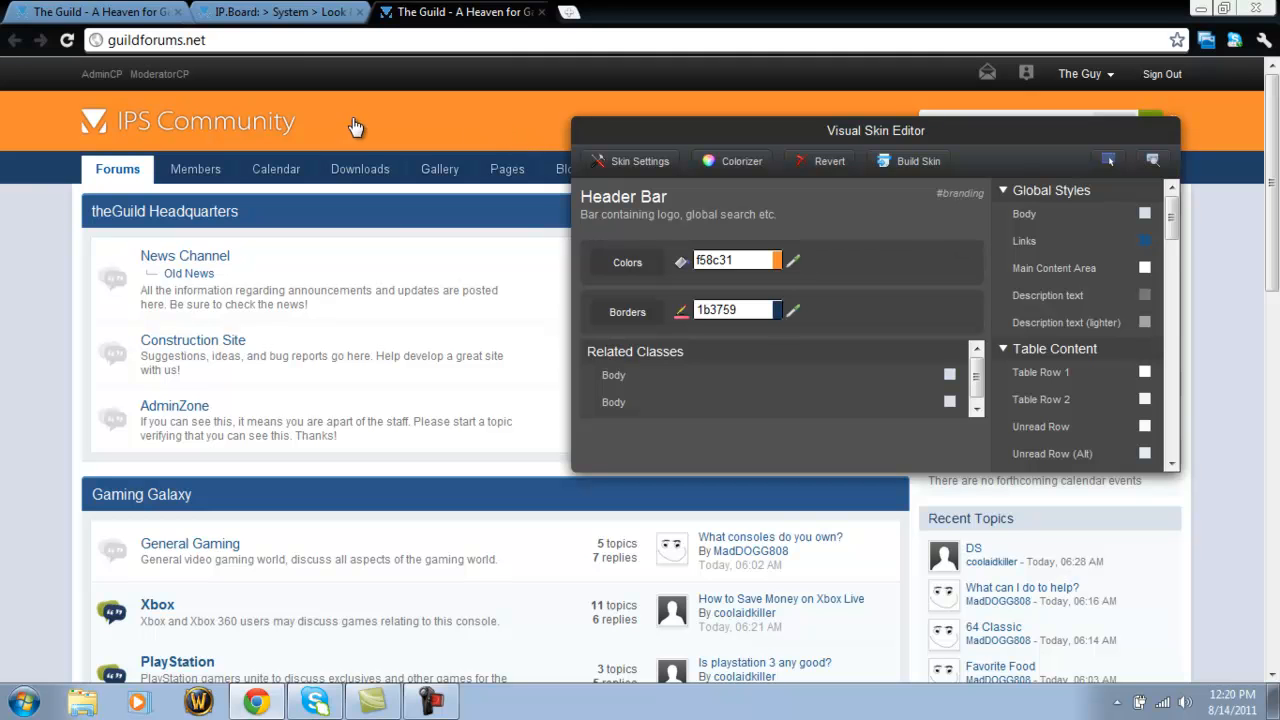
pyautogui.moveTo(503, 418)
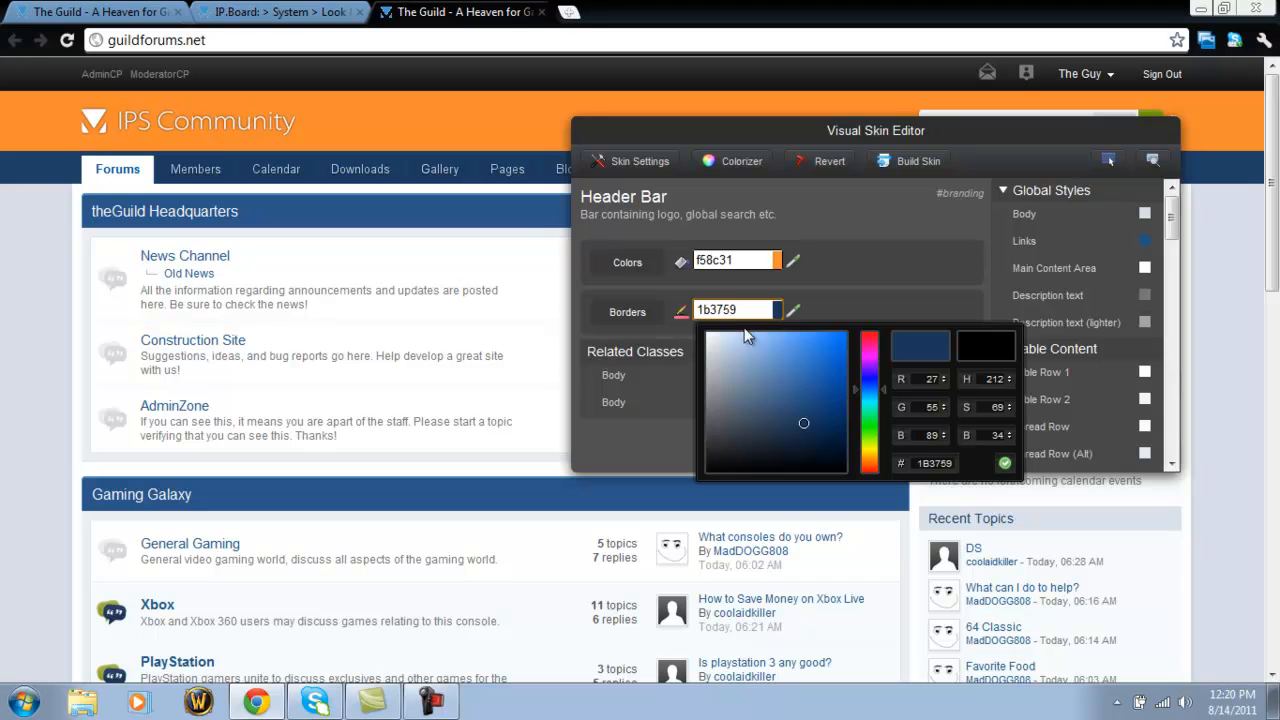
pyautogui.click(838, 362)
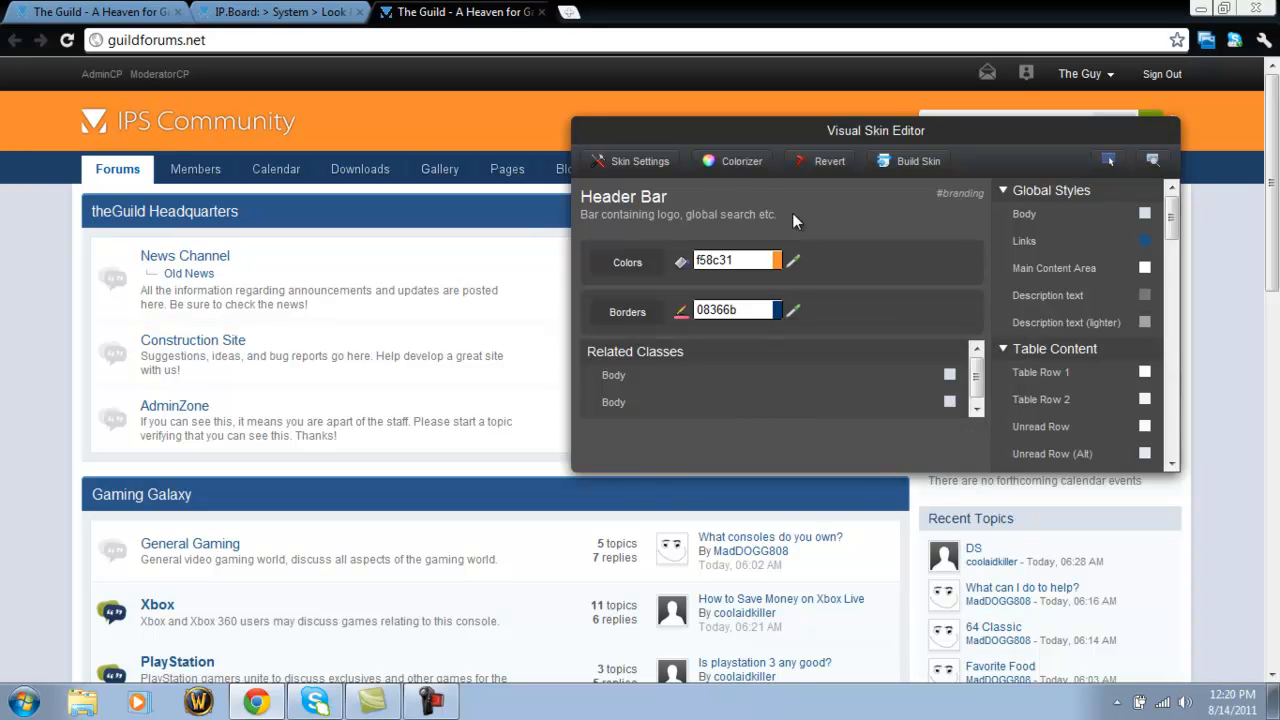
pyautogui.moveTo(1095, 122)
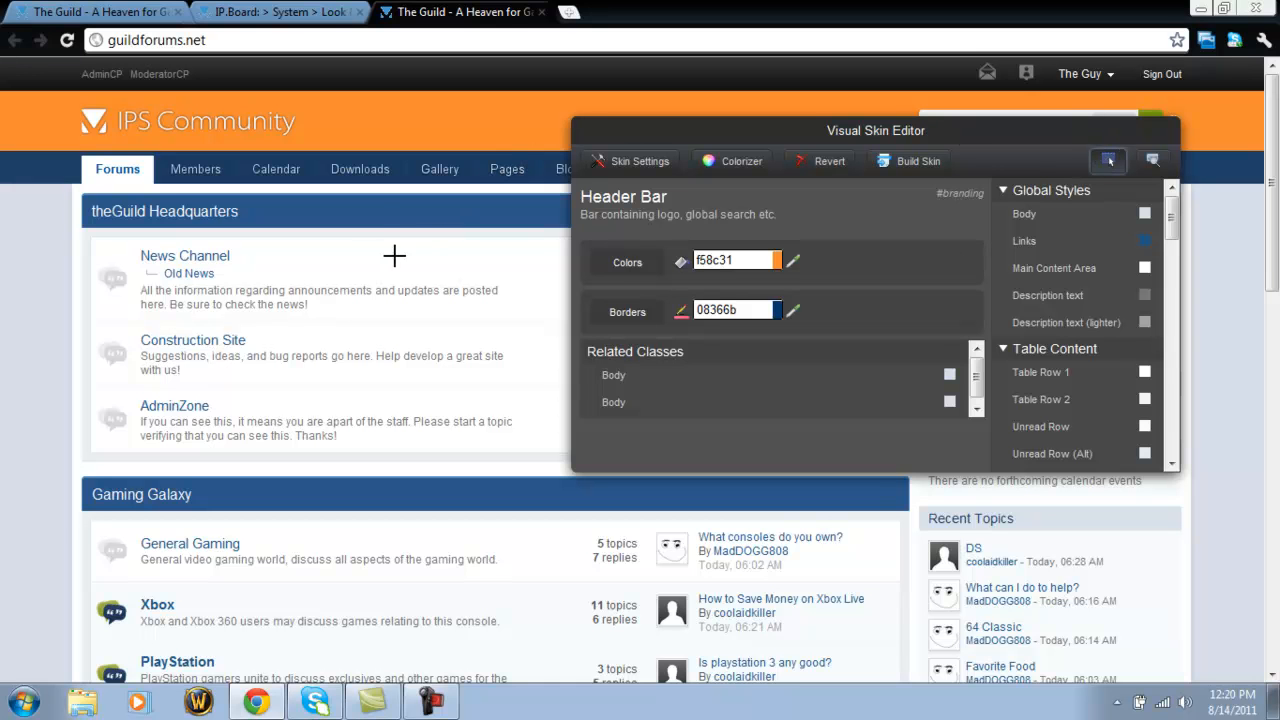
pyautogui.moveTo(30, 462)
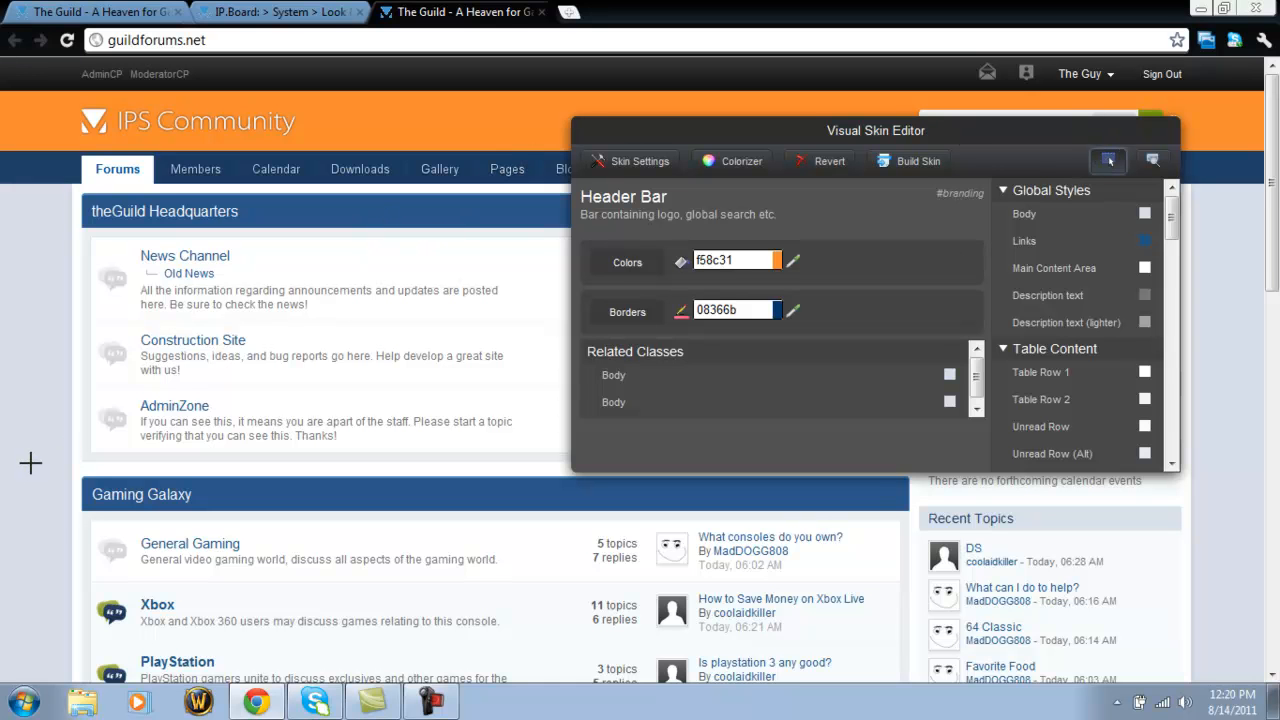
# Make the Body background dark blue 213f80 and load the Main Title colour picker
pyautogui.click(1024, 213)
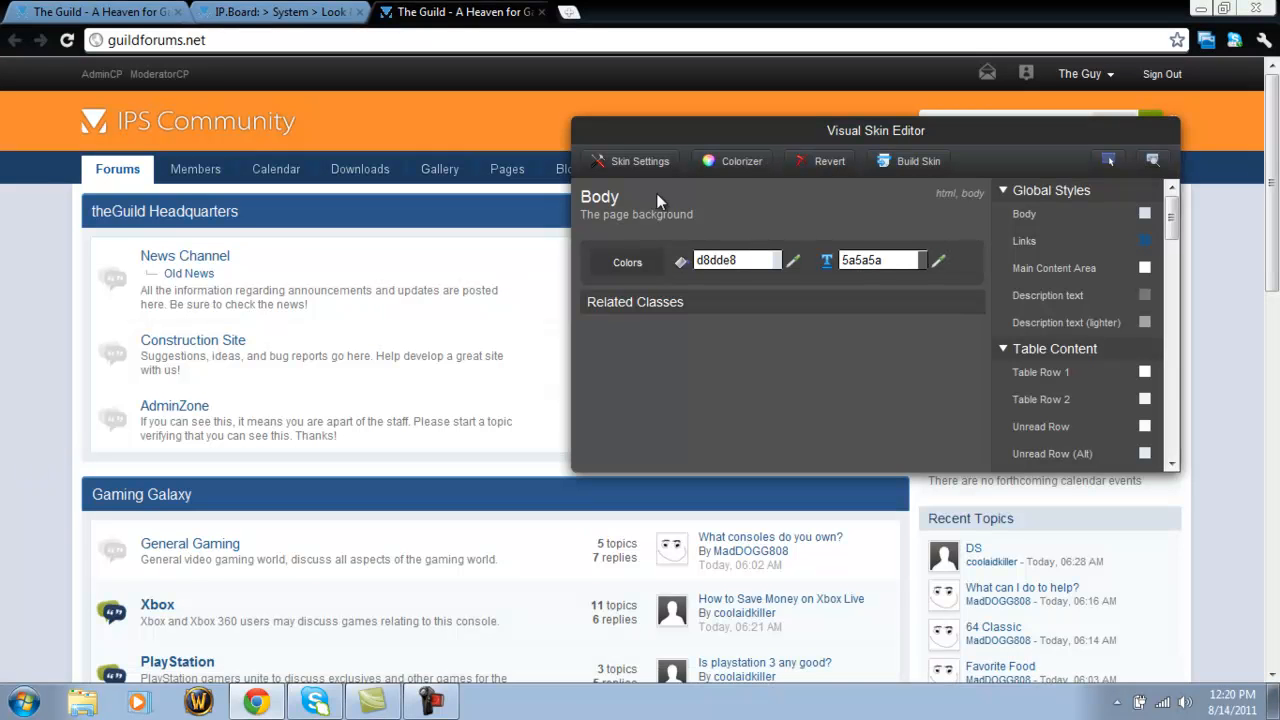
pyautogui.doubleClick(599, 196)
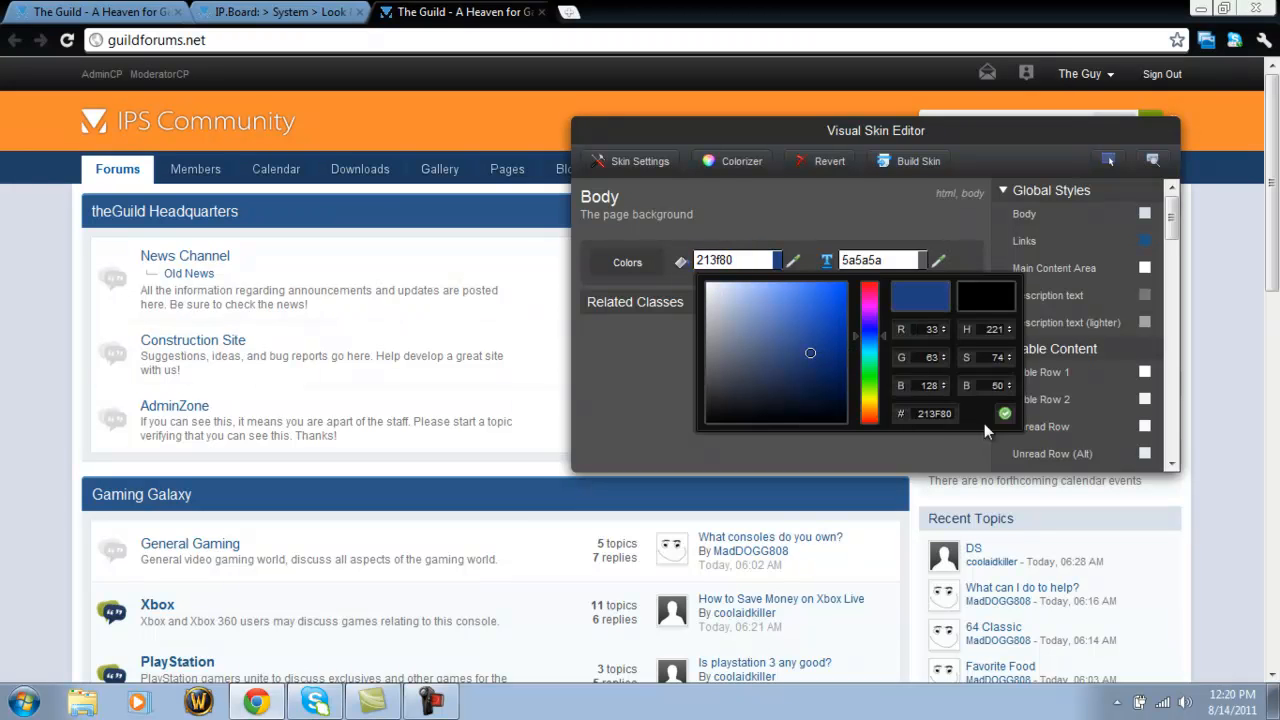
pyautogui.click(1004, 413)
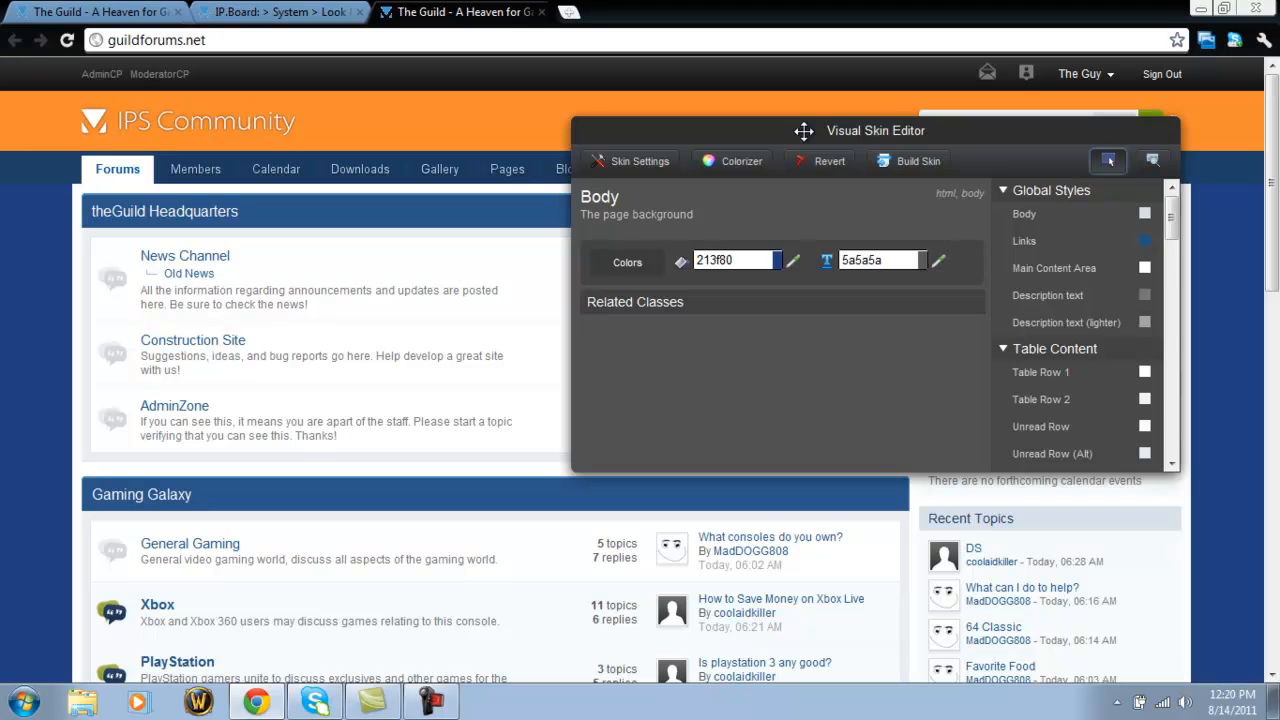
pyautogui.moveTo(394, 214)
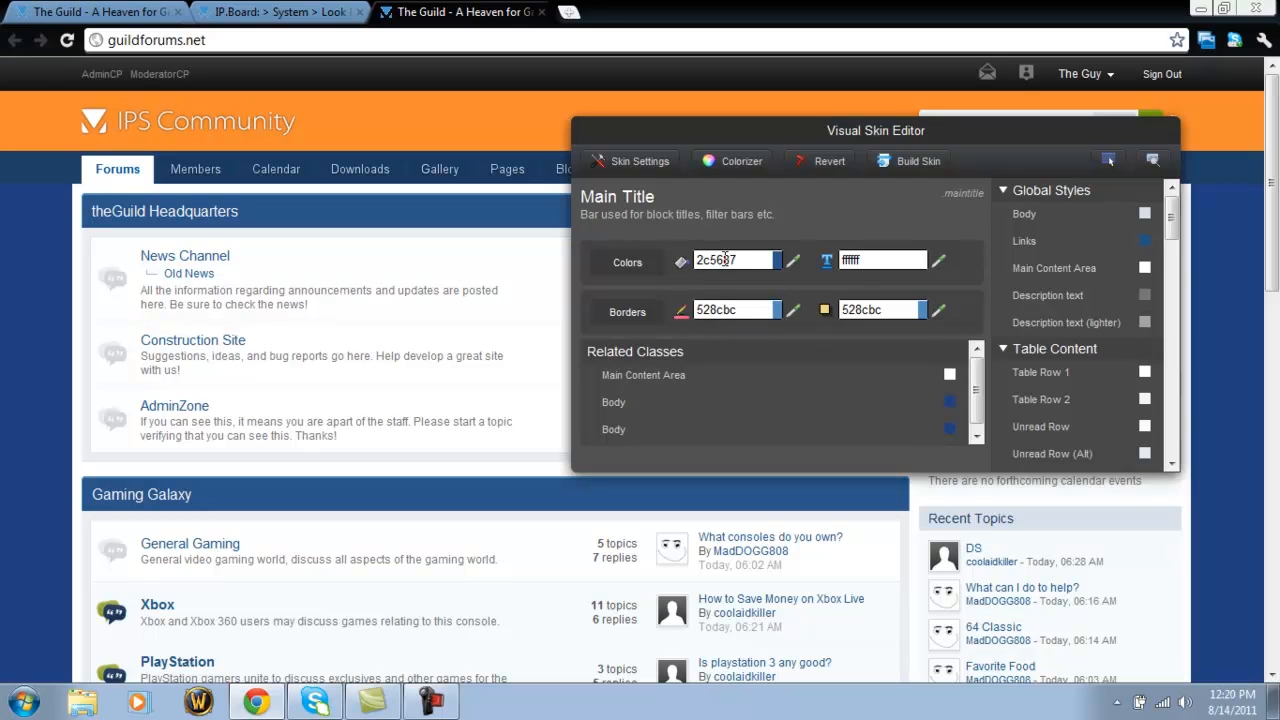
pyautogui.click(735, 260)
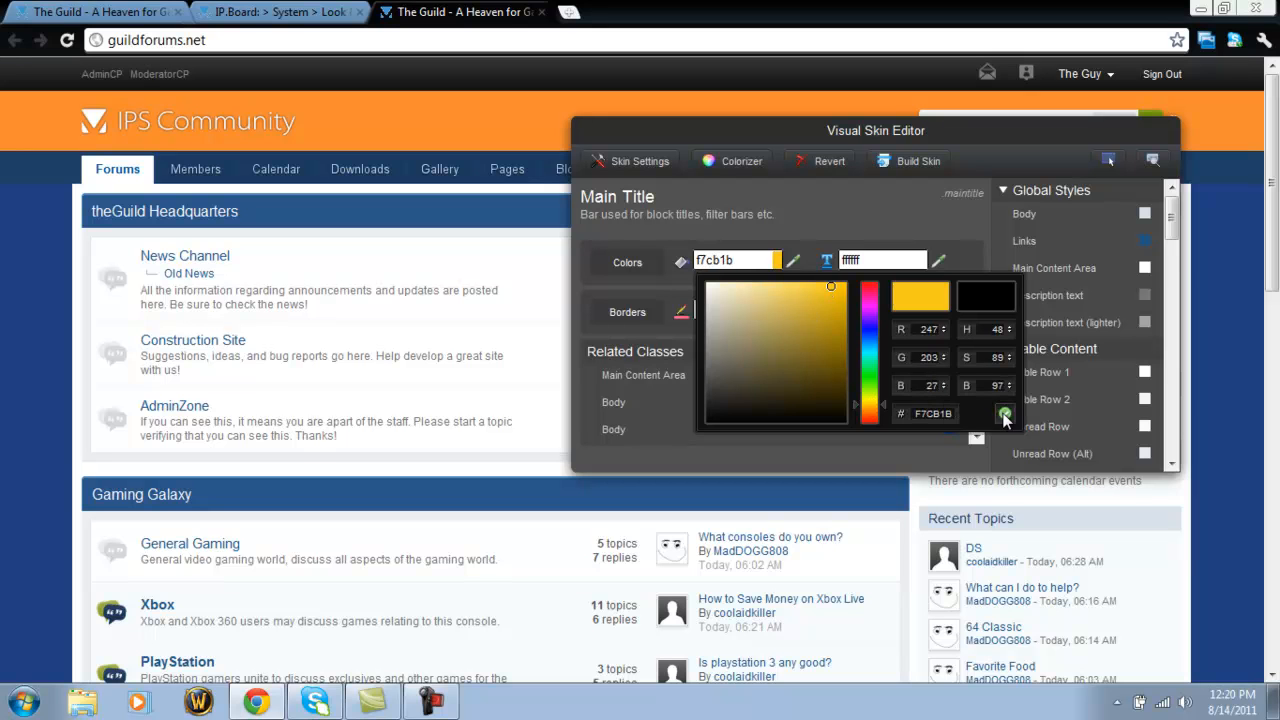
# Give Main Title colour f7cb1b, first border d97e1c and second border 000000
pyautogui.click(1004, 414)
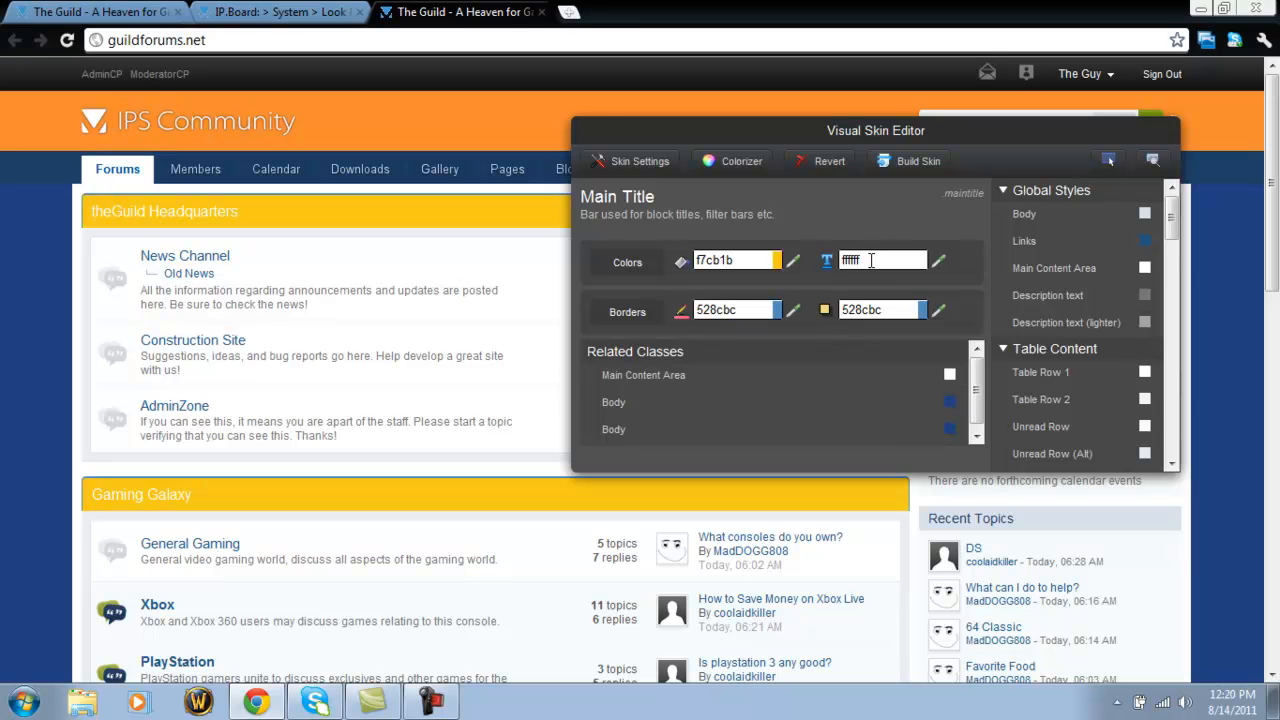
pyautogui.click(793, 309)
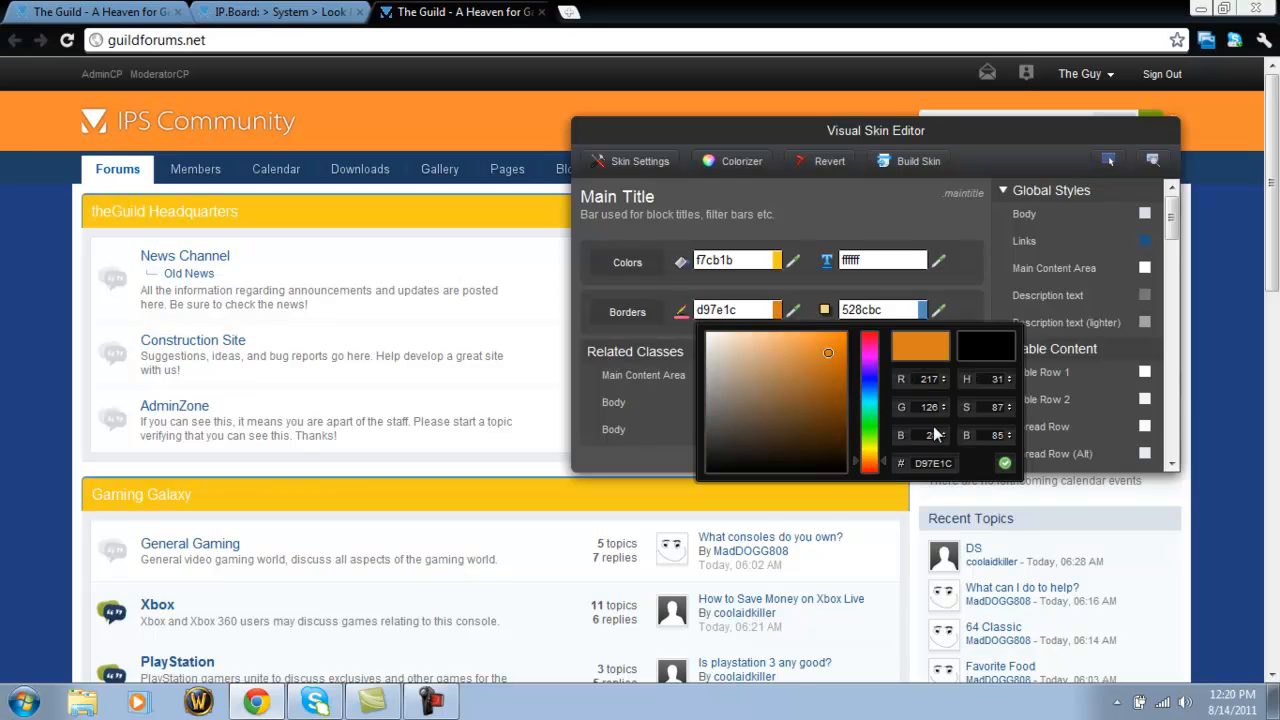
pyautogui.click(1005, 462)
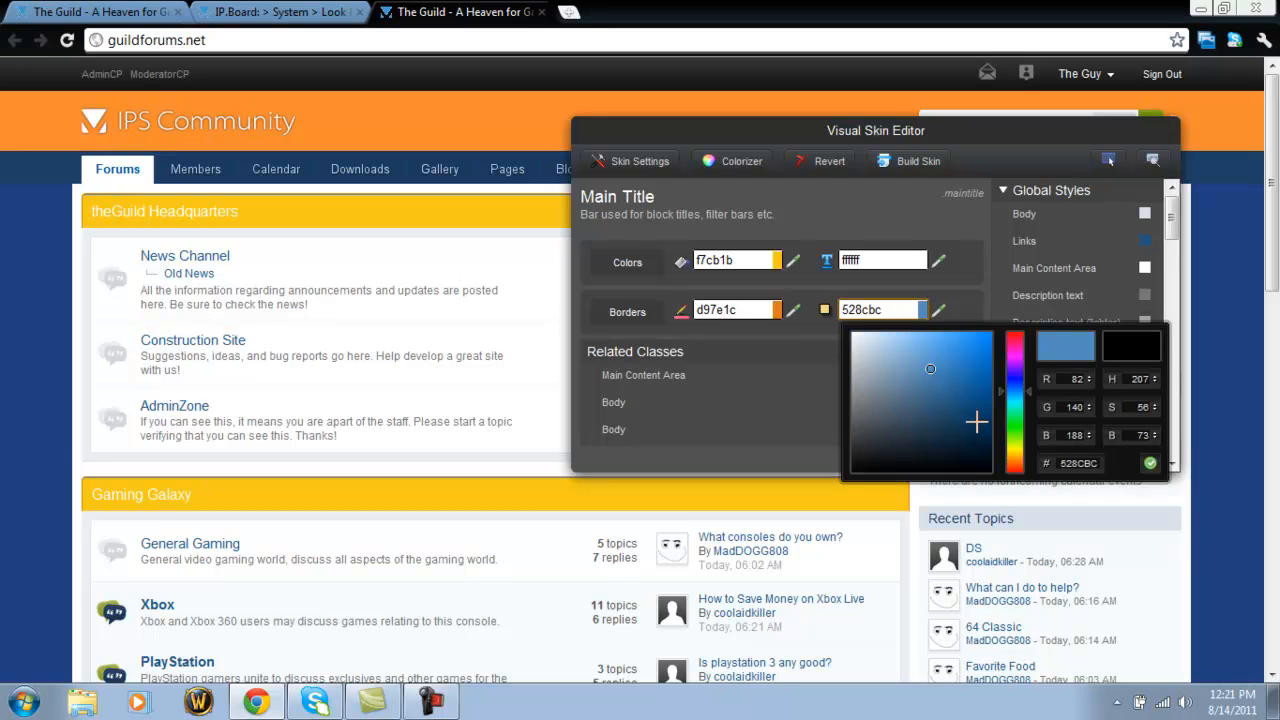
pyautogui.click(978, 470)
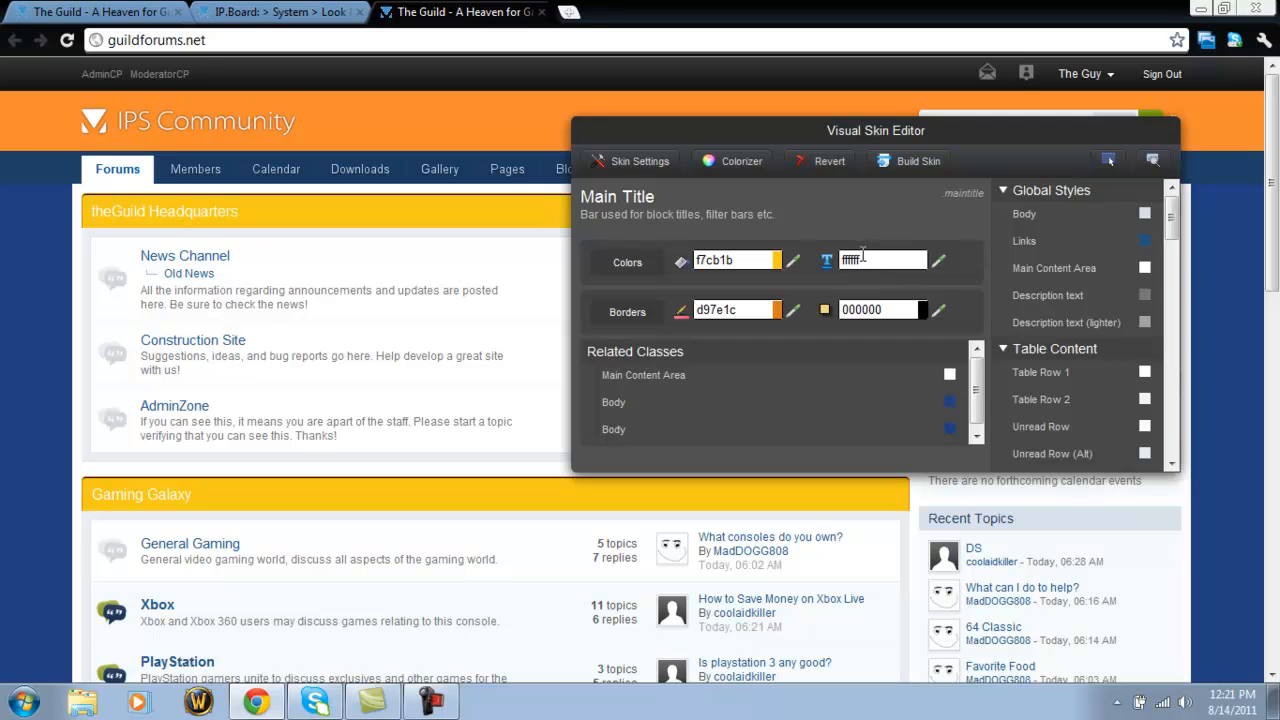
pyautogui.click(883, 260)
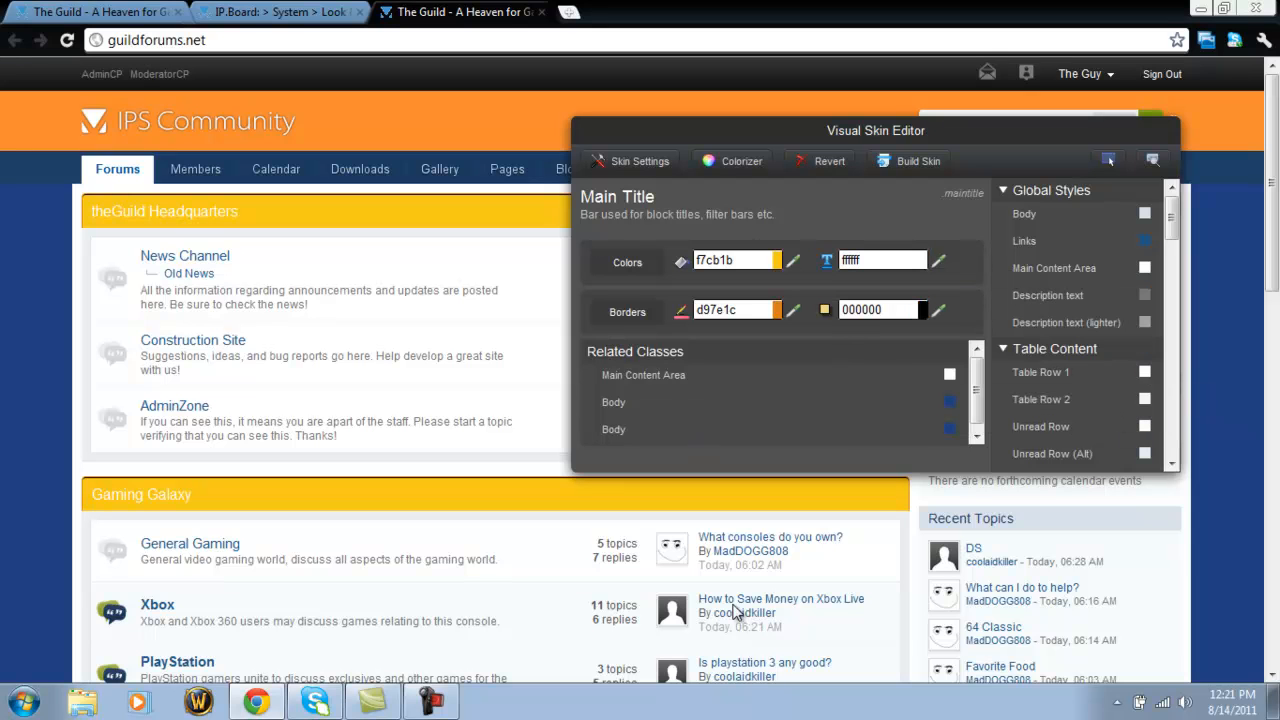
pyautogui.moveTo(1047, 177)
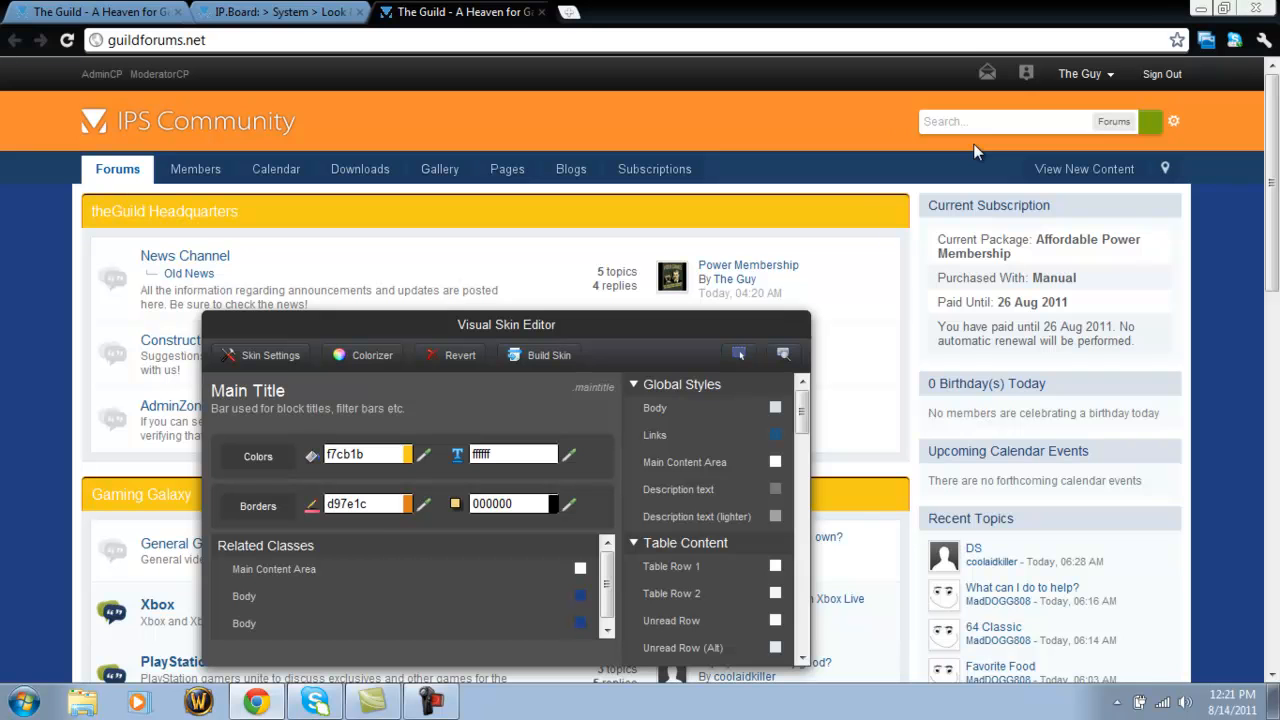
pyautogui.moveTo(862, 205)
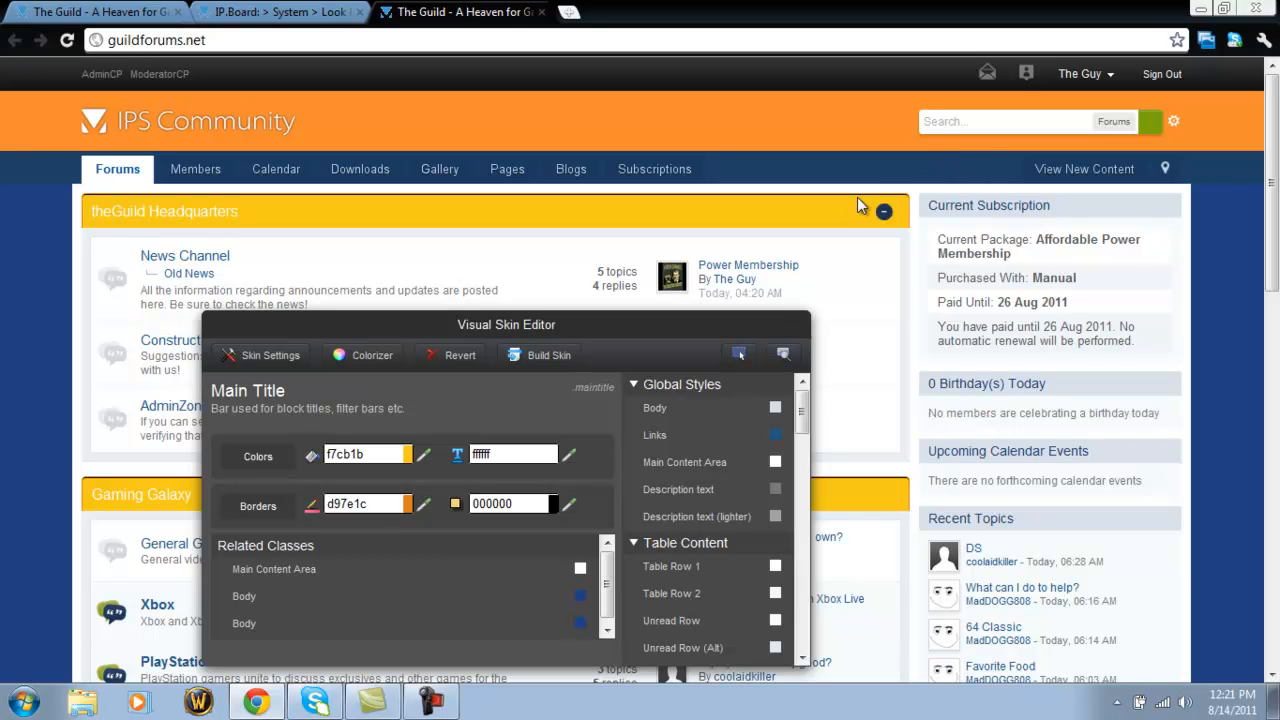
# Move the editor aside, select Main Content Area and check its ffffff colour
pyautogui.scroll(-3)
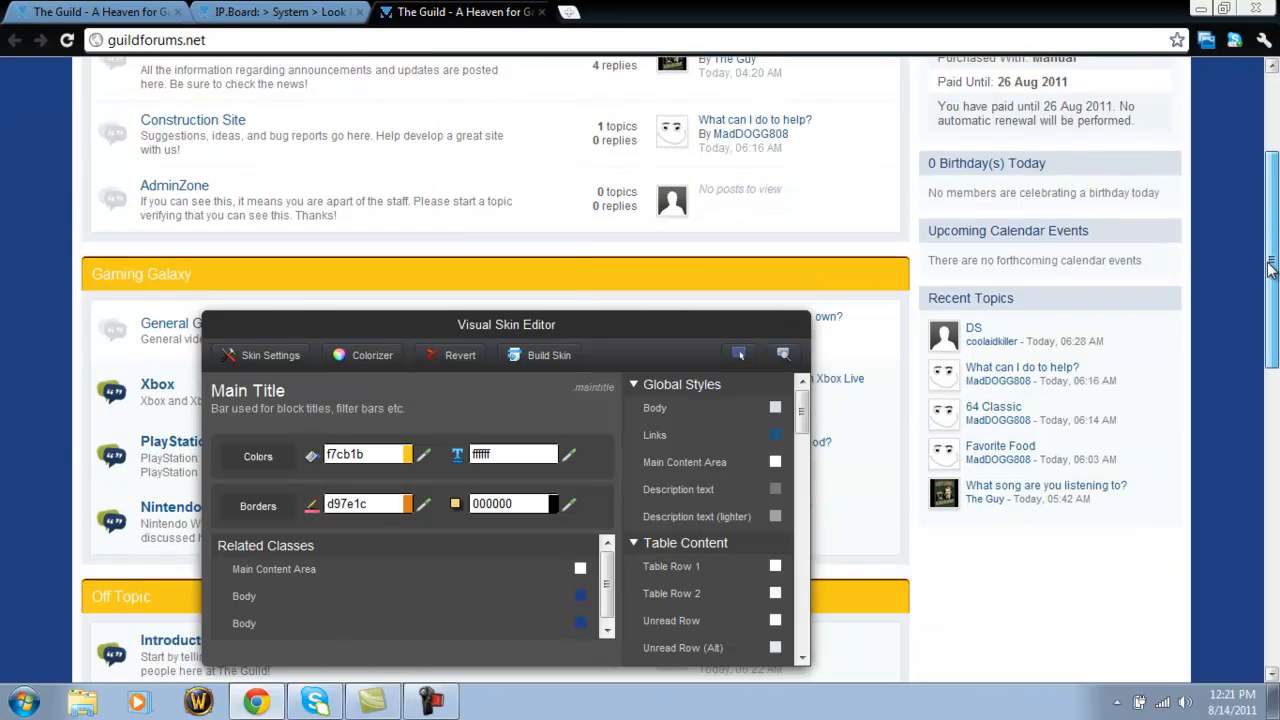
pyautogui.scroll(-3)
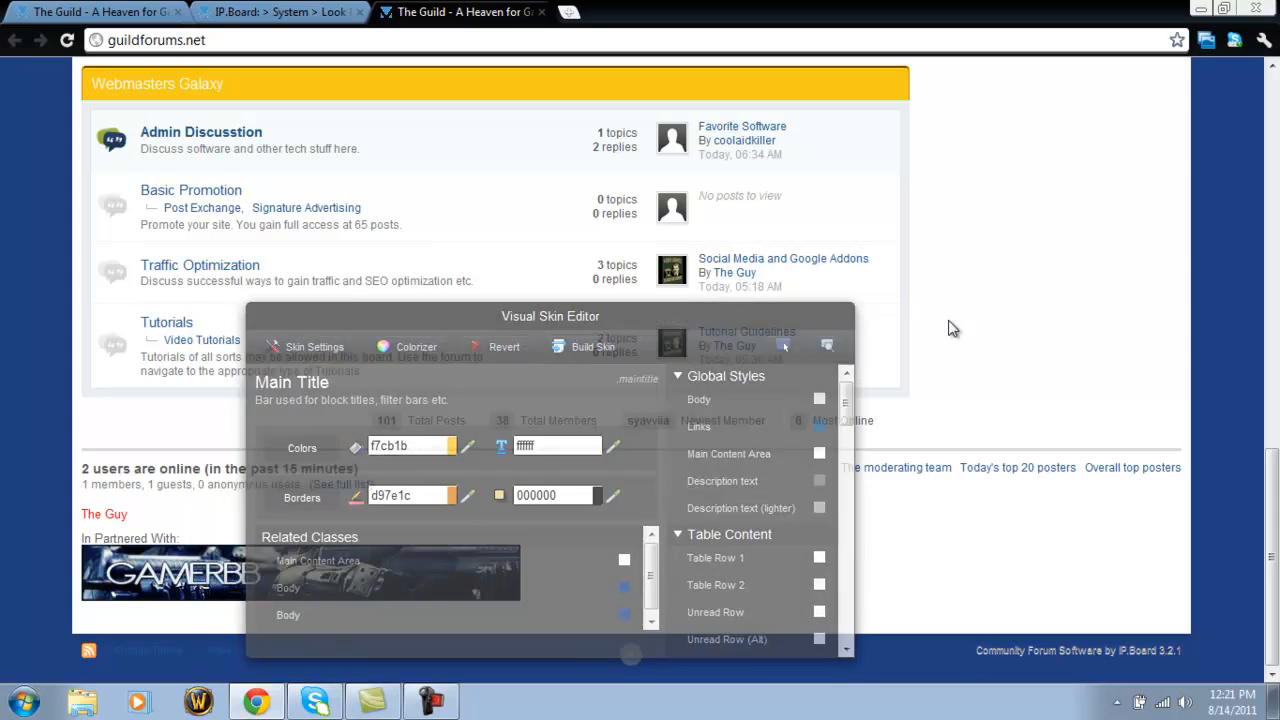
pyautogui.moveTo(550, 316); pyautogui.dragTo(882, 321)
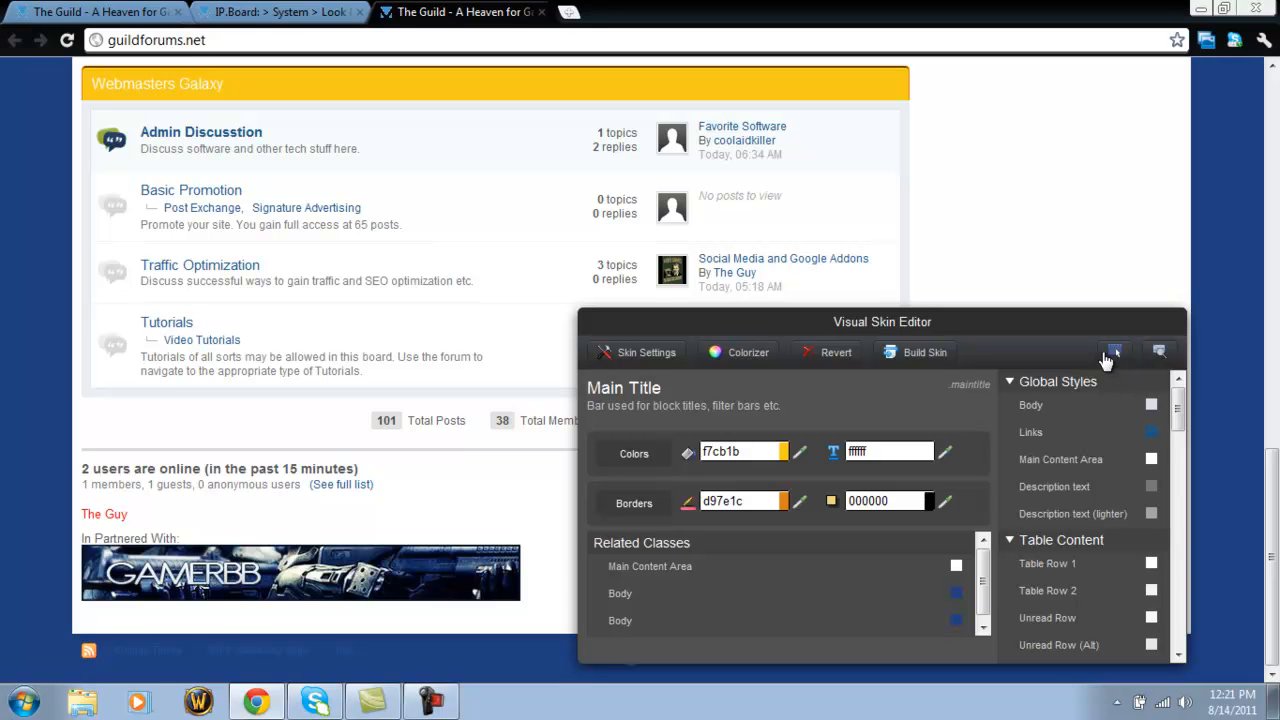
pyautogui.click(1060, 459)
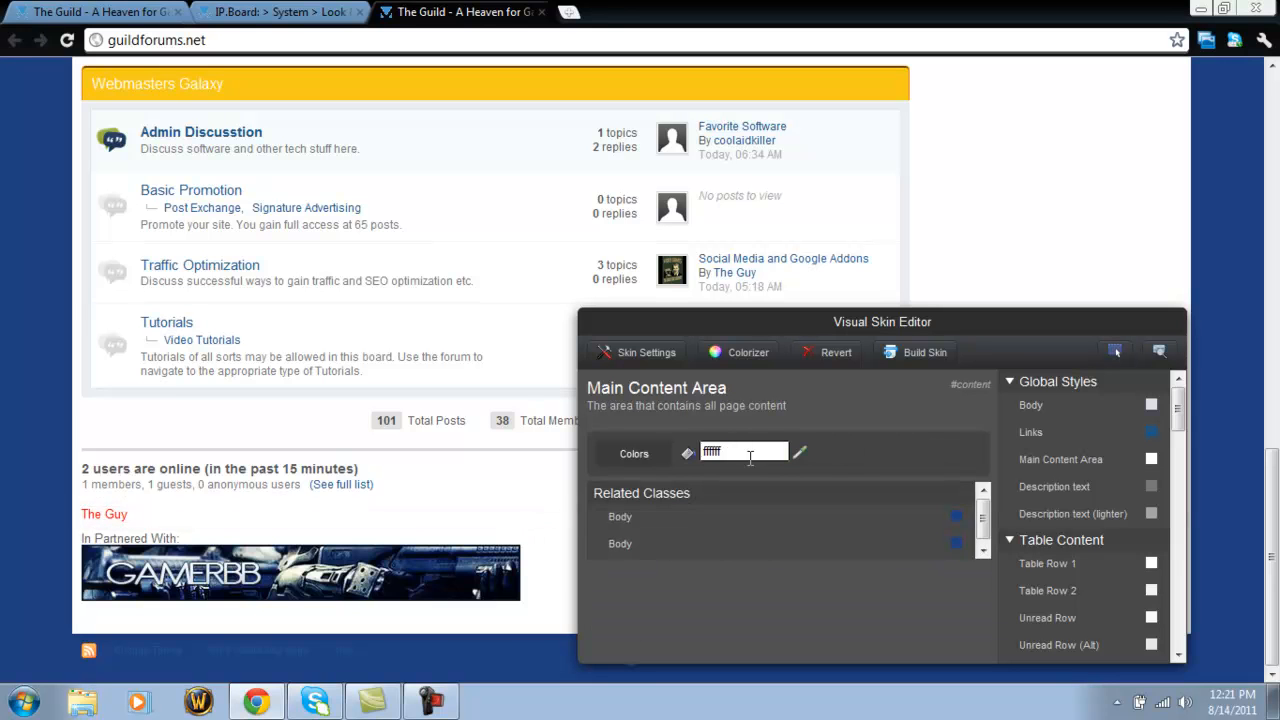
pyautogui.moveTo(669, 453)
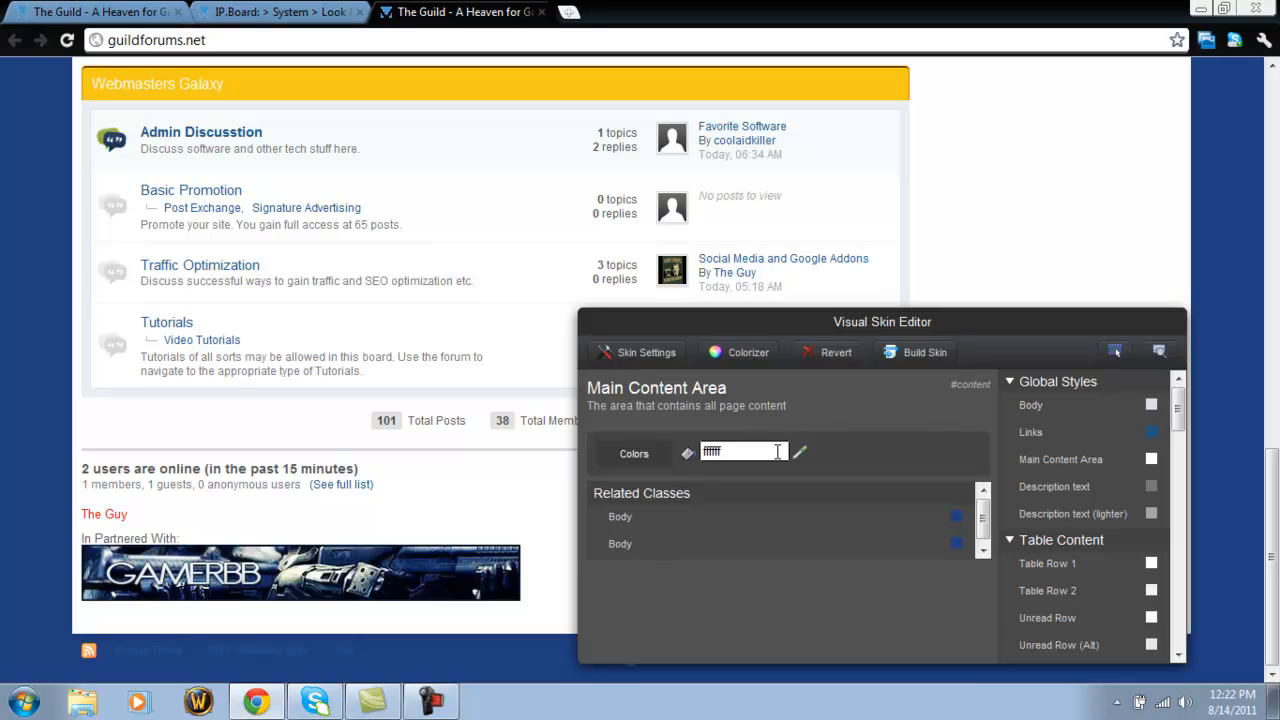
pyautogui.click(742, 451)
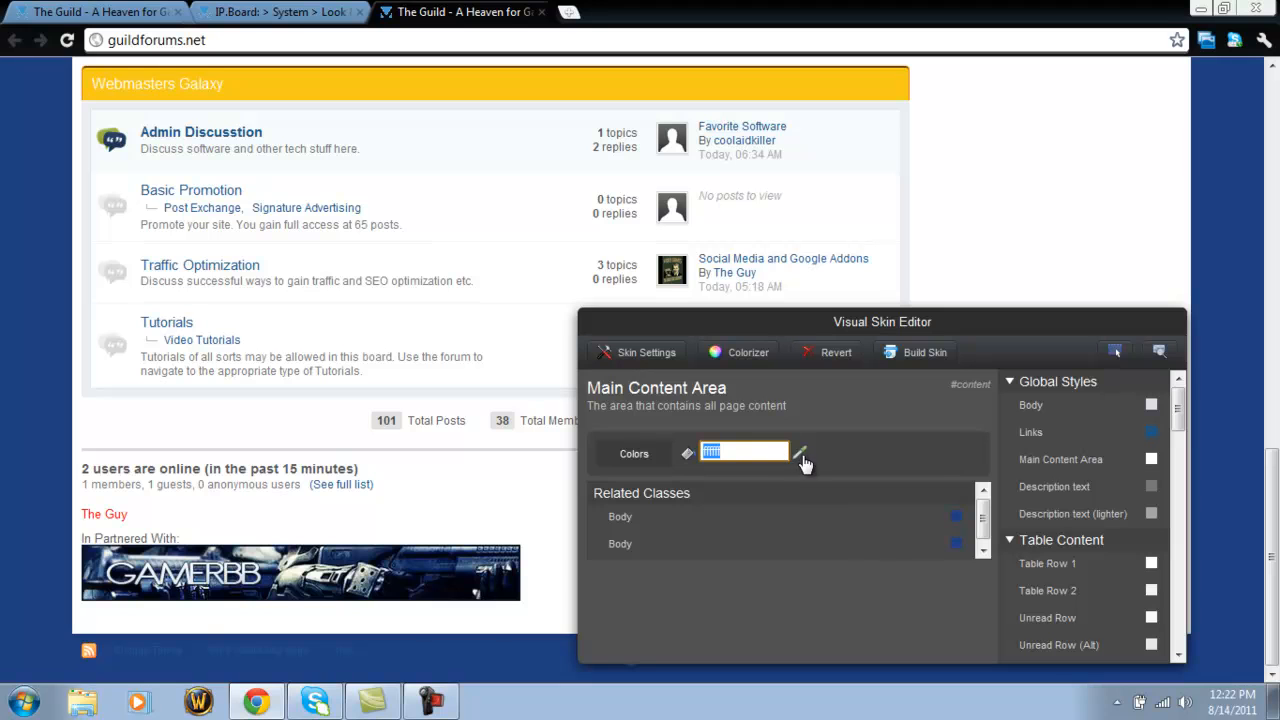
pyautogui.click(745, 452)
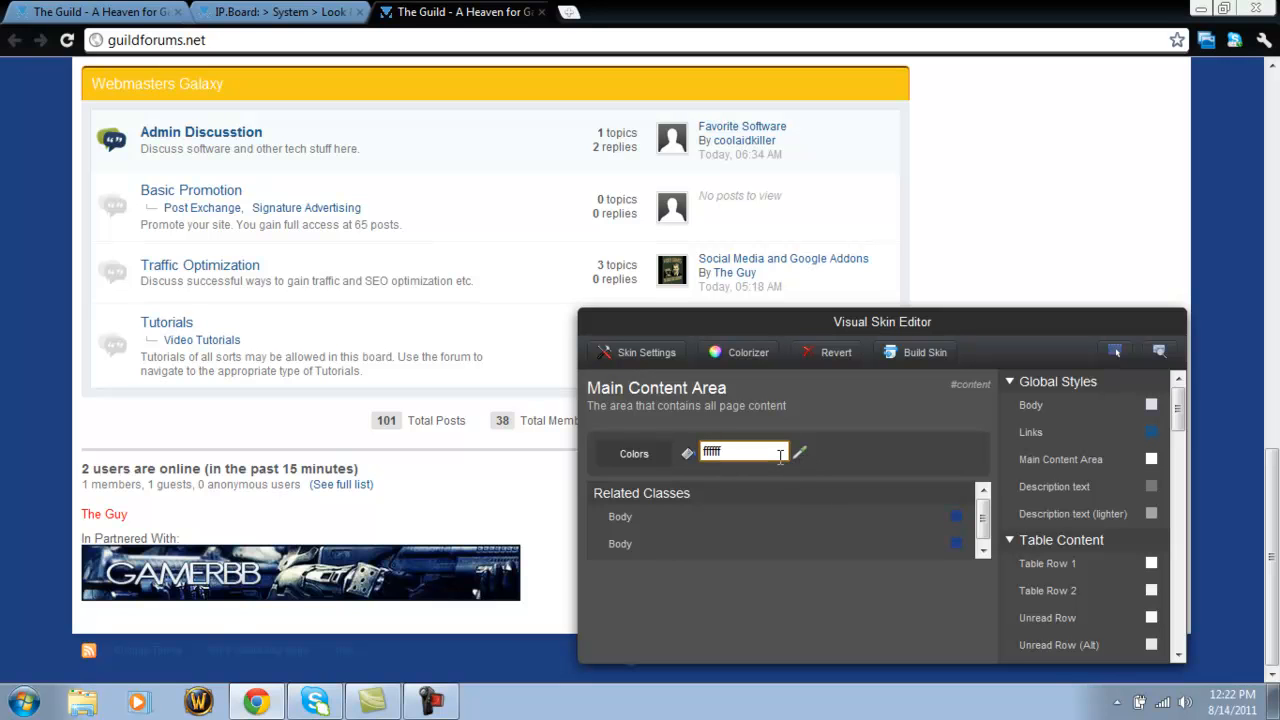
pyautogui.moveTo(805, 460)
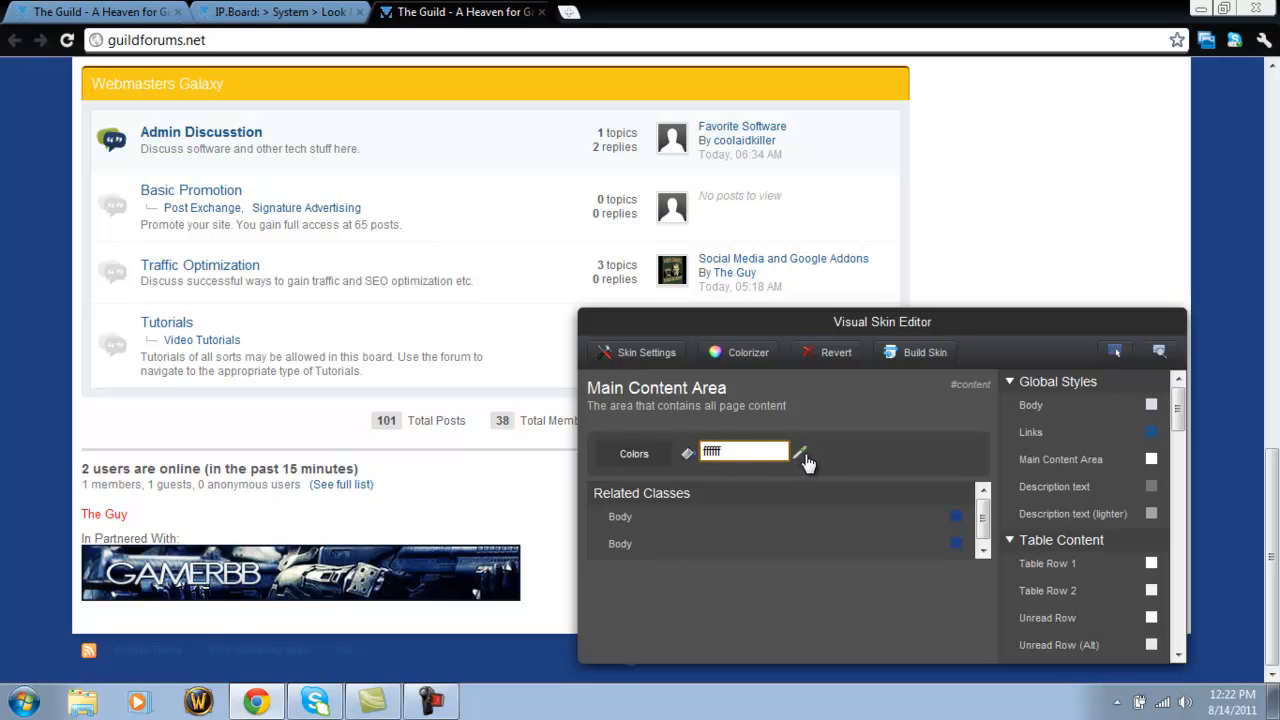
pyautogui.click(745, 452)
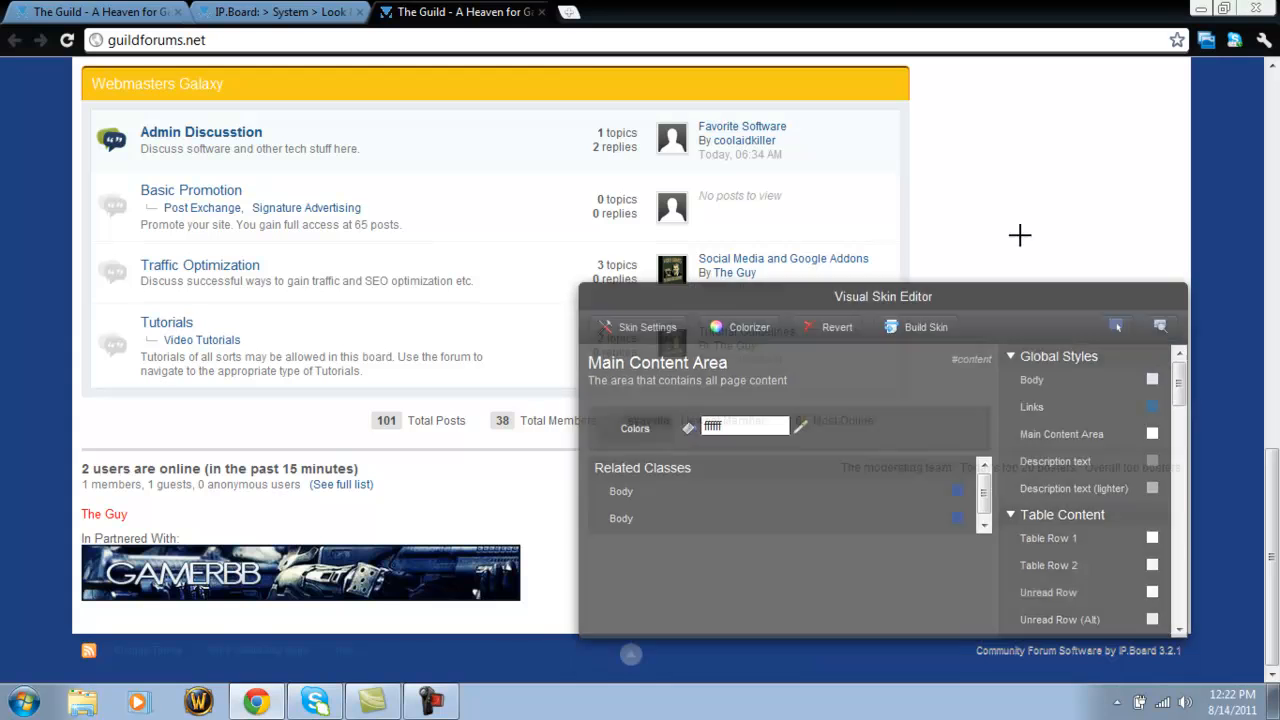
pyautogui.moveTo(883, 296); pyautogui.dragTo(927, 171)
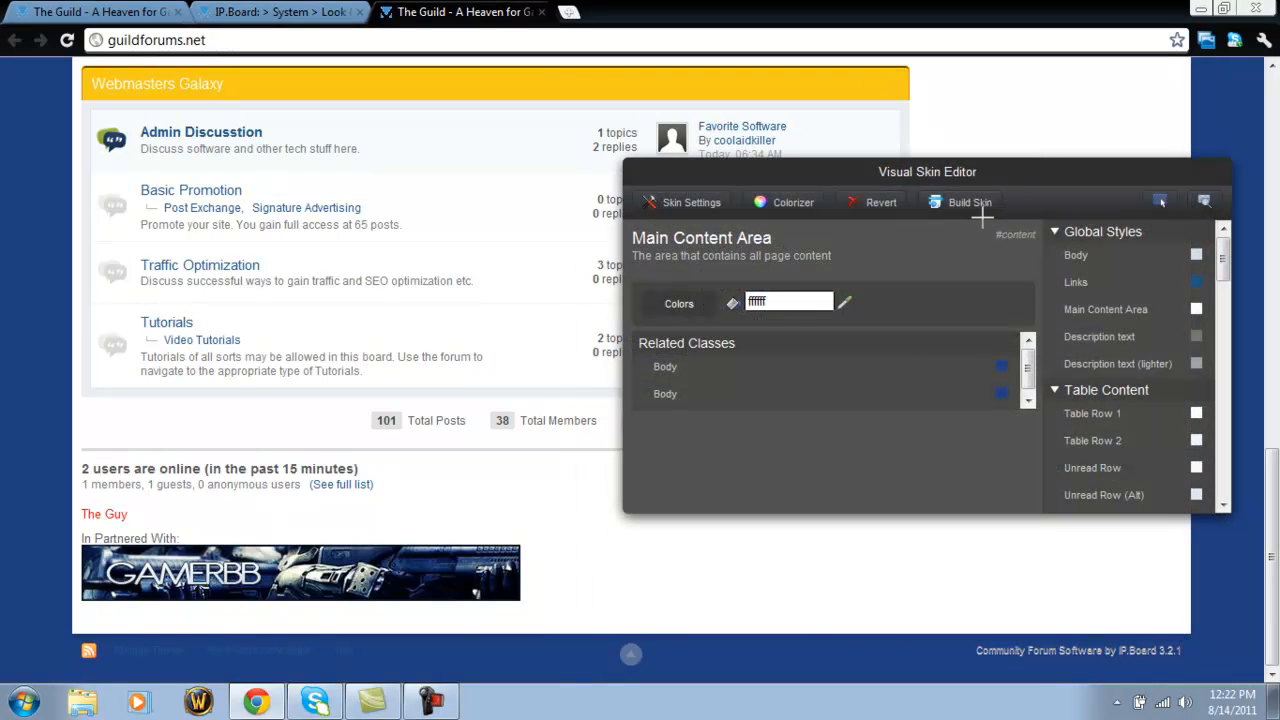
# Build and save the Video Tutorial skin, confirming in the Build prompt
pyautogui.click(969, 202)
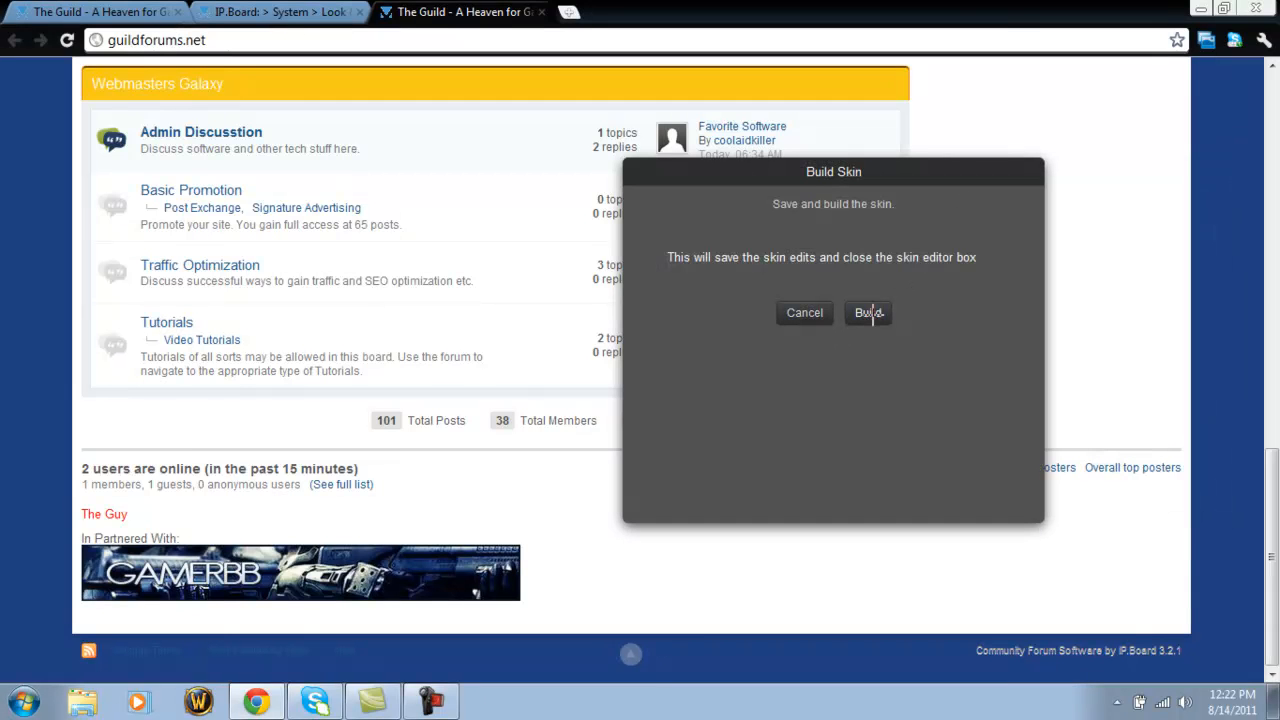
pyautogui.click(867, 312)
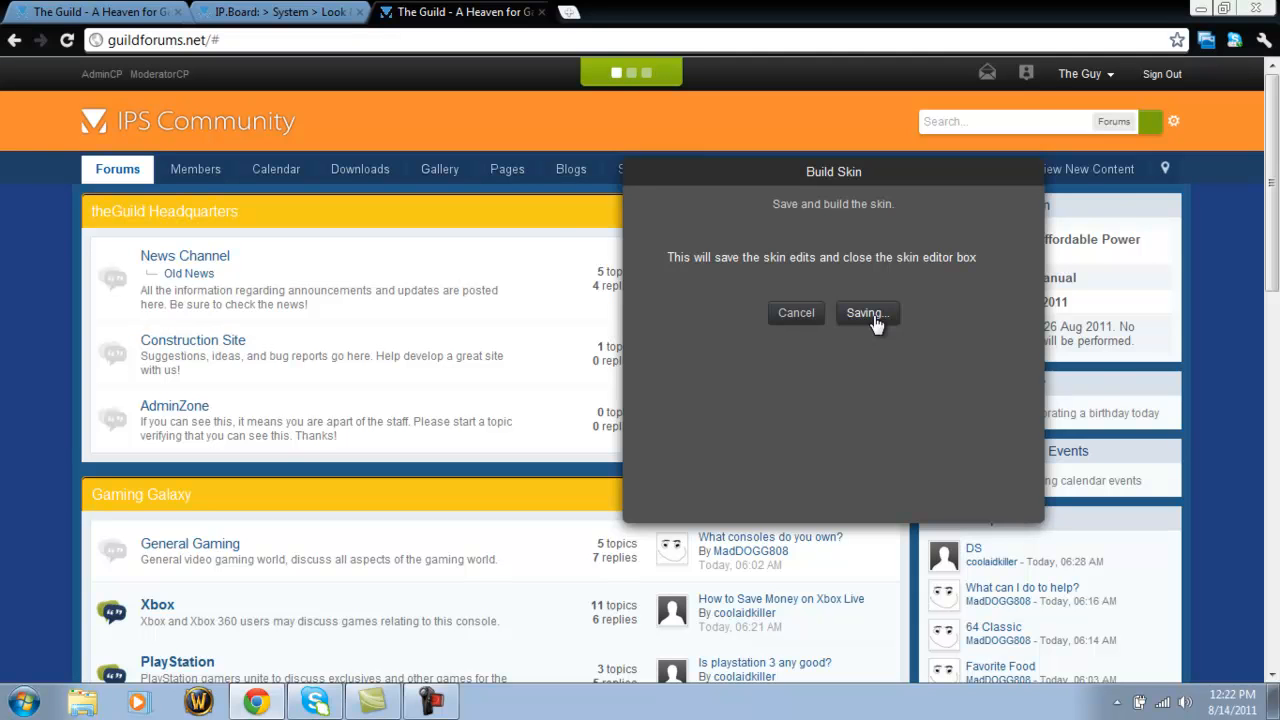
pyautogui.click(866, 313)
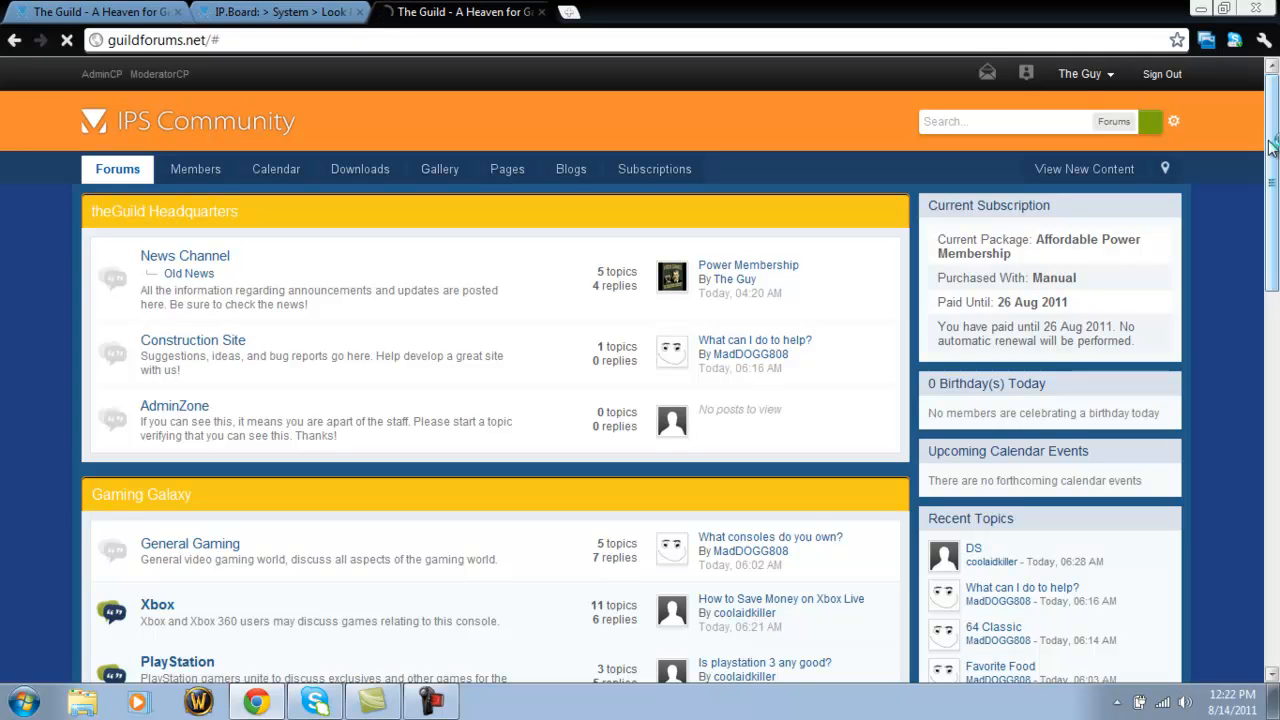
# Scroll through the forum to check the orange header, blue body and gold title bars
pyautogui.click(66, 40)
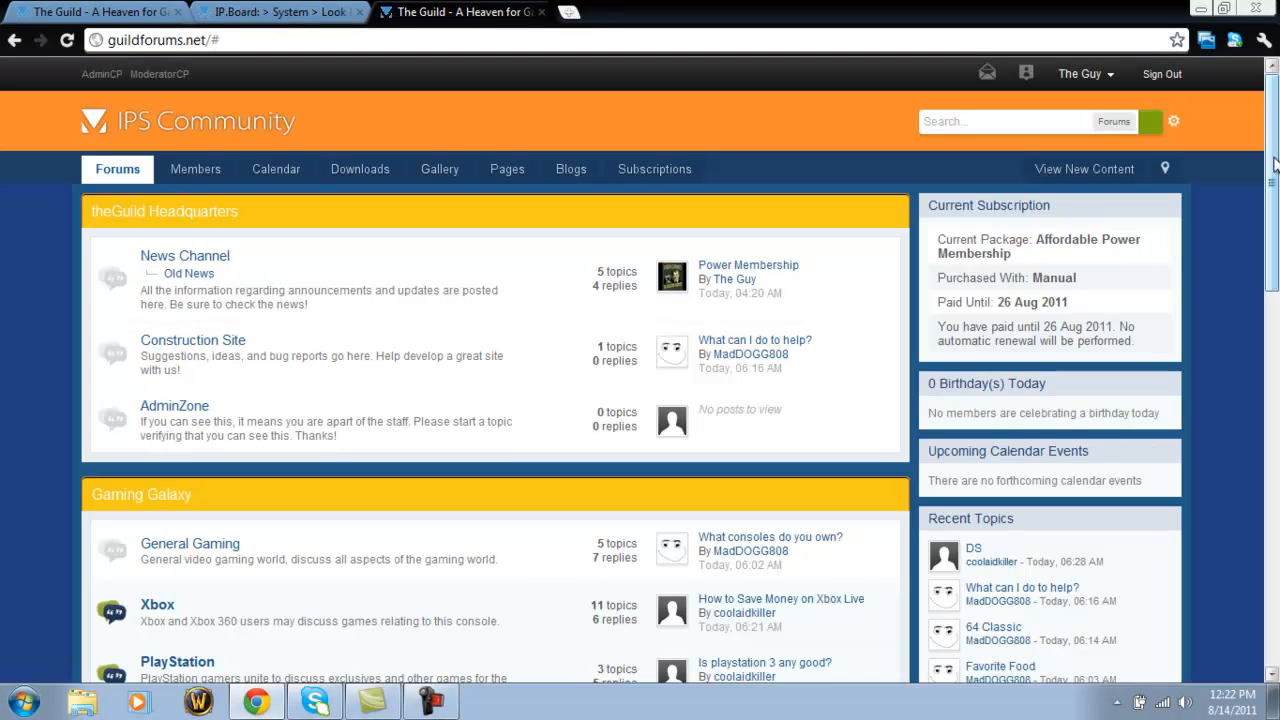
pyautogui.scroll(-3)
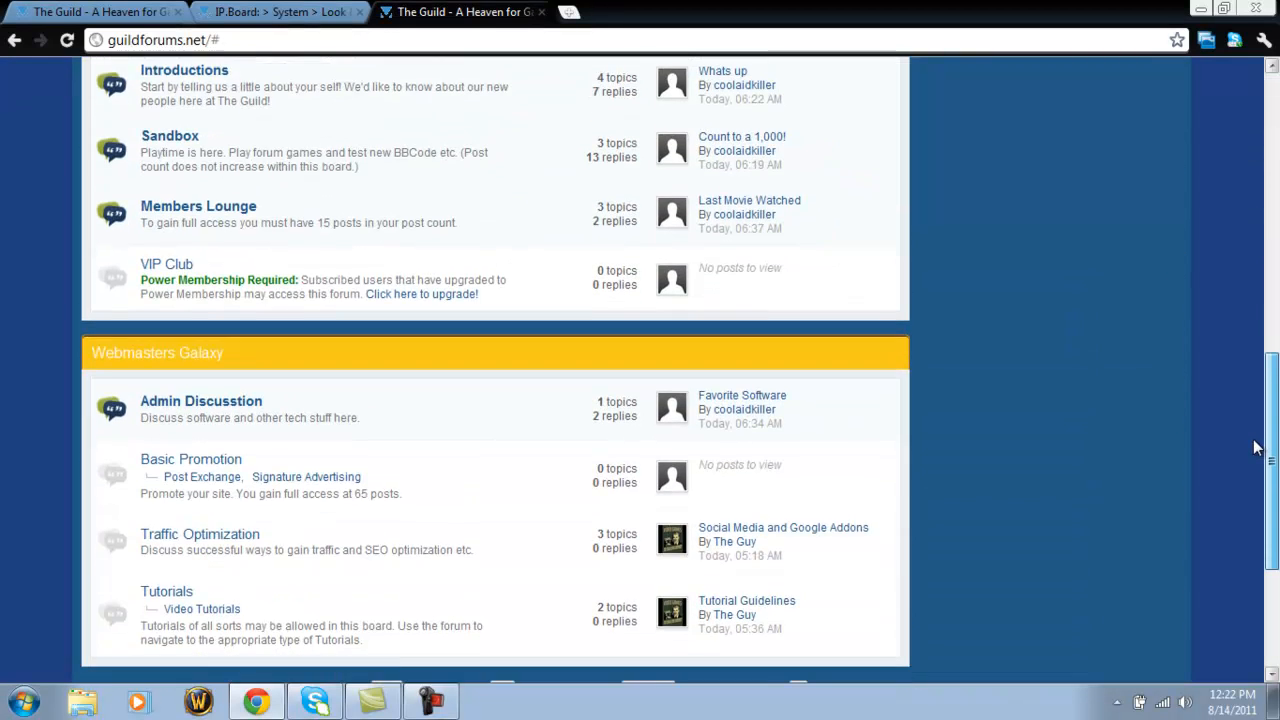
pyautogui.scroll(-3)
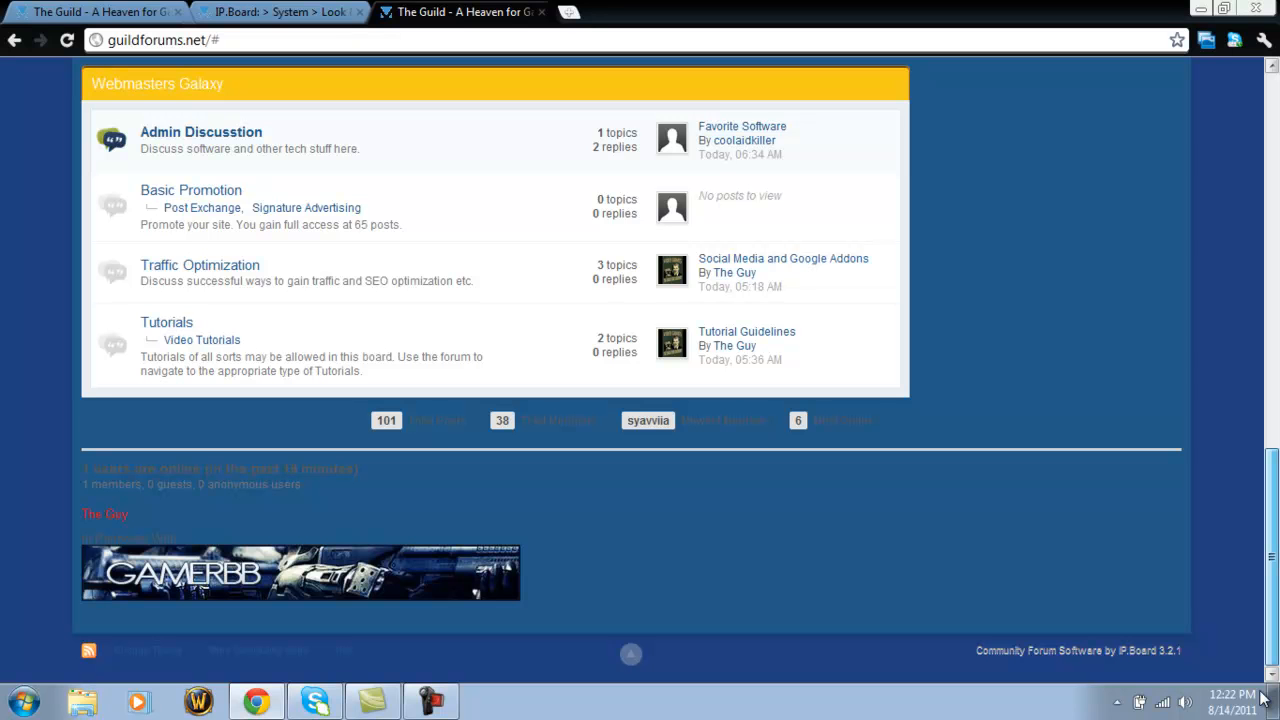
pyautogui.scroll(3)
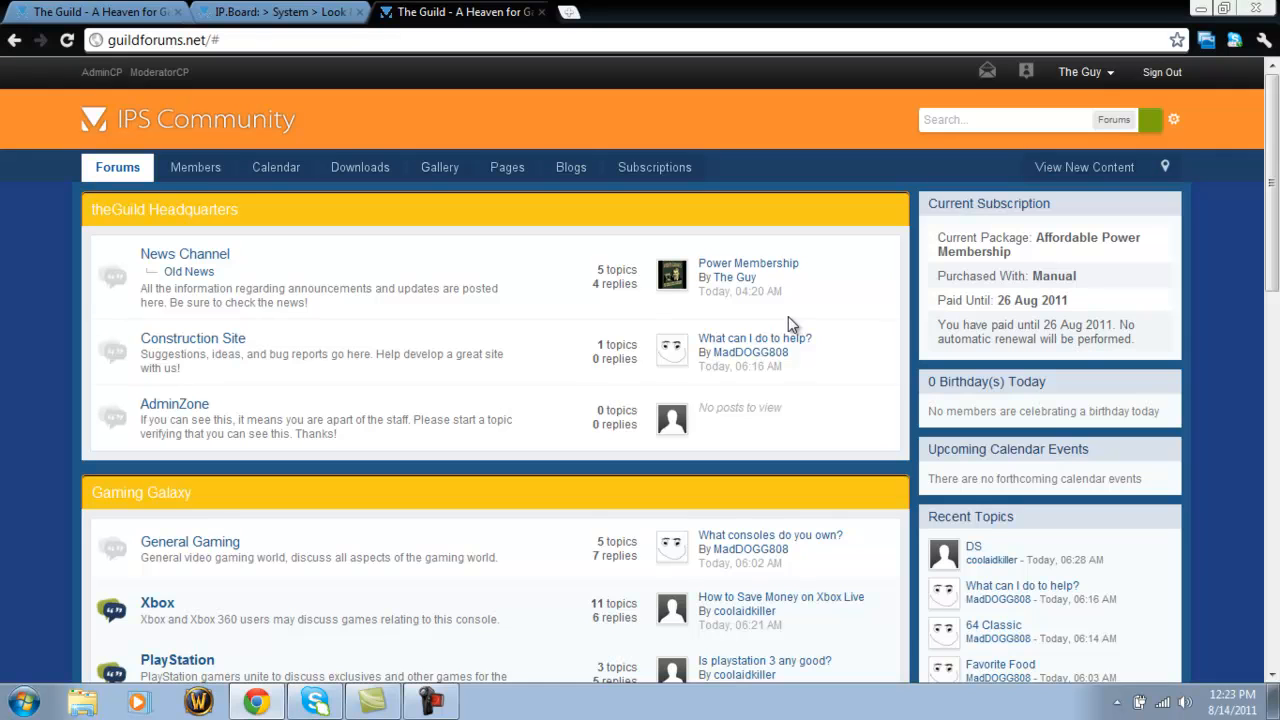
pyautogui.moveTo(1080, 78)
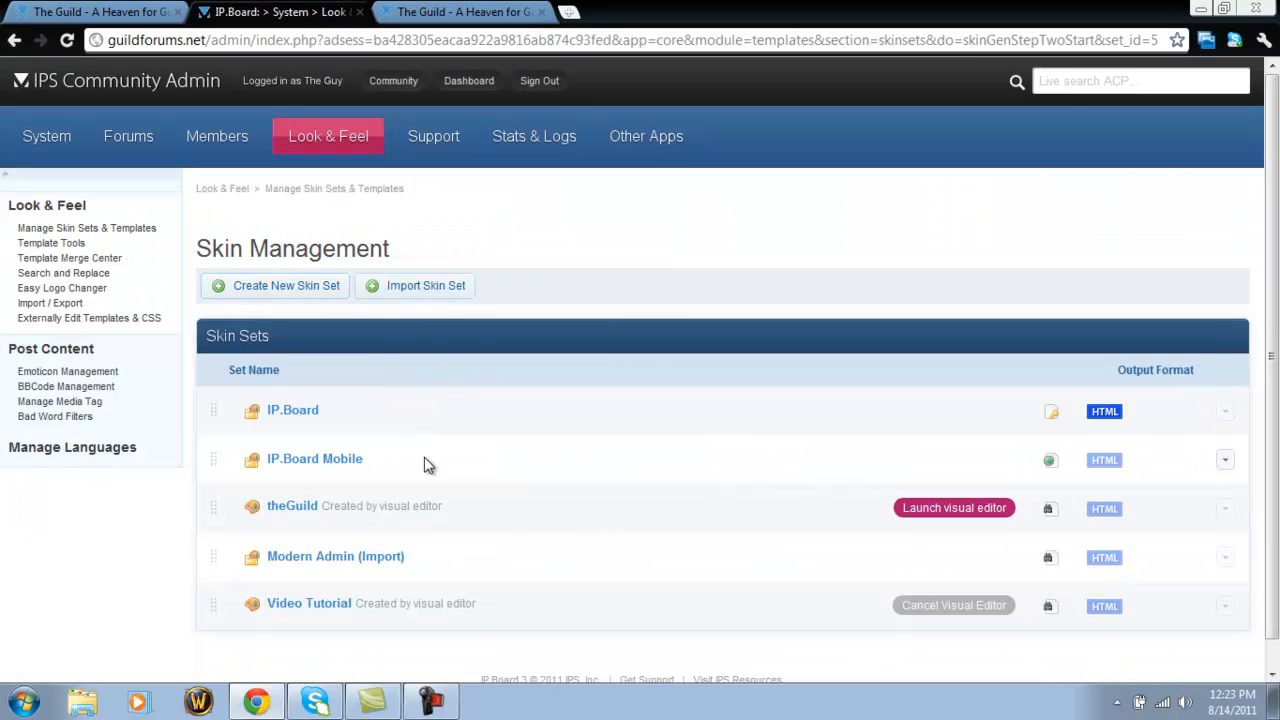
pyautogui.moveTo(292, 505)
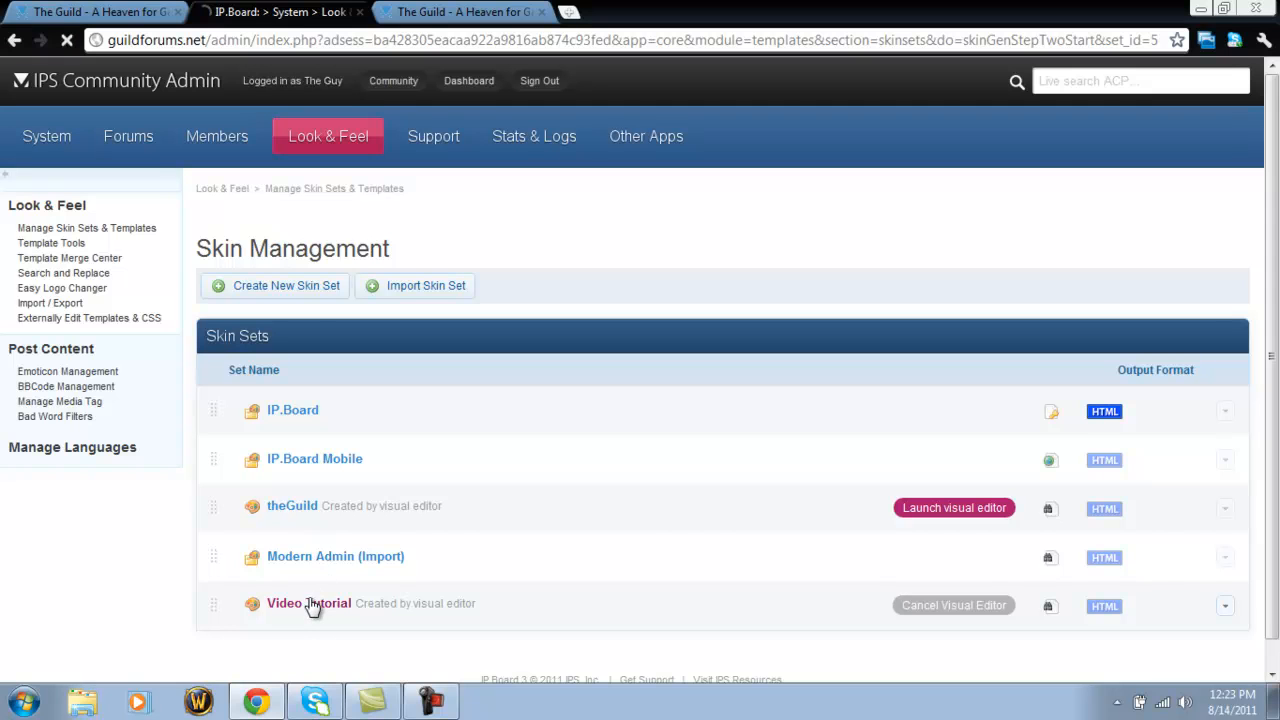
# Open the Video Tutorial skin set's Edit User Set page and scroll through its settings
pyautogui.click(308, 603)
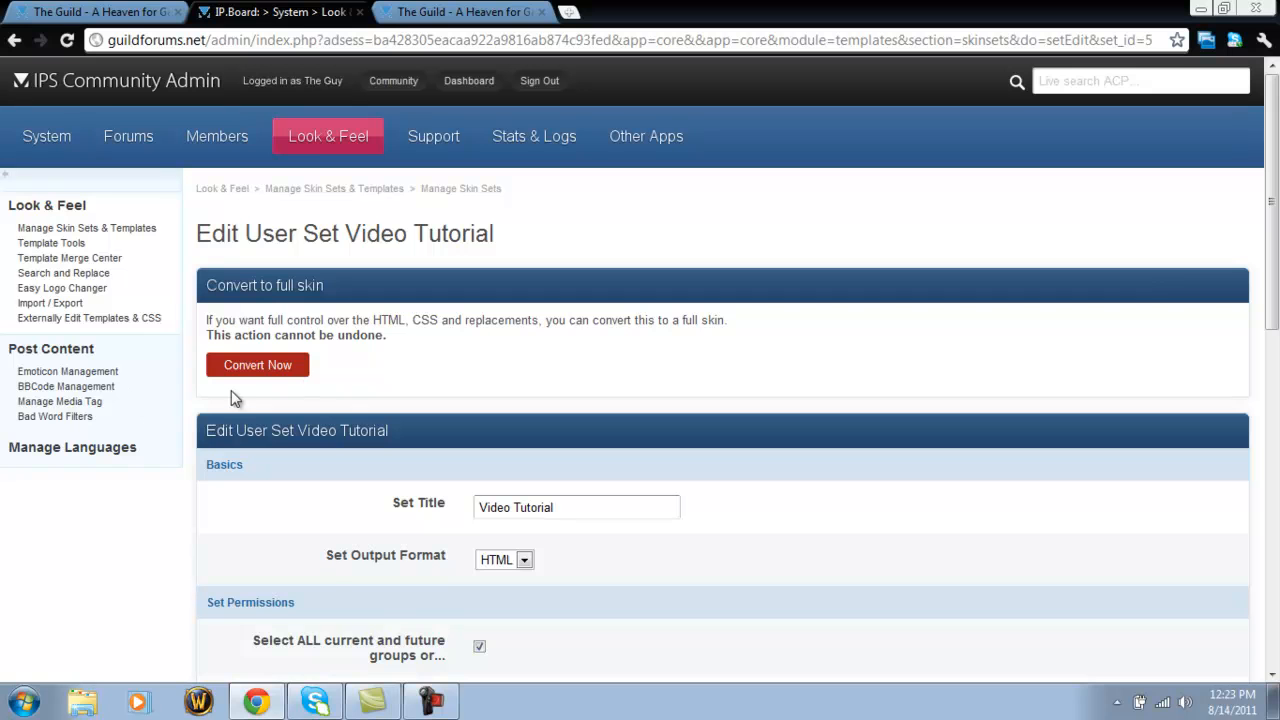
pyautogui.scroll(-3)
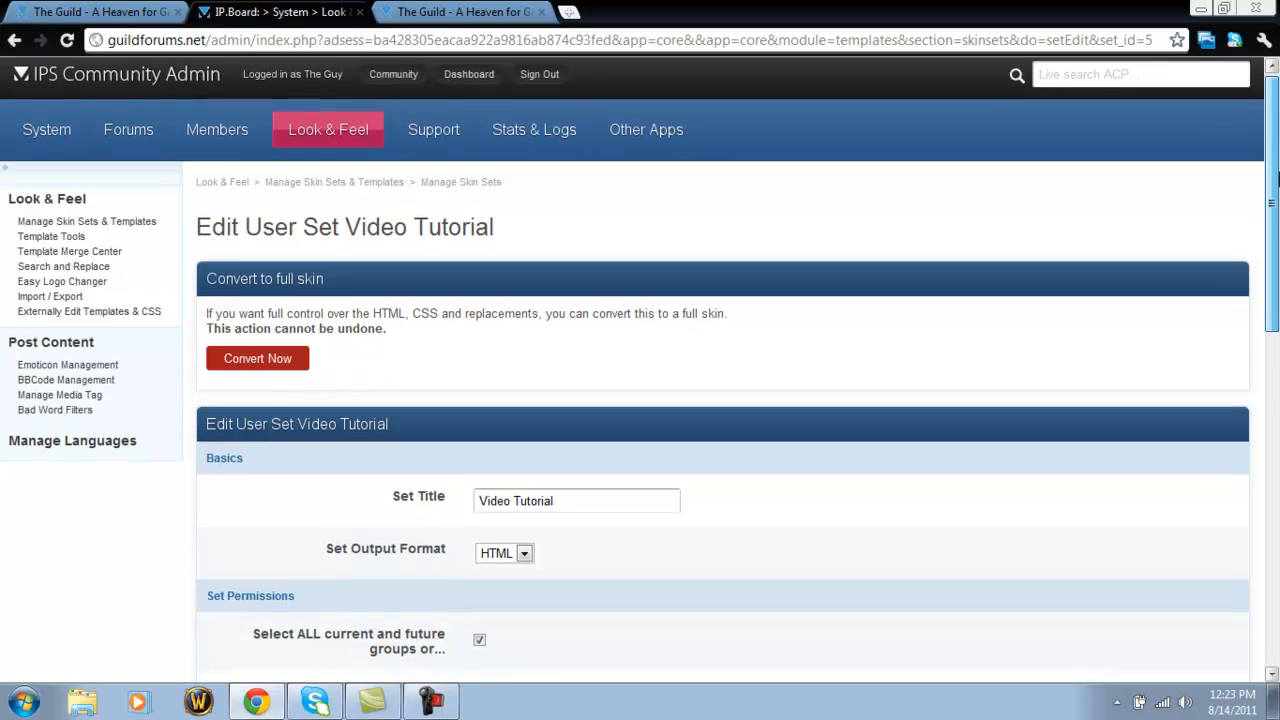
pyautogui.scroll(-3)
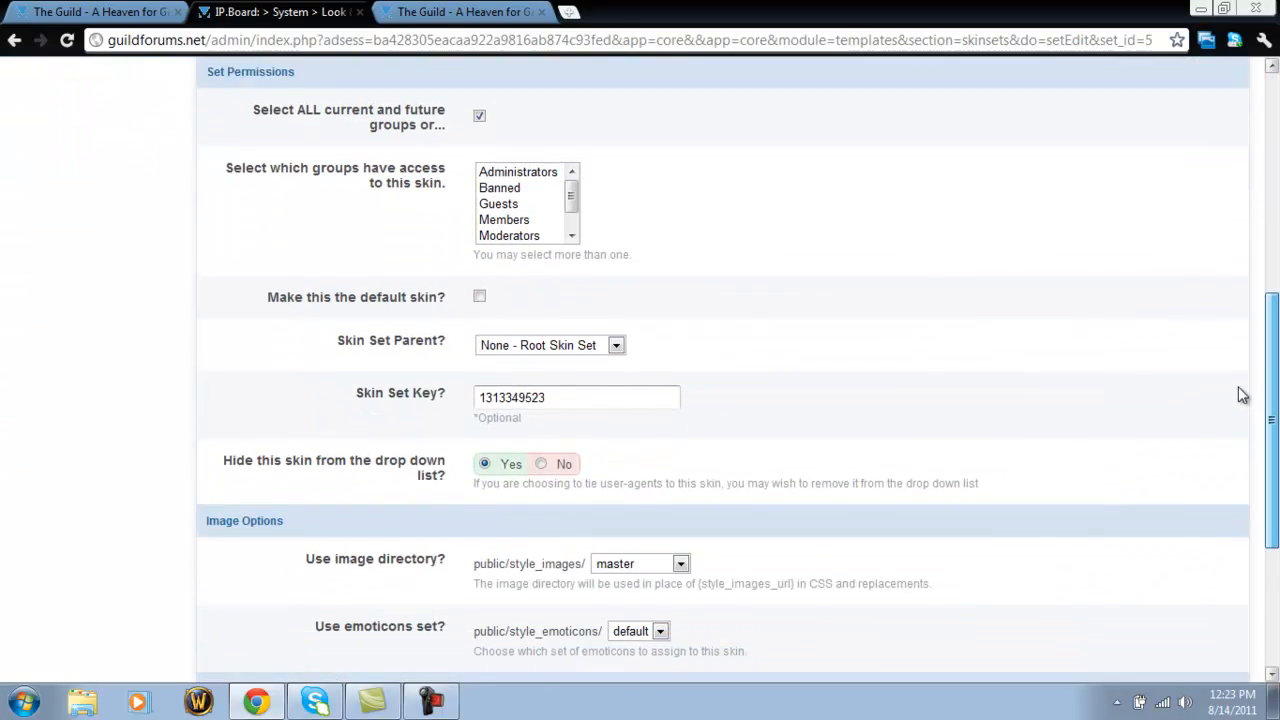
pyautogui.scroll(-3)
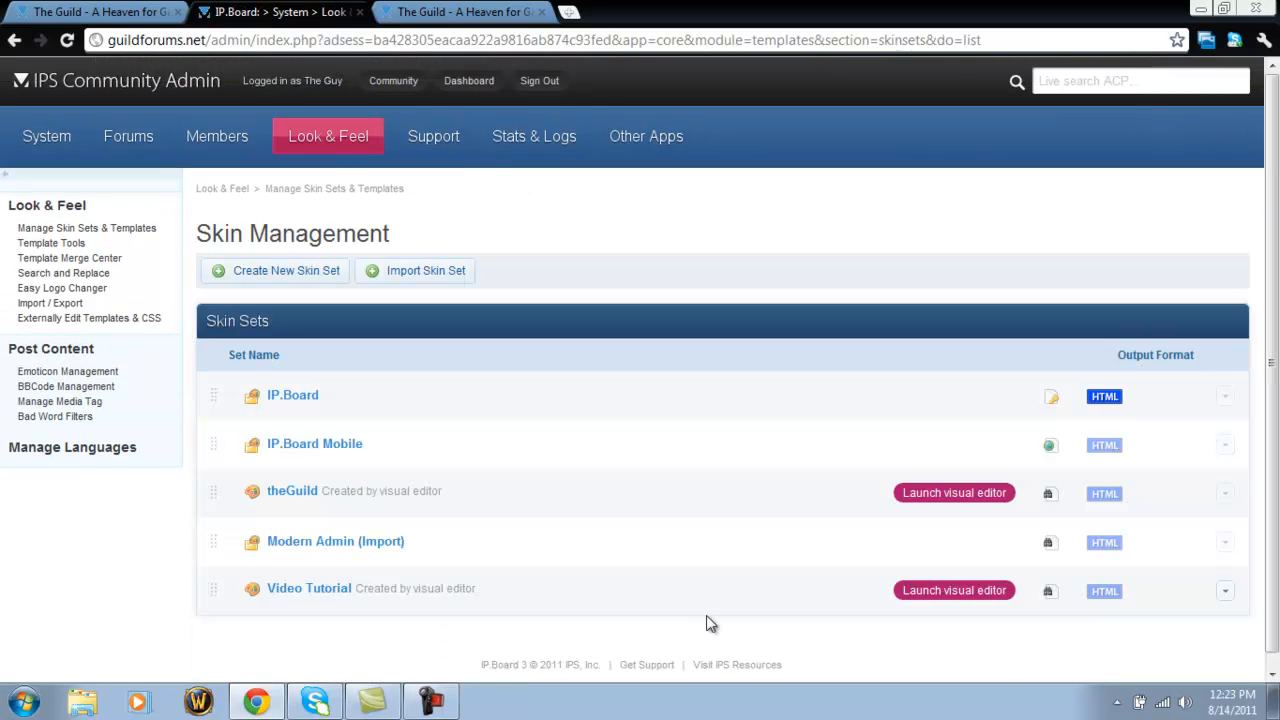
pyautogui.moveTo(885, 528)
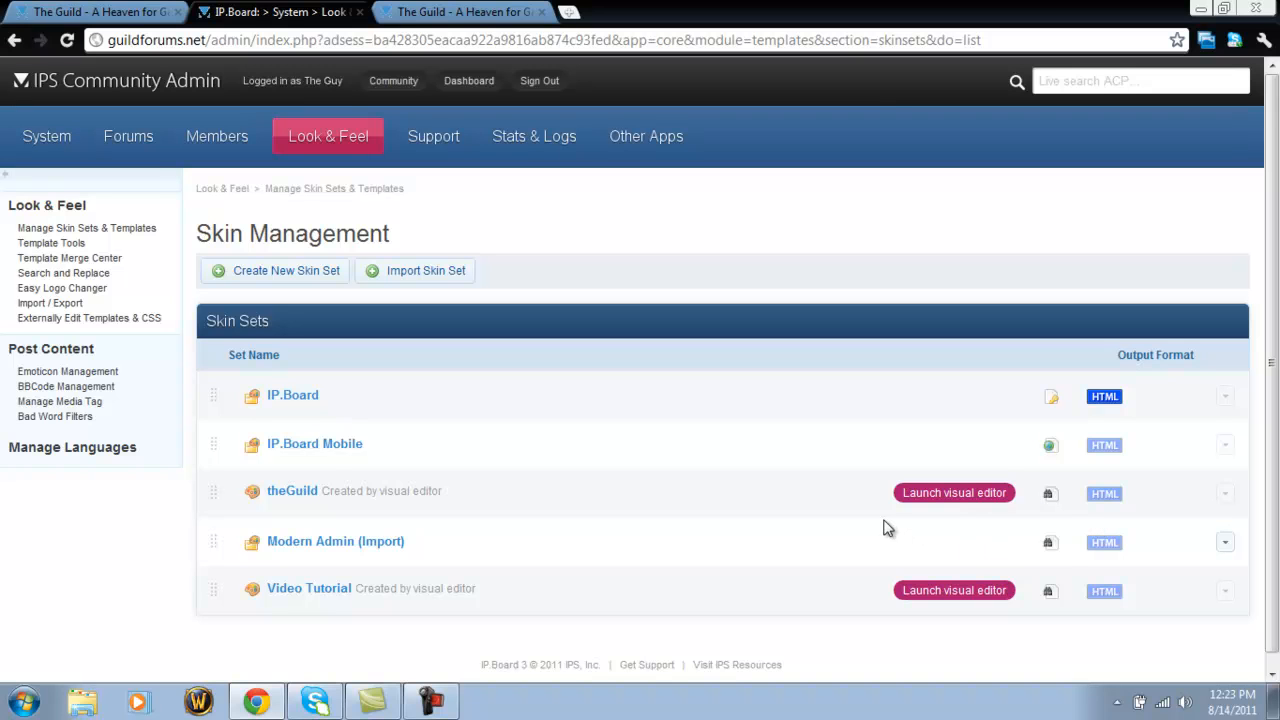
pyautogui.moveTo(625, 364)
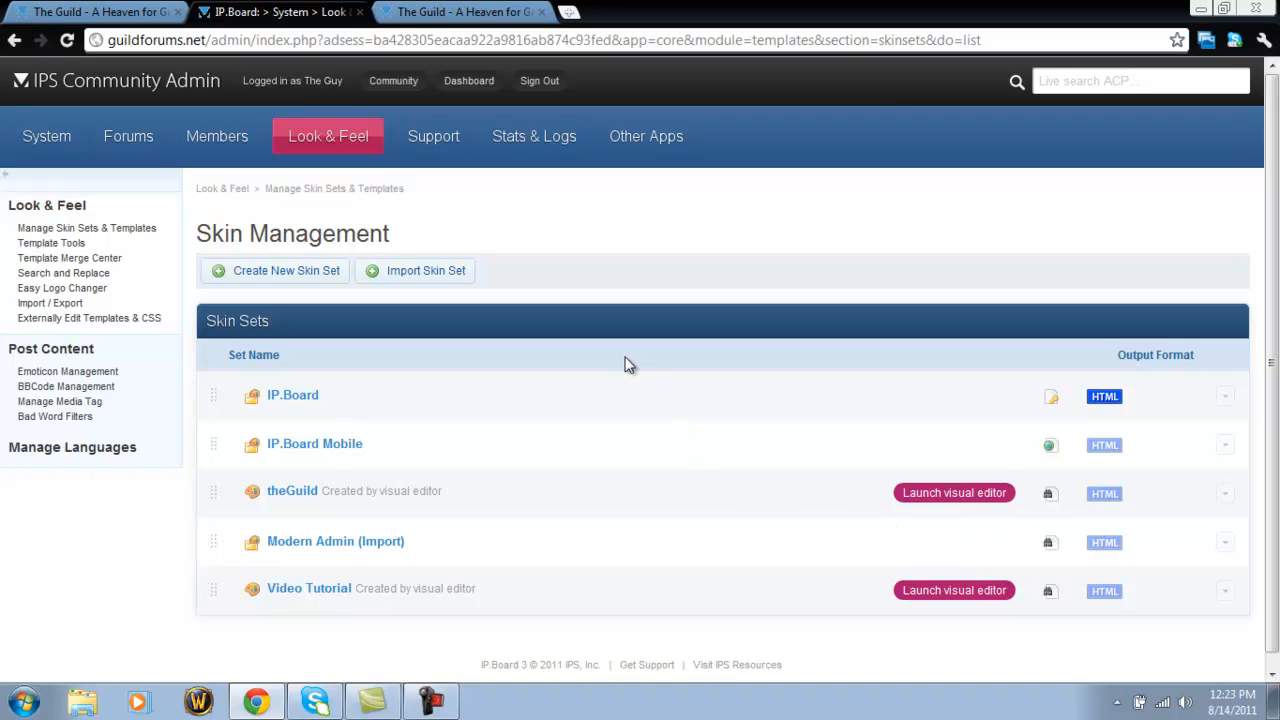